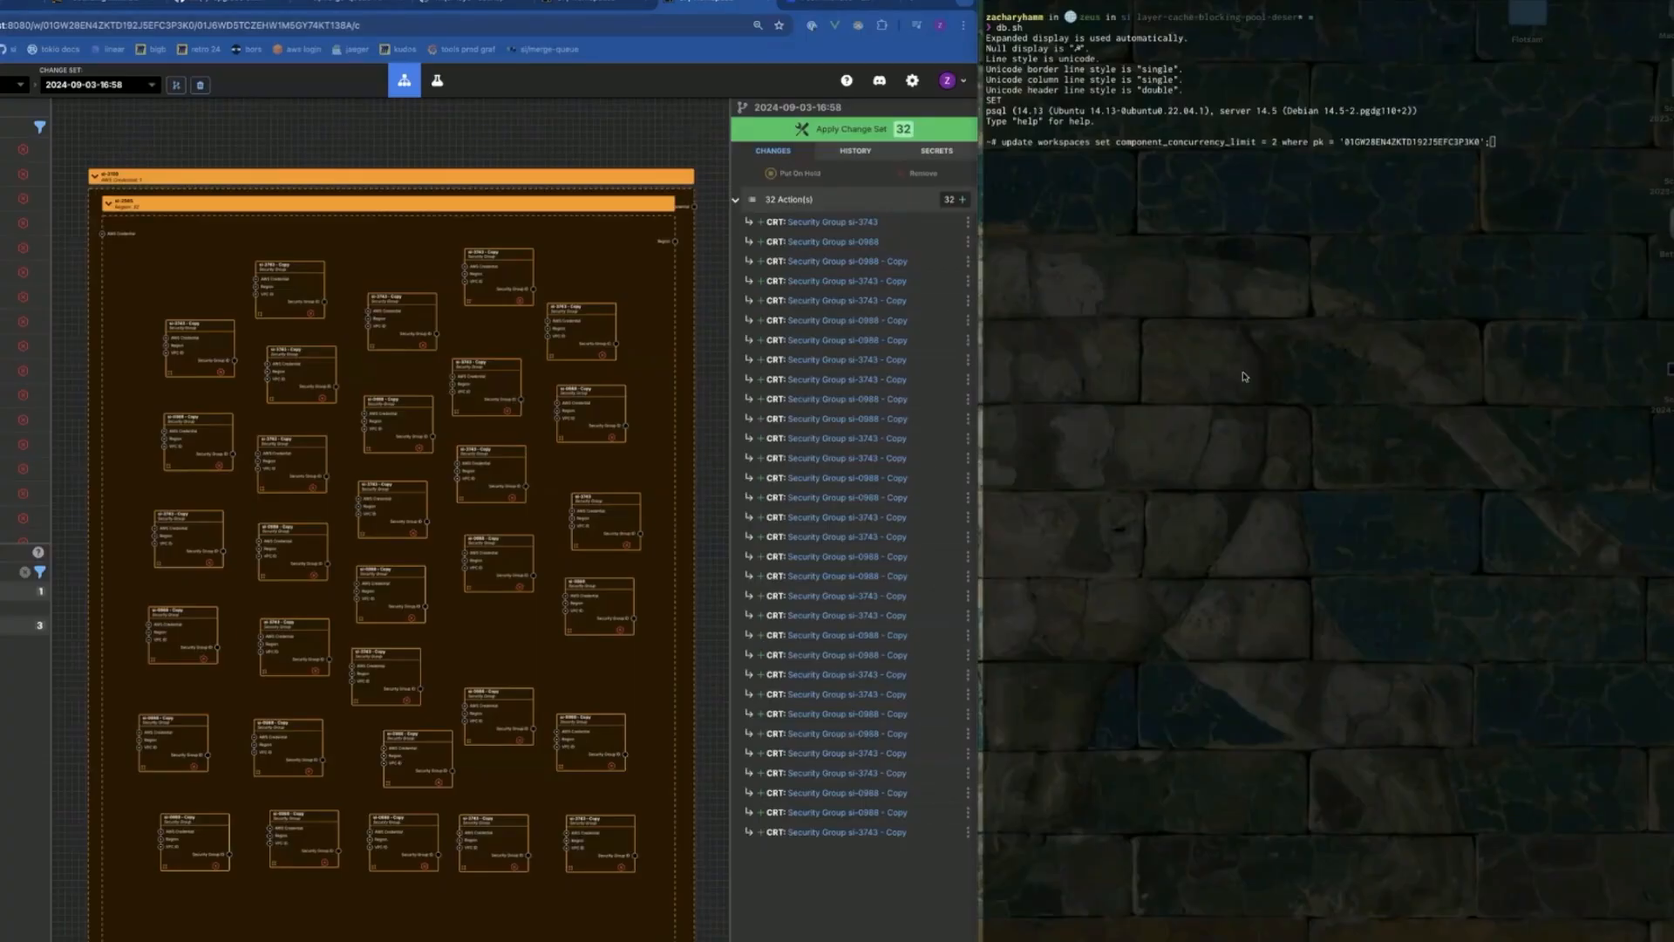
mouse_move(1199, 372)
text(10)
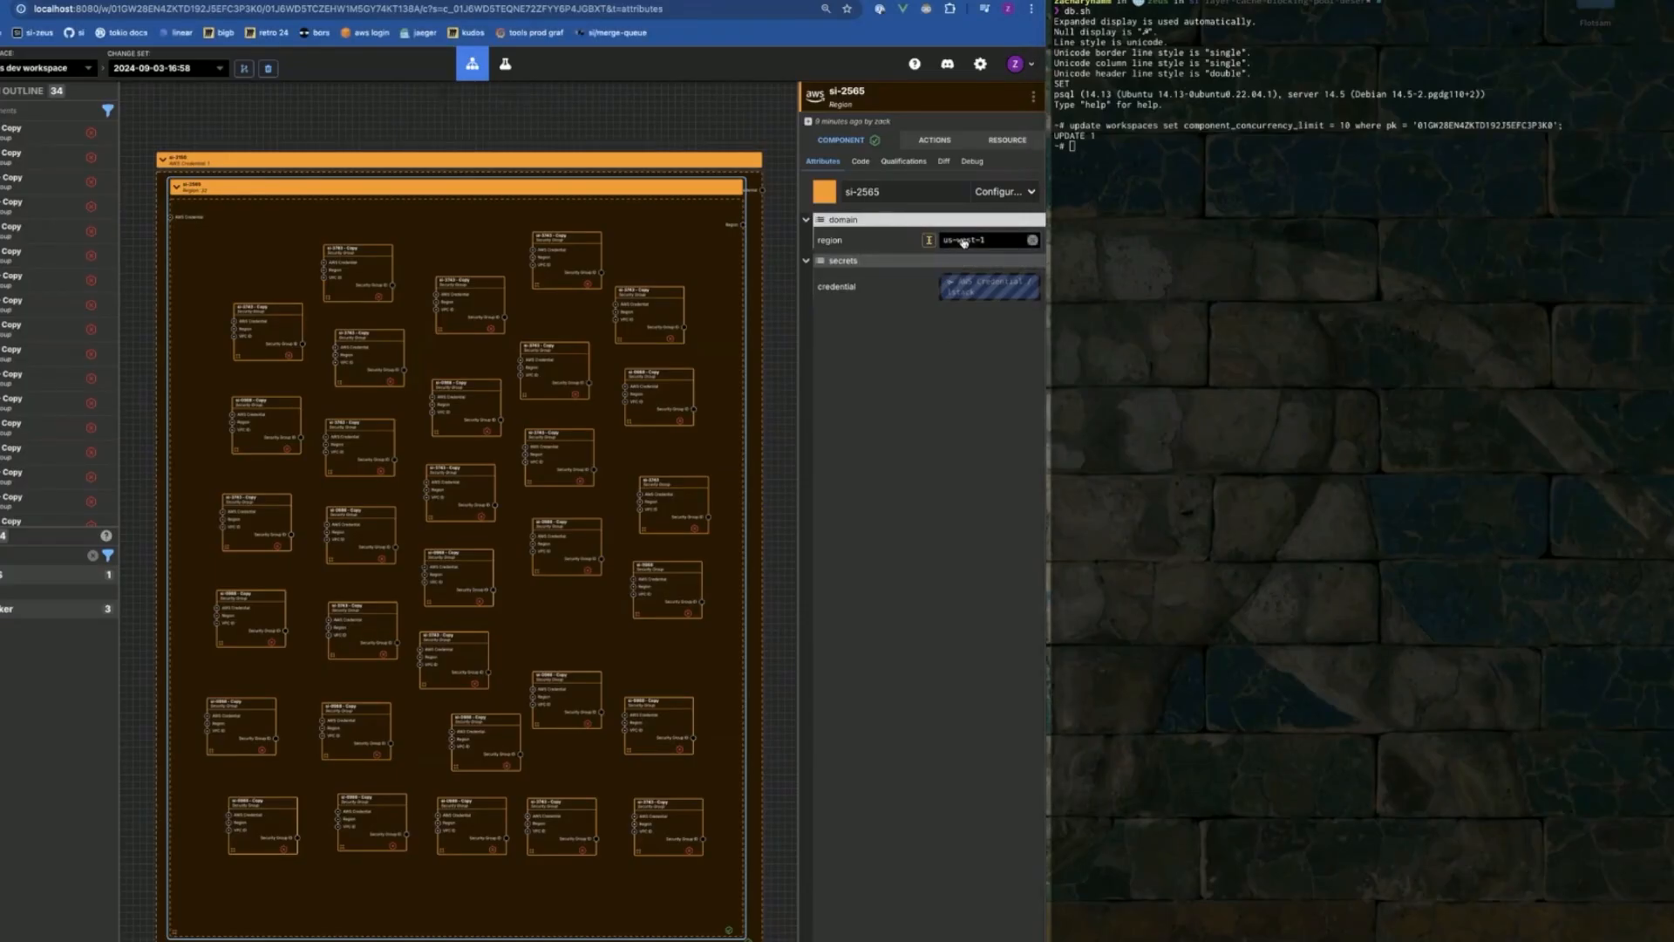
Set the si-2565 component's region to us-west-2 (US West, Oregon).
click(987, 239)
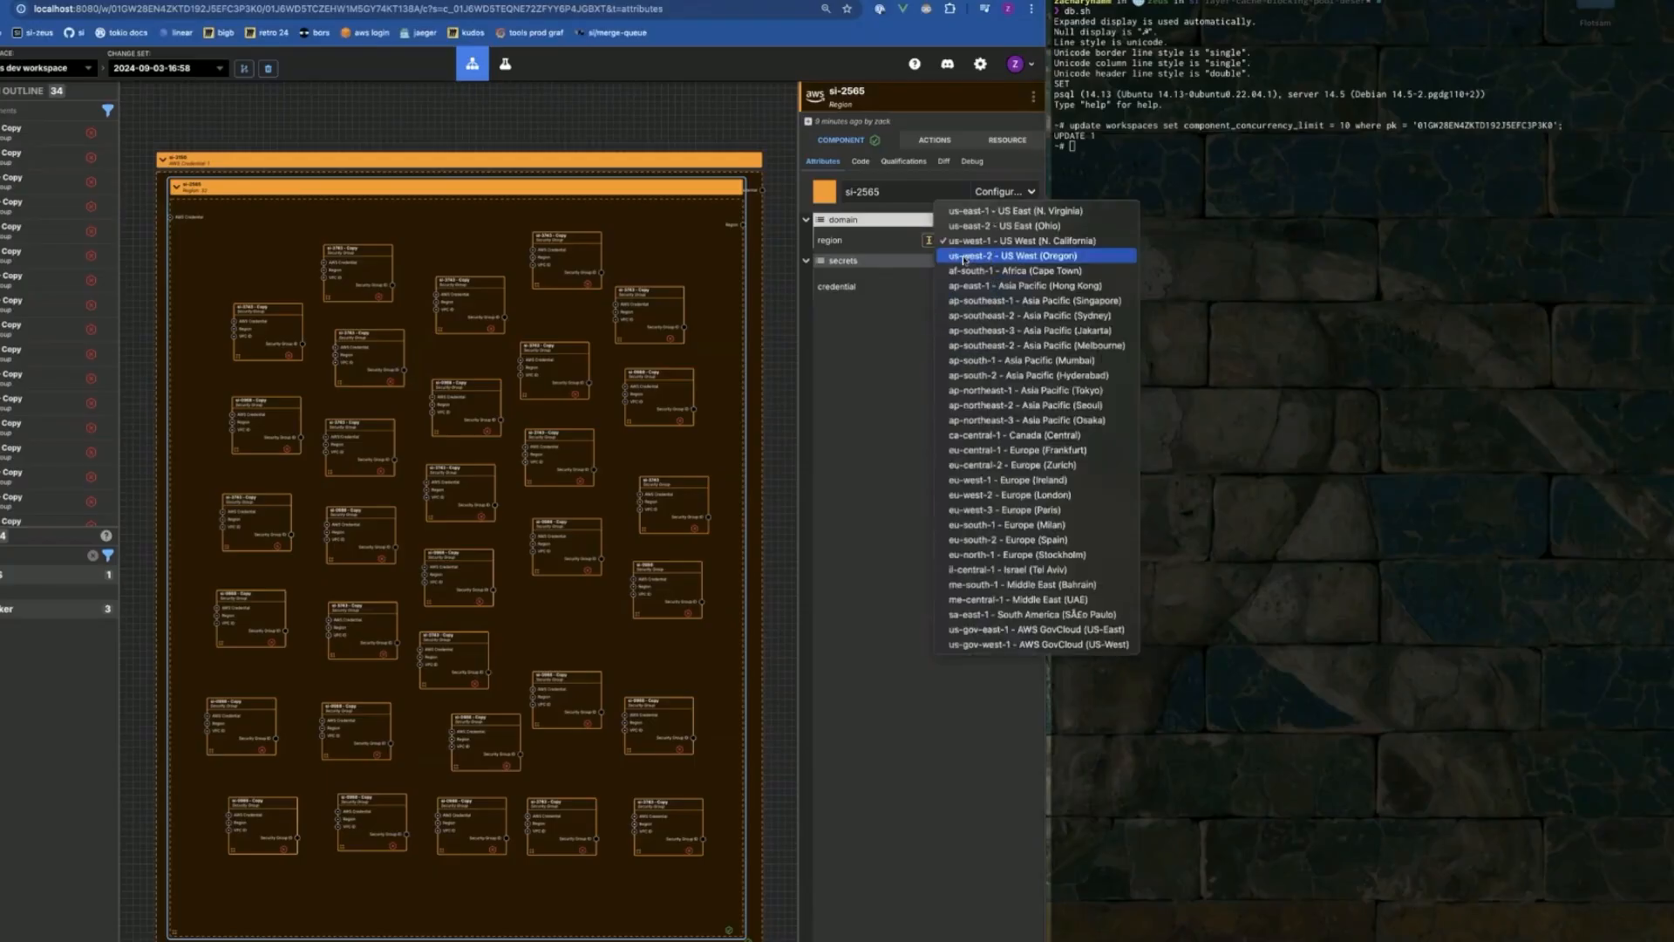
click(1009, 254)
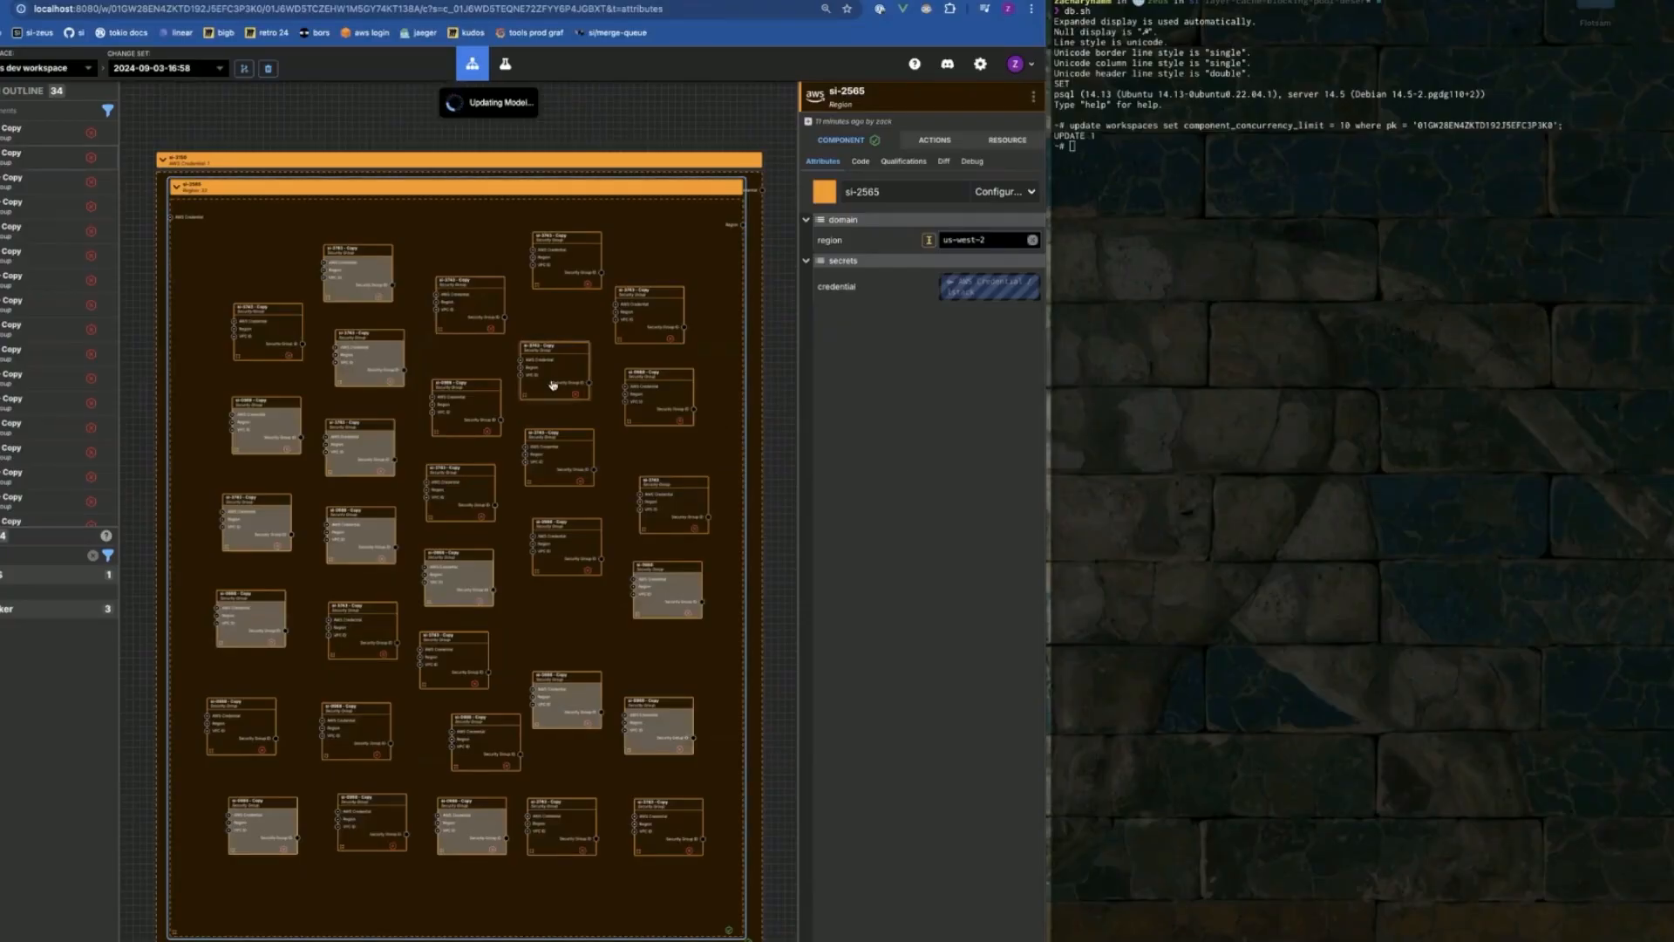
click(553, 371)
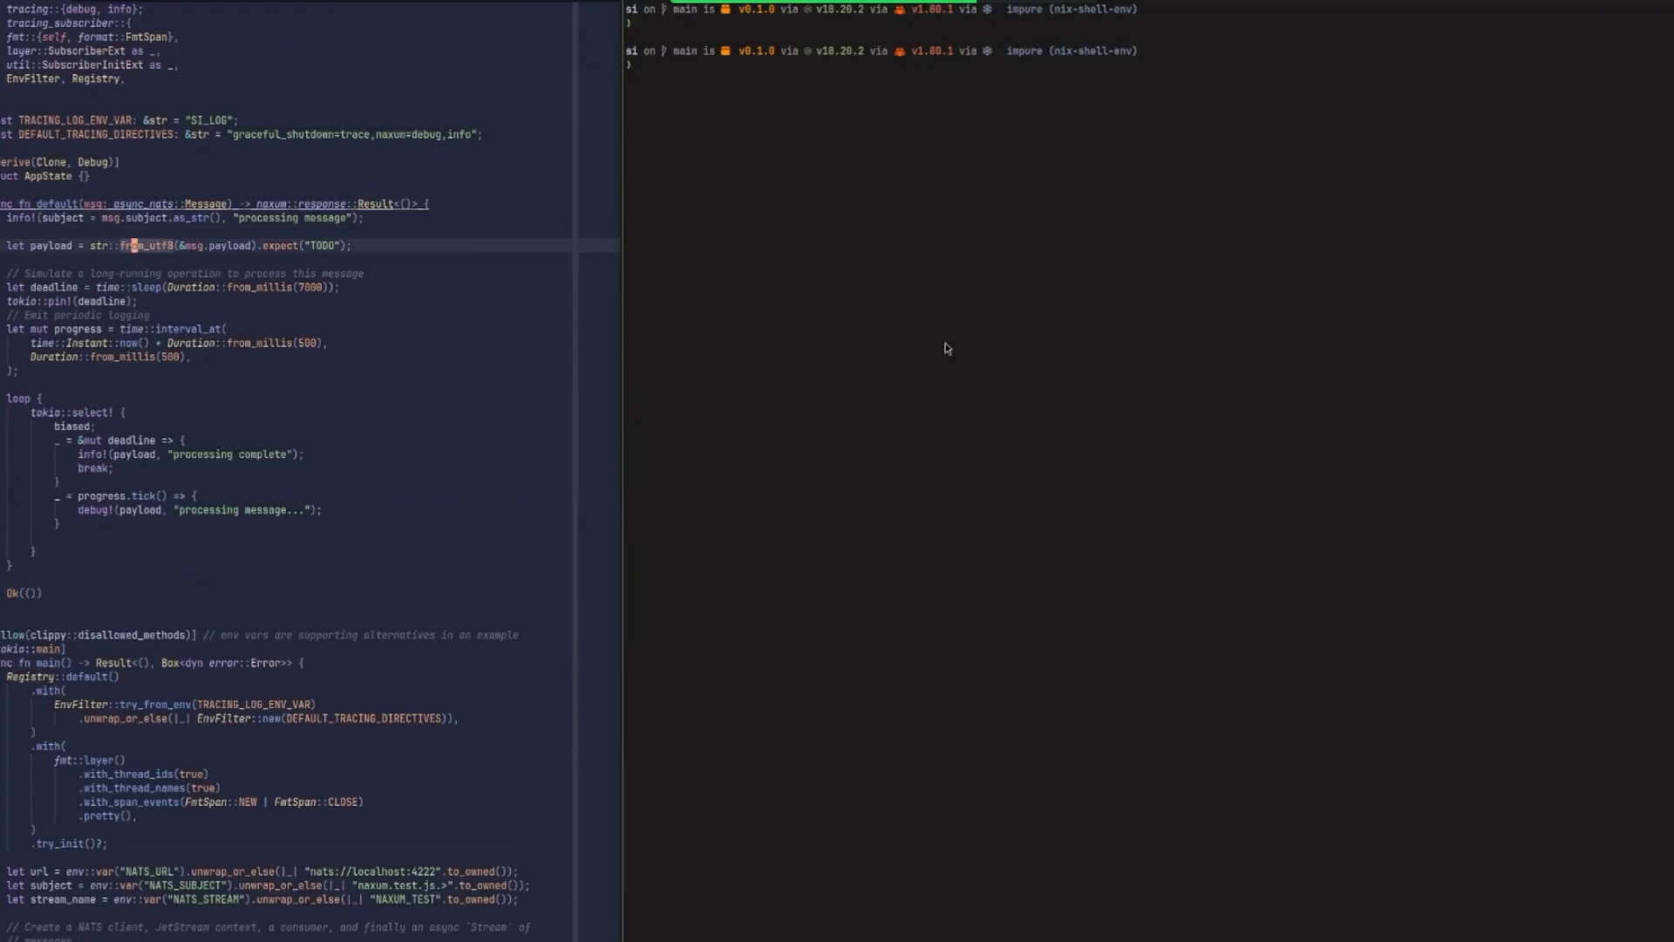
Check the NAXUM_TEST stream info, then build the graceful-shutdown example with buck2.
text(nats s info NAXUM_TEST)
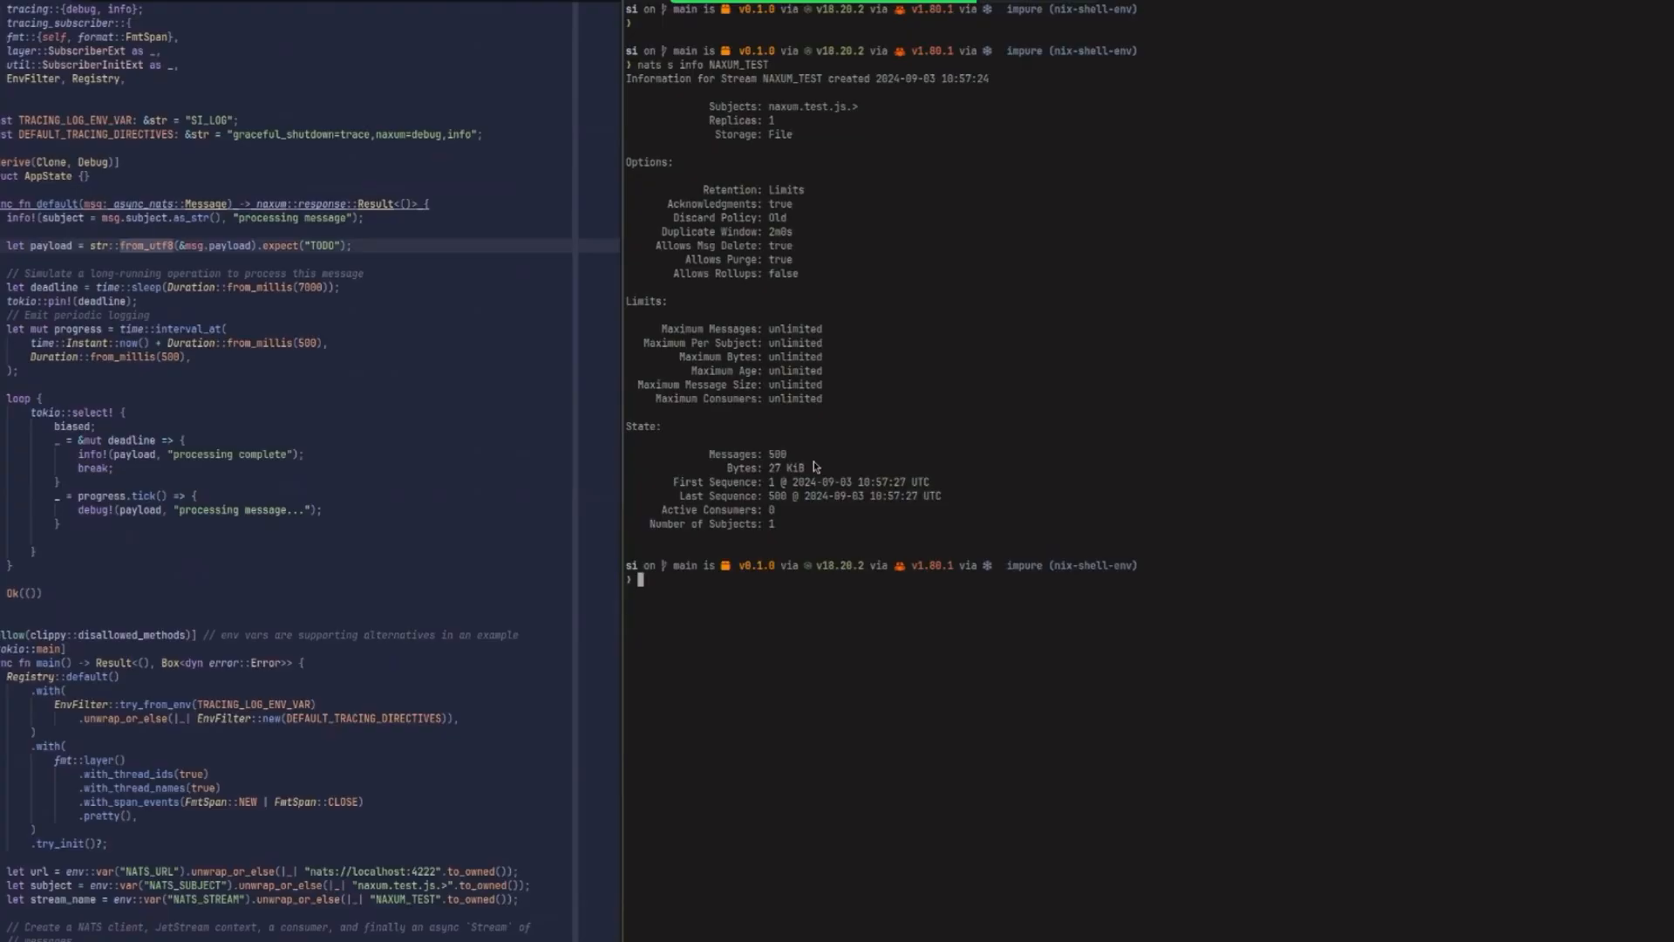
mouse_move(692, 385)
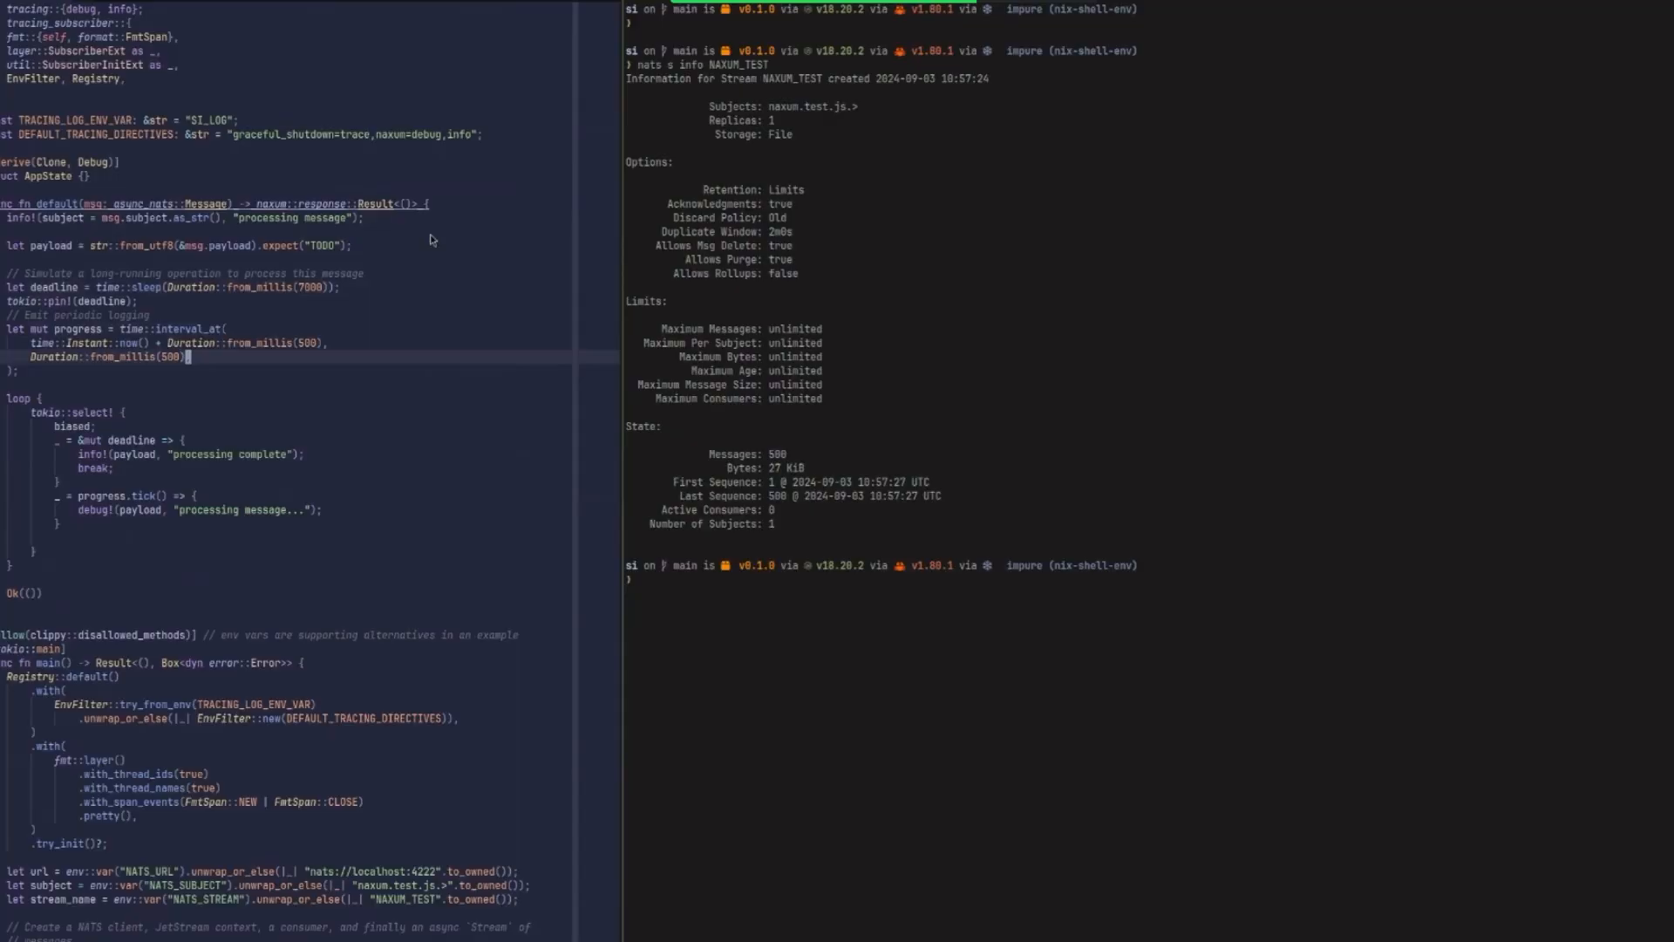
text(buck2 build lib/naxum/examples/graceful-shutdown)
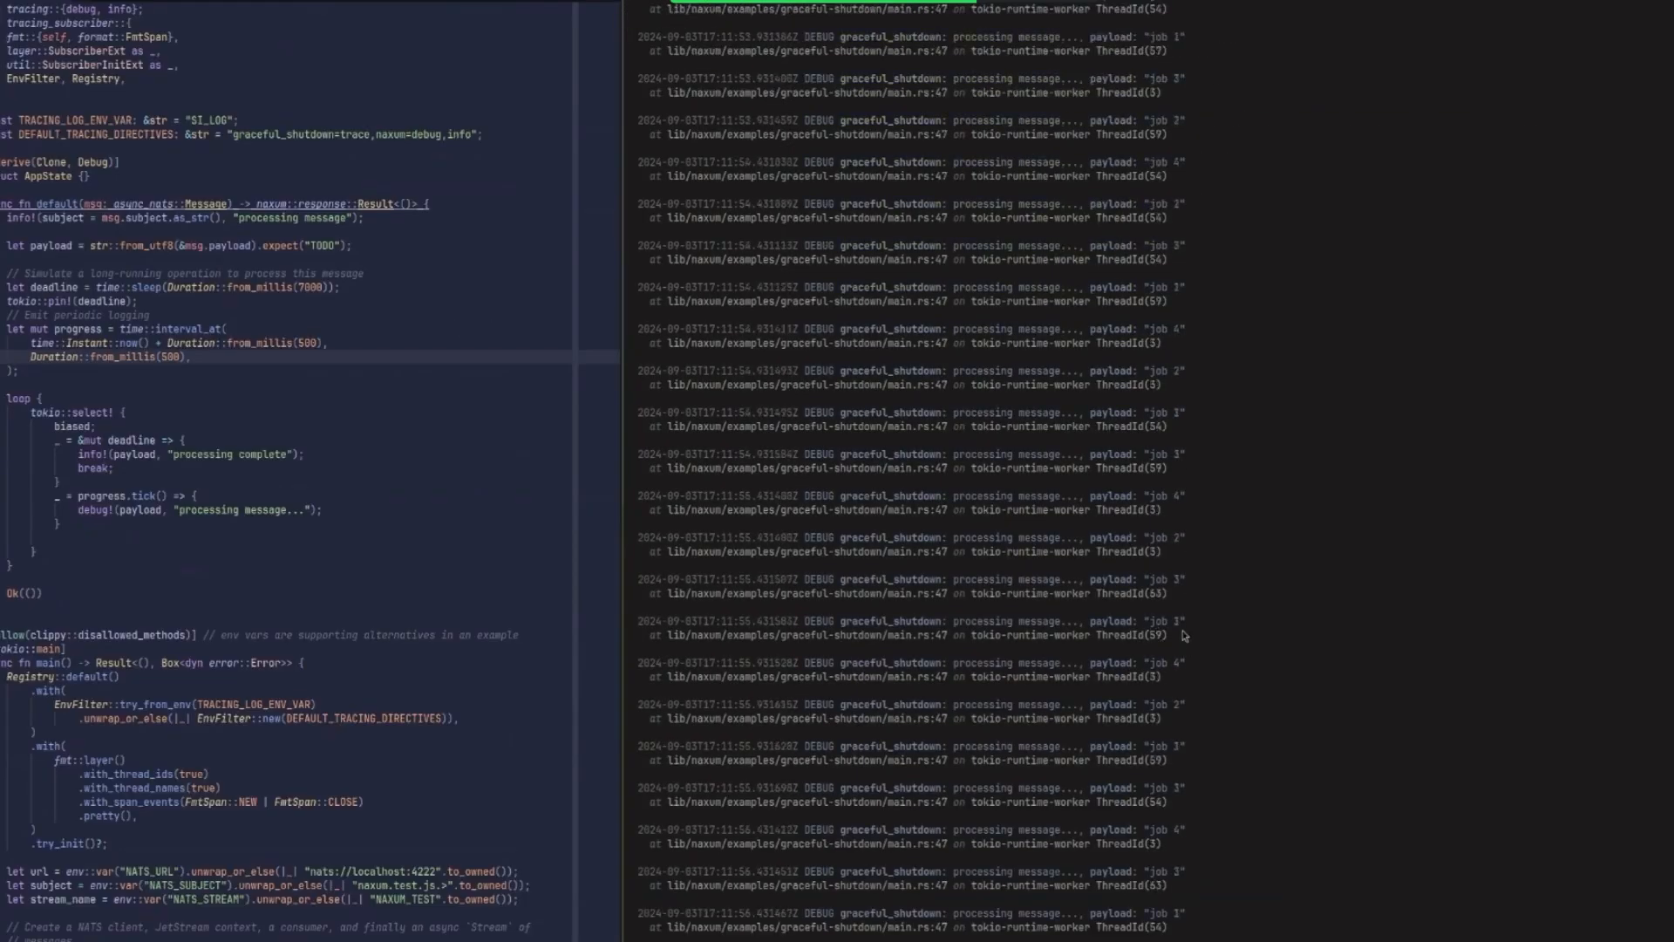
Scroll the logs to follow the SIGINT graceful shutdown while jobs keep processing.
scroll(down, 3)
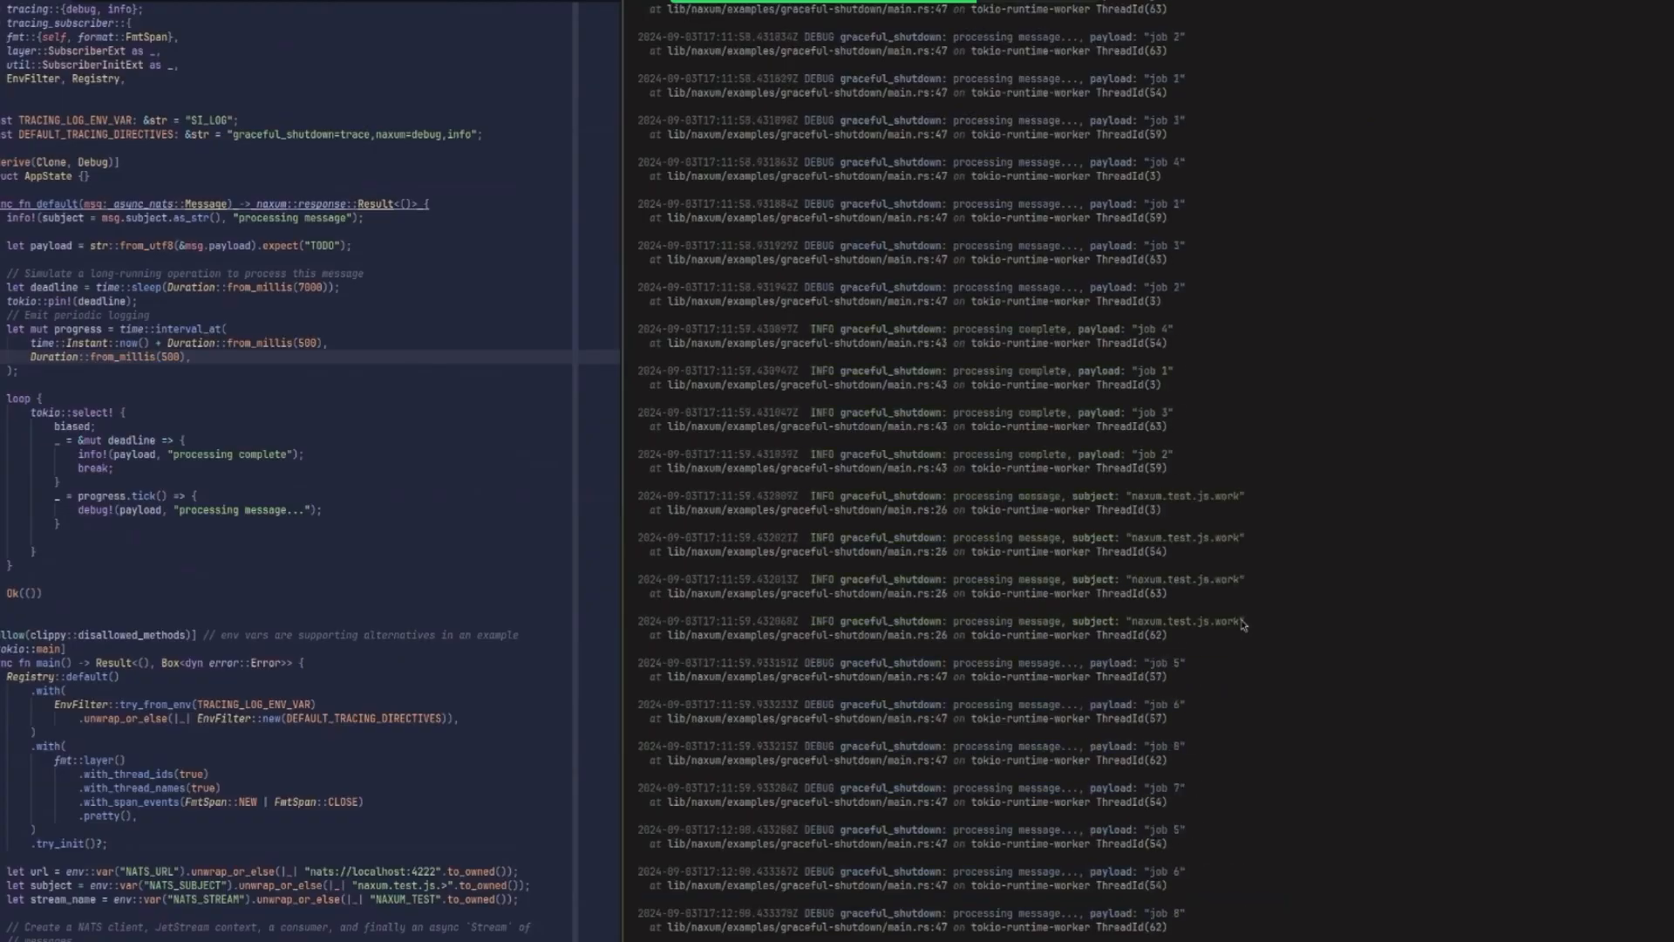
scroll(down, 3)
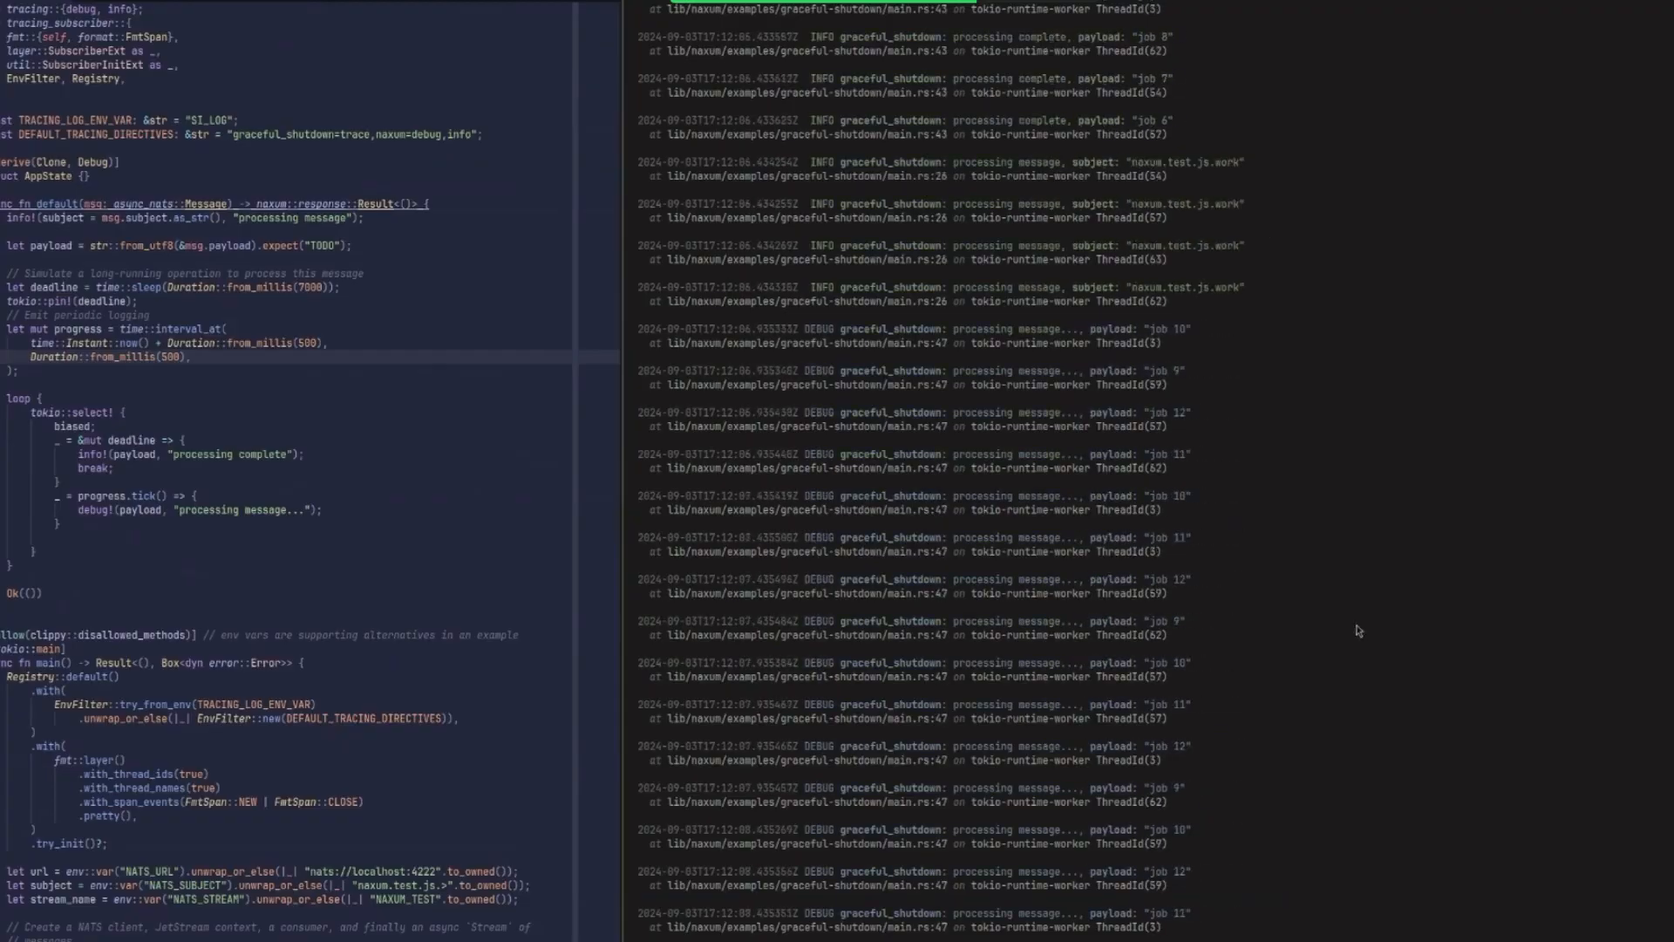
scroll(down, 3)
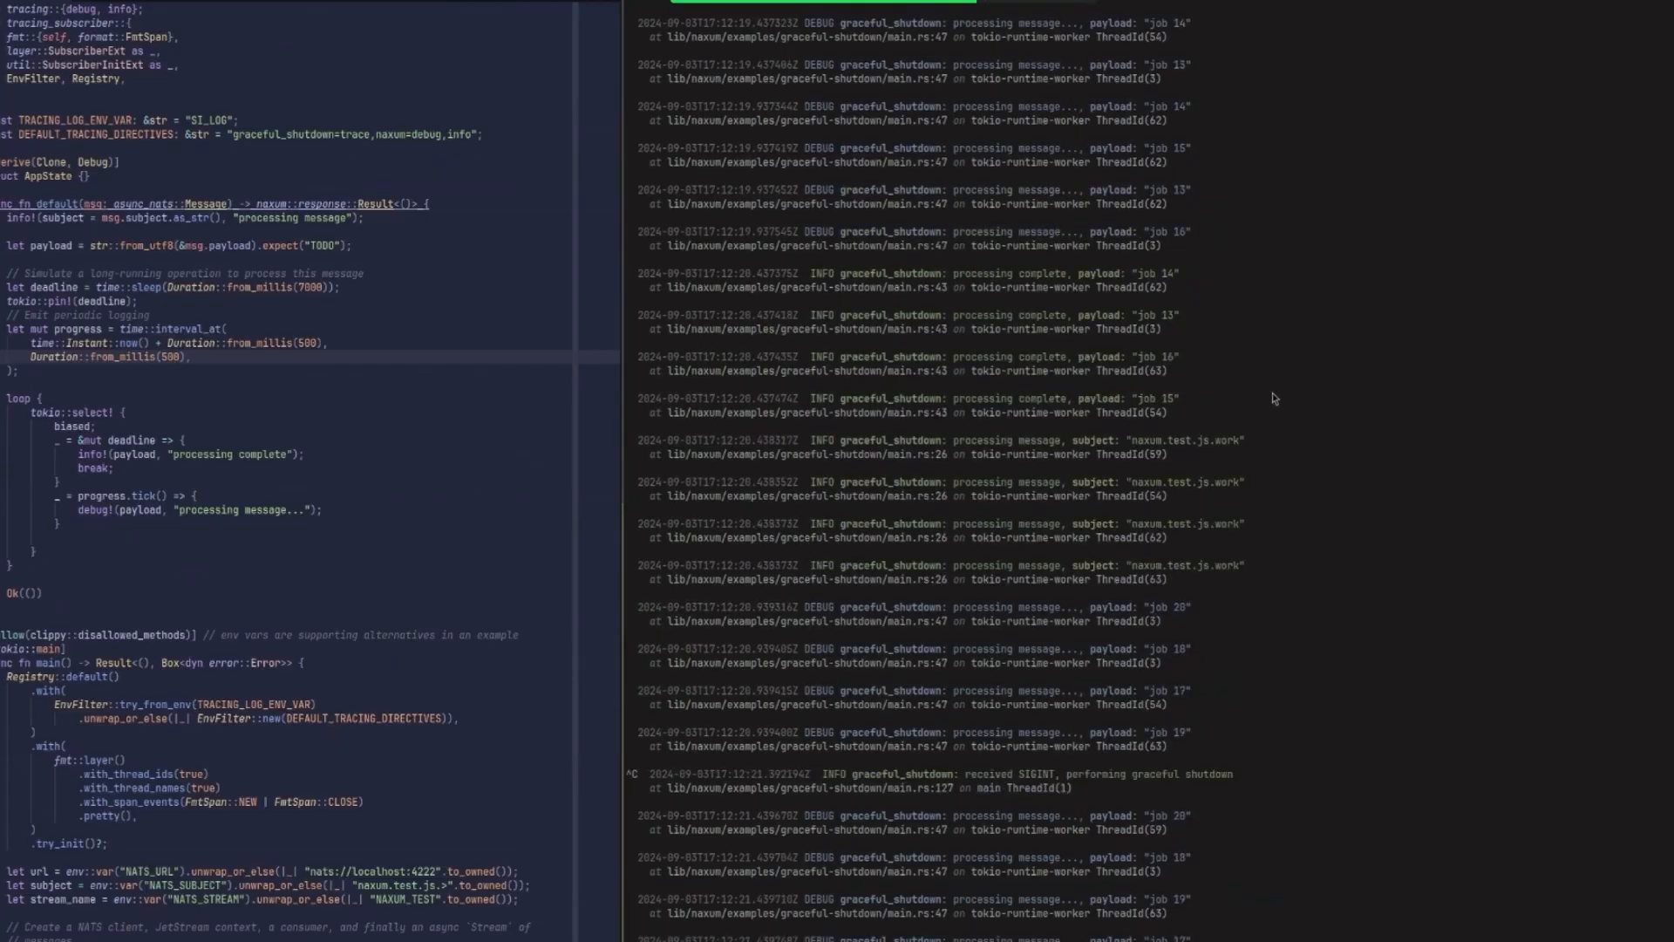
mouse_move(1255, 653)
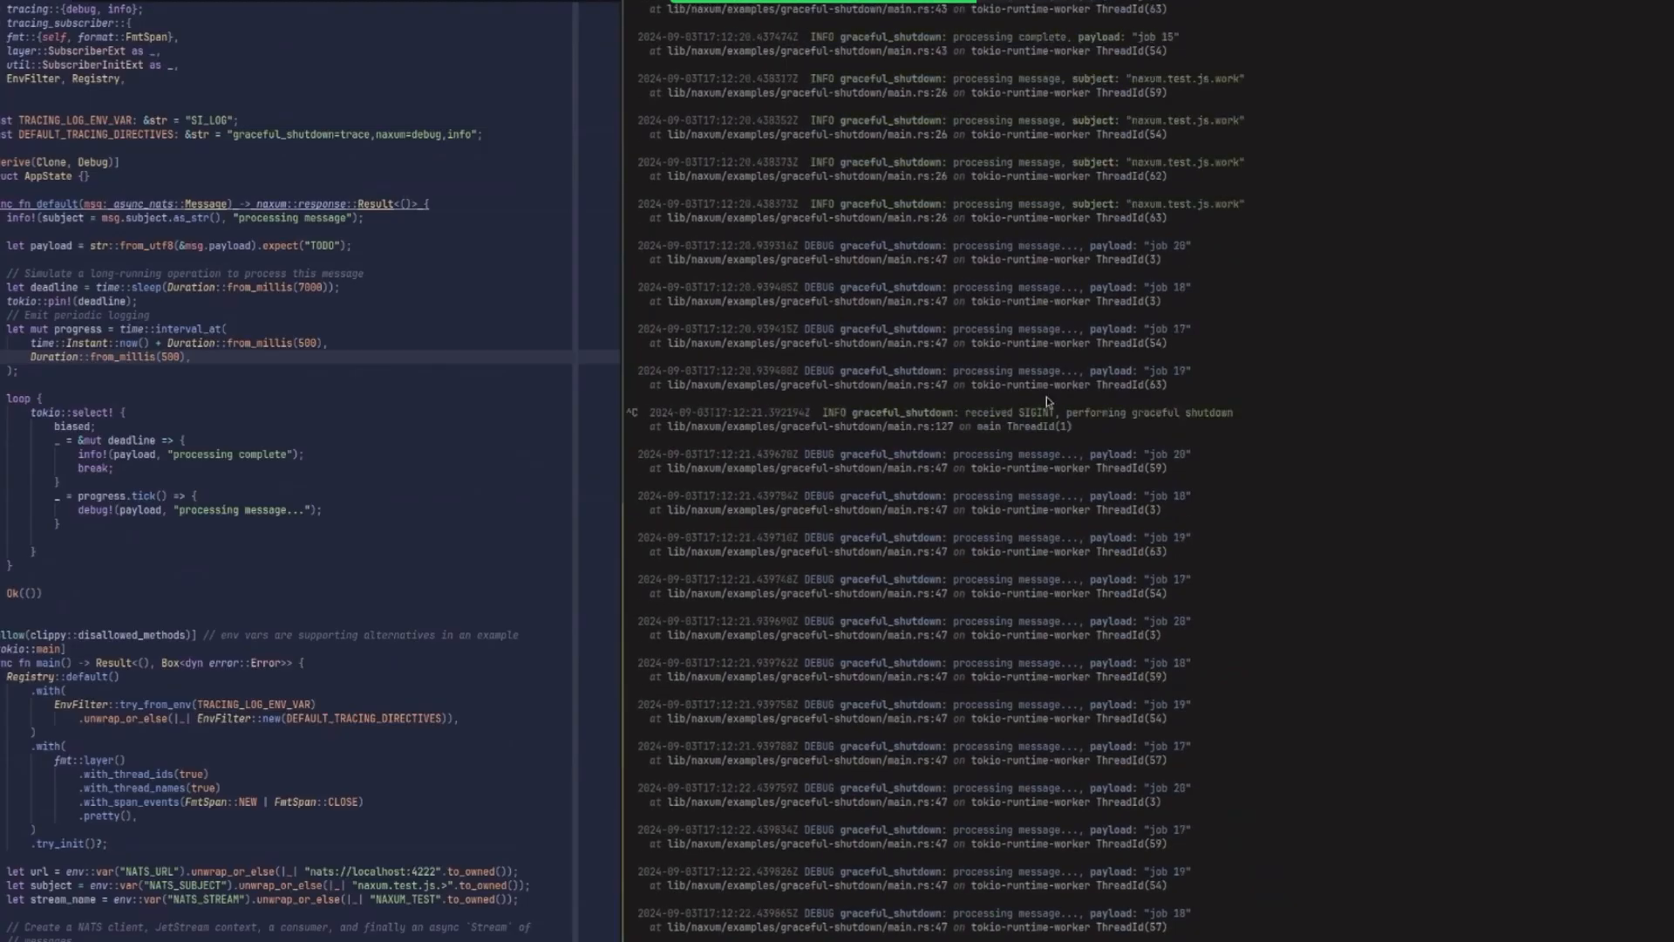
mouse_move(1044, 419)
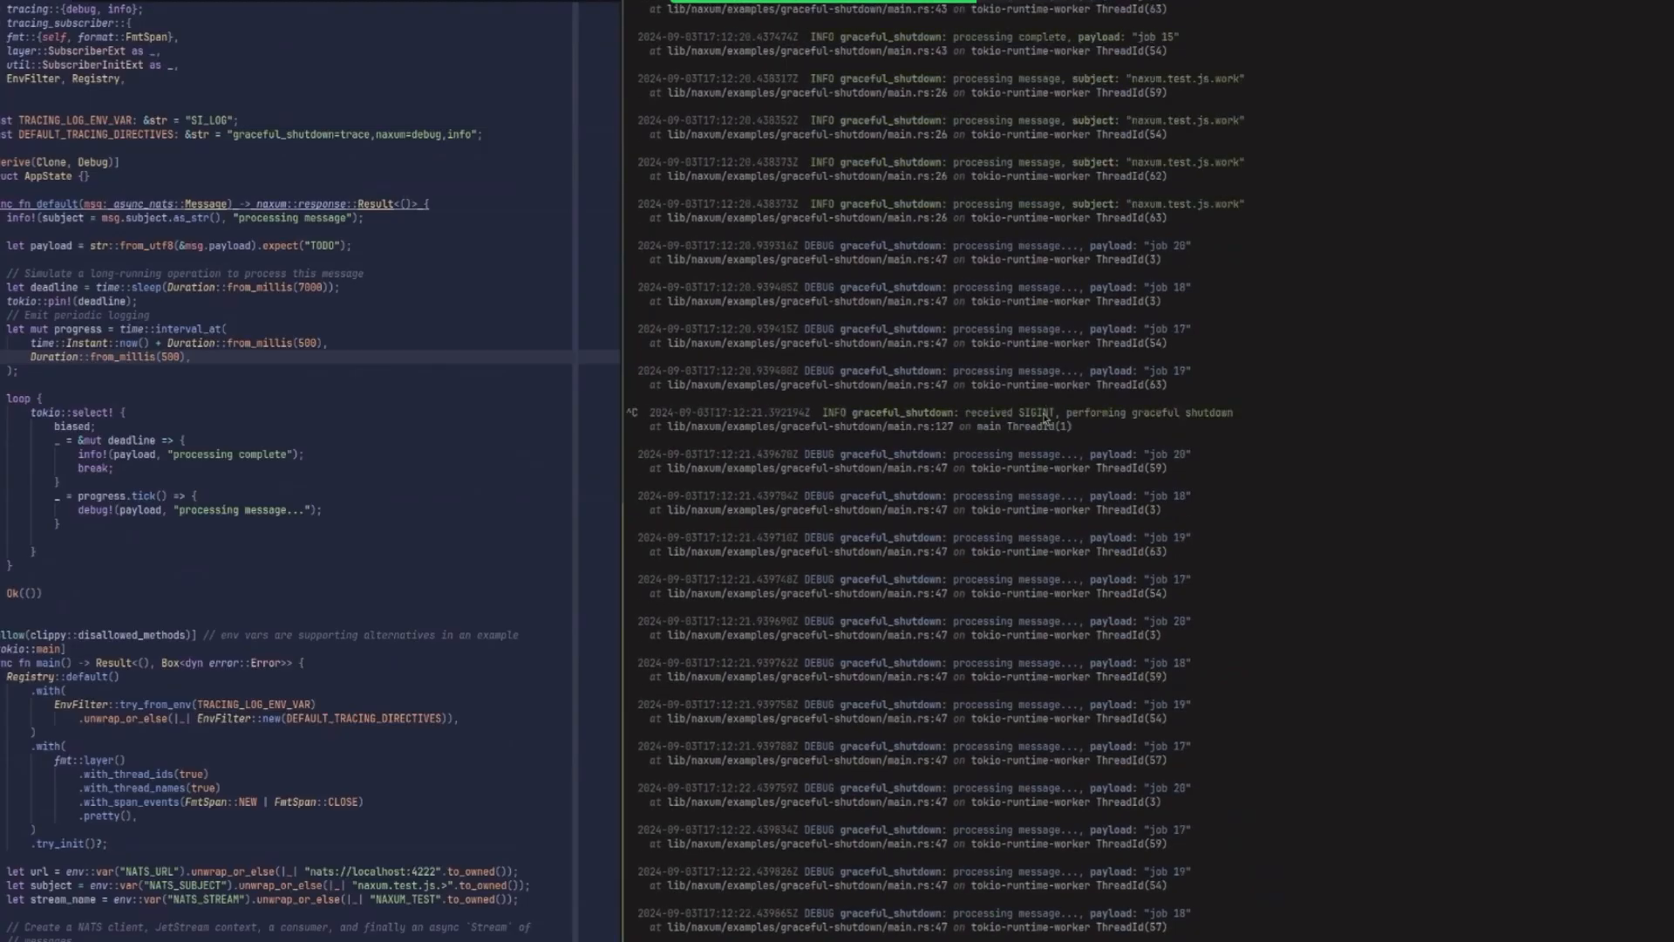
scroll(down, 3)
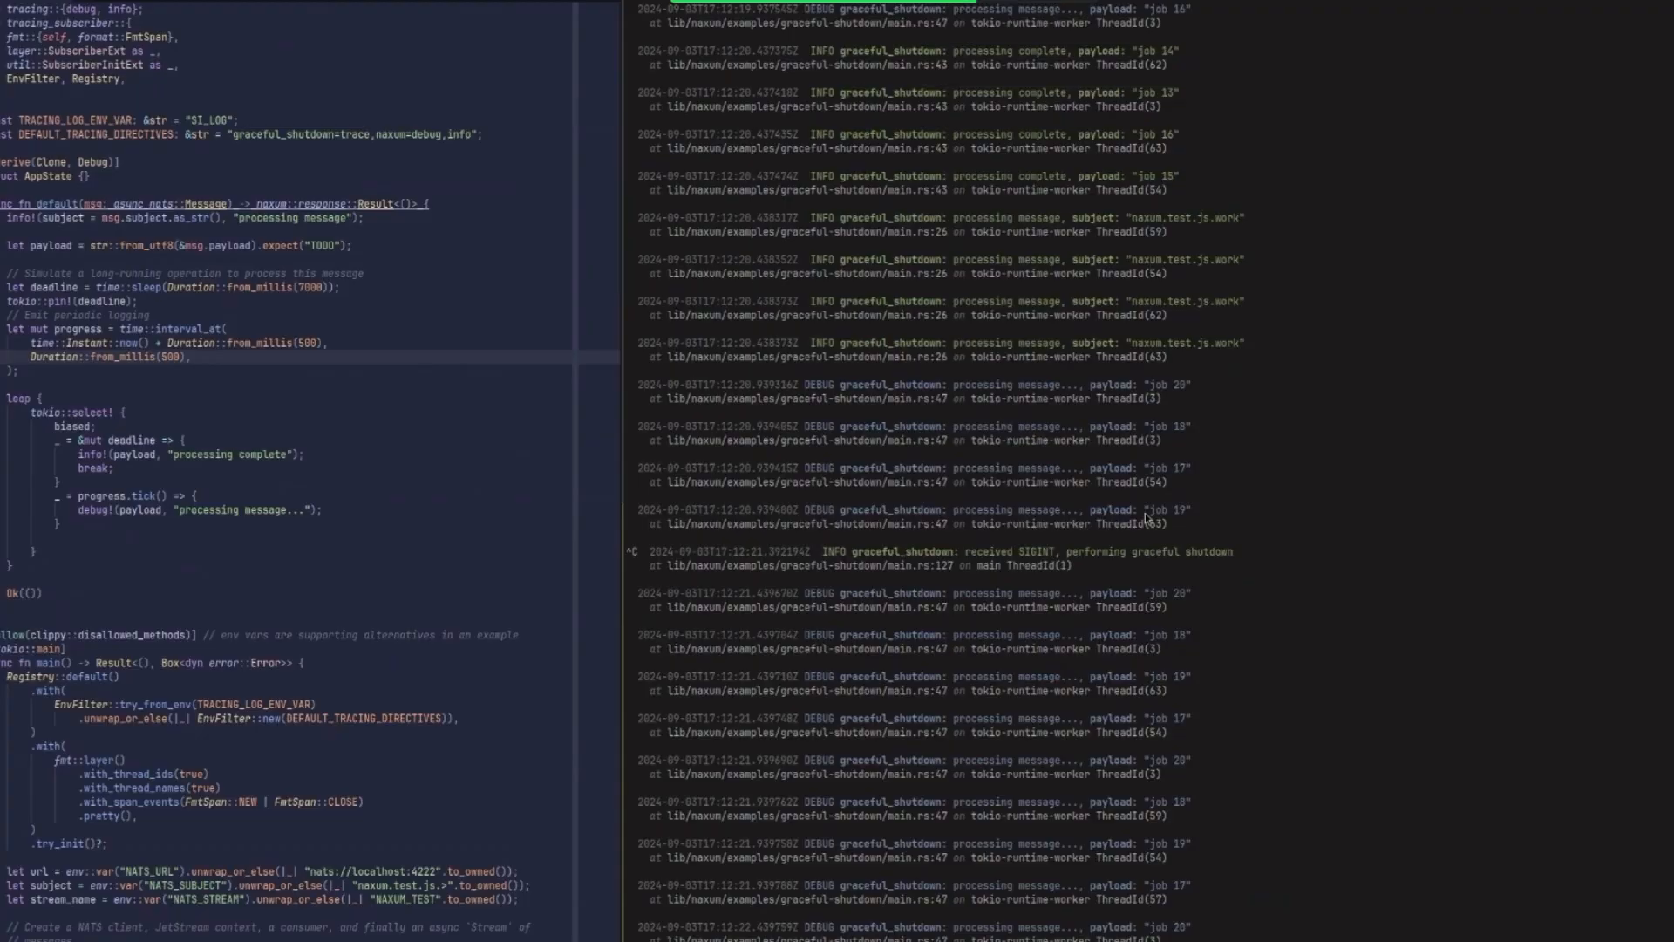
mouse_move(1315, 712)
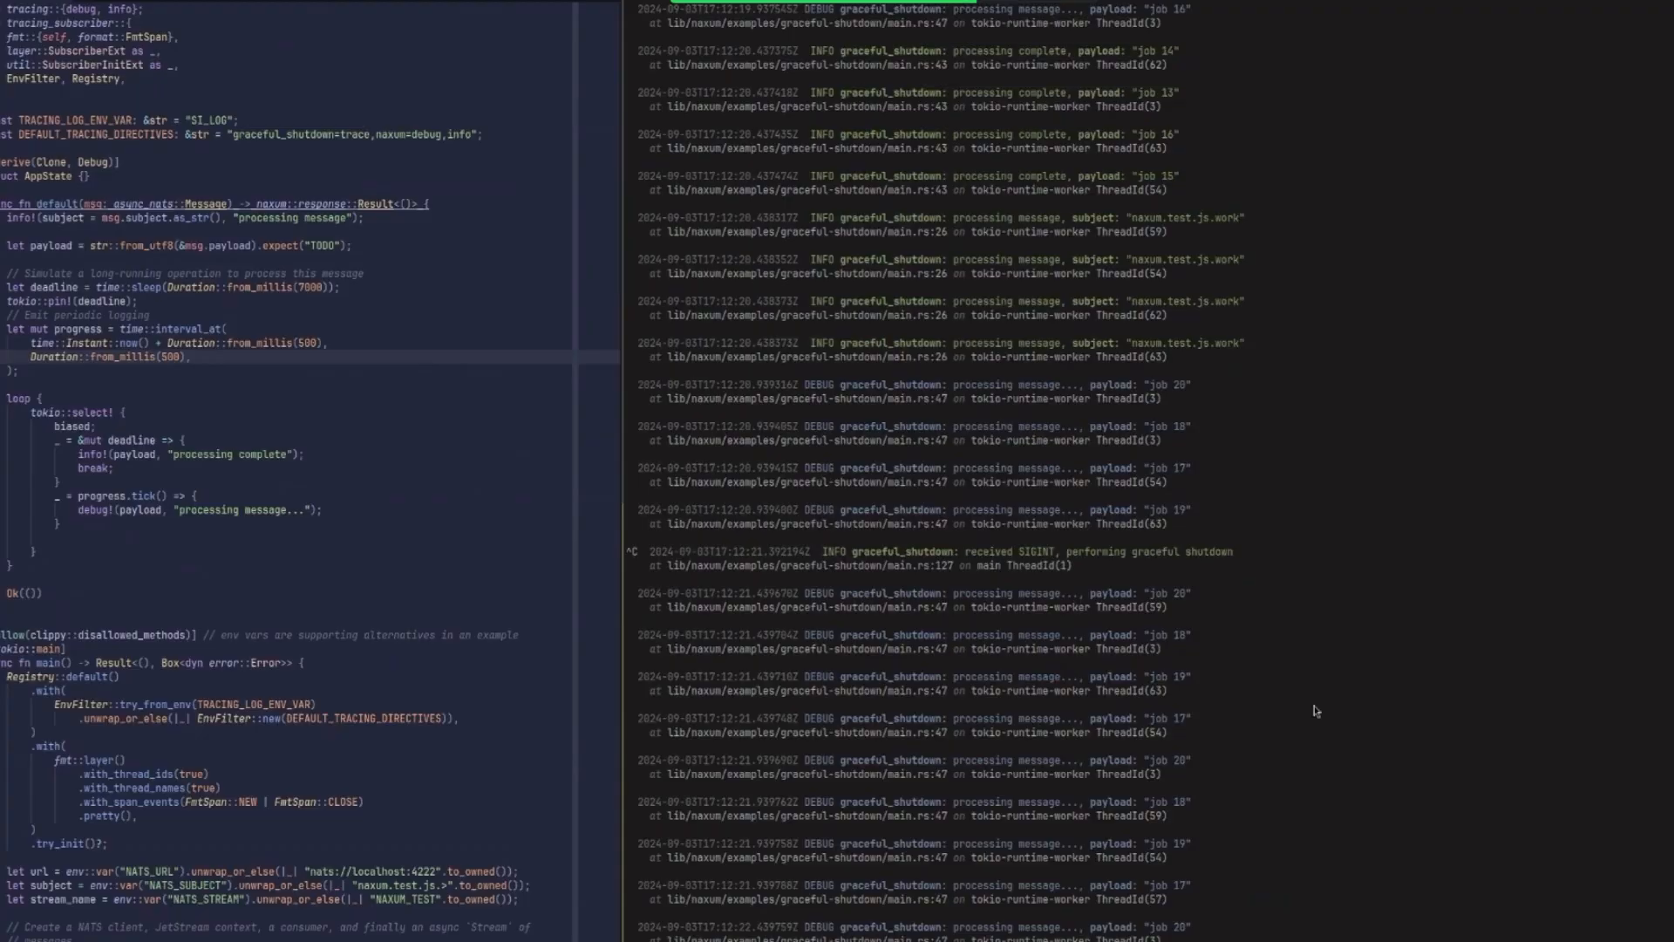
scroll(down, 3)
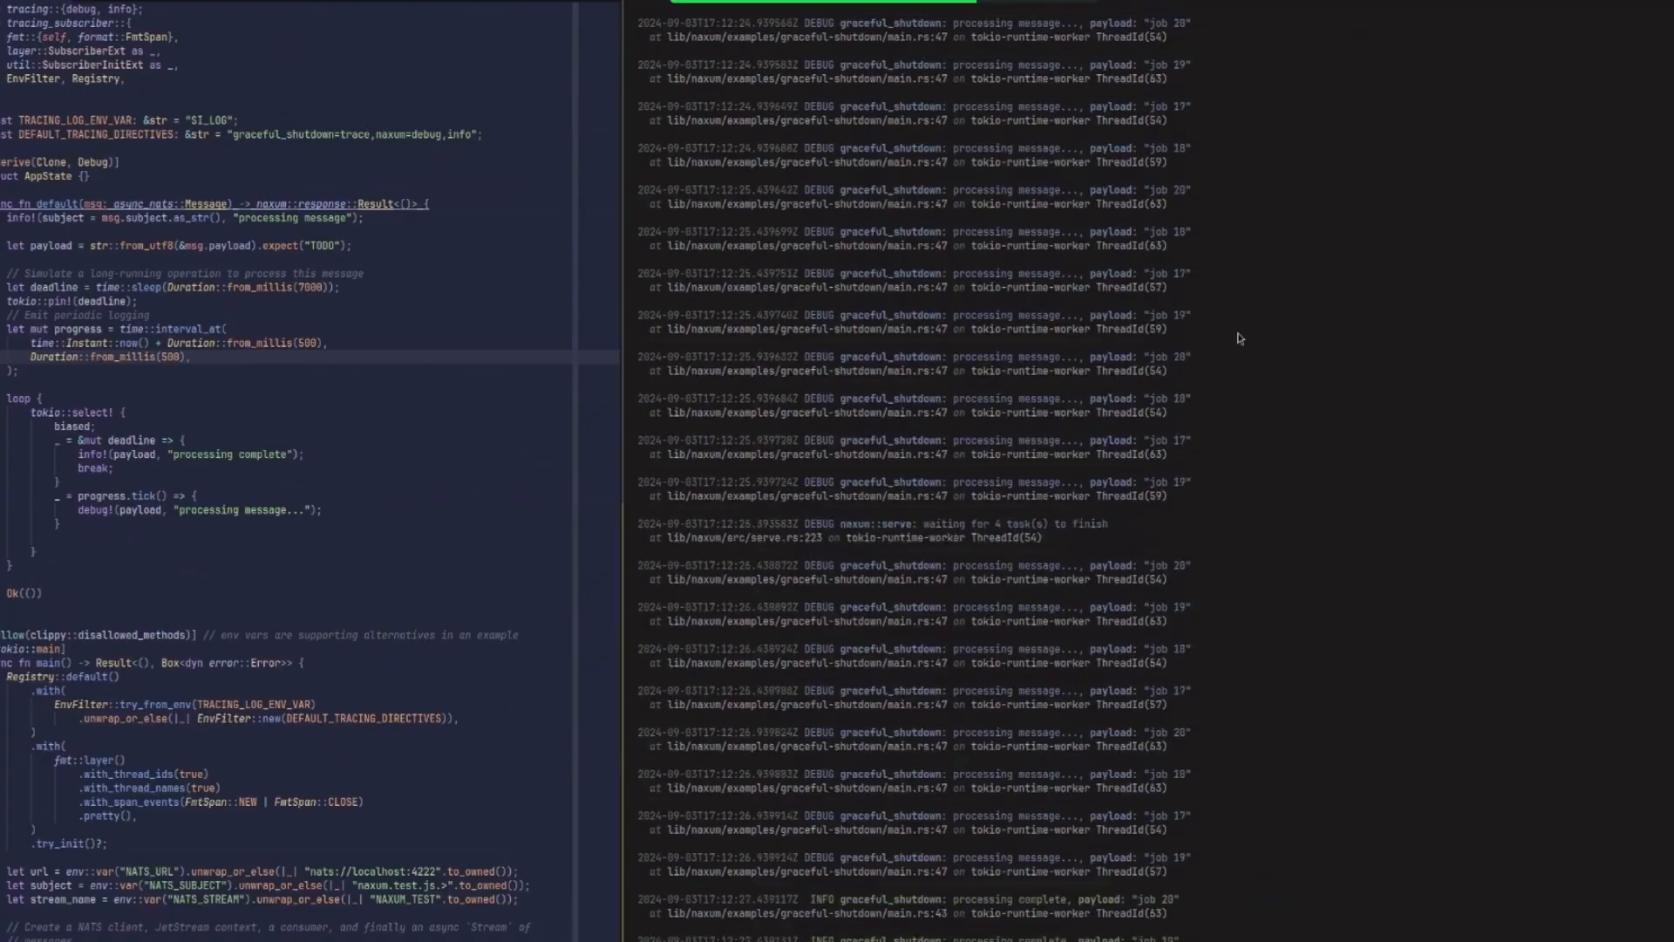
scroll(down, 3)
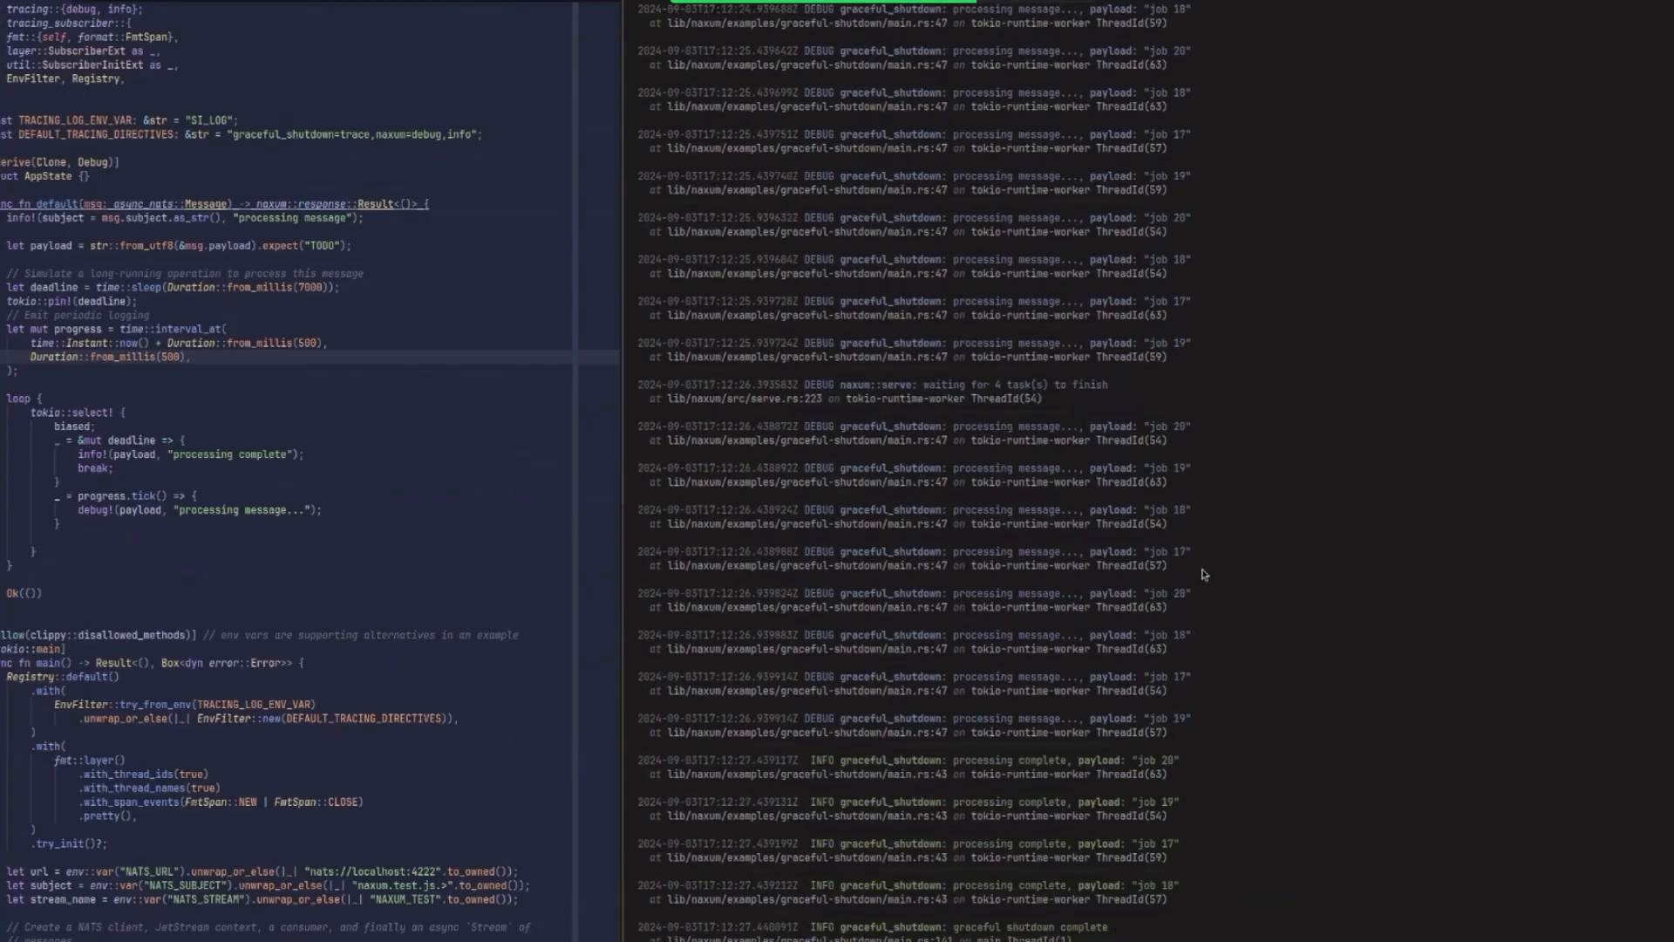
mouse_move(1174, 712)
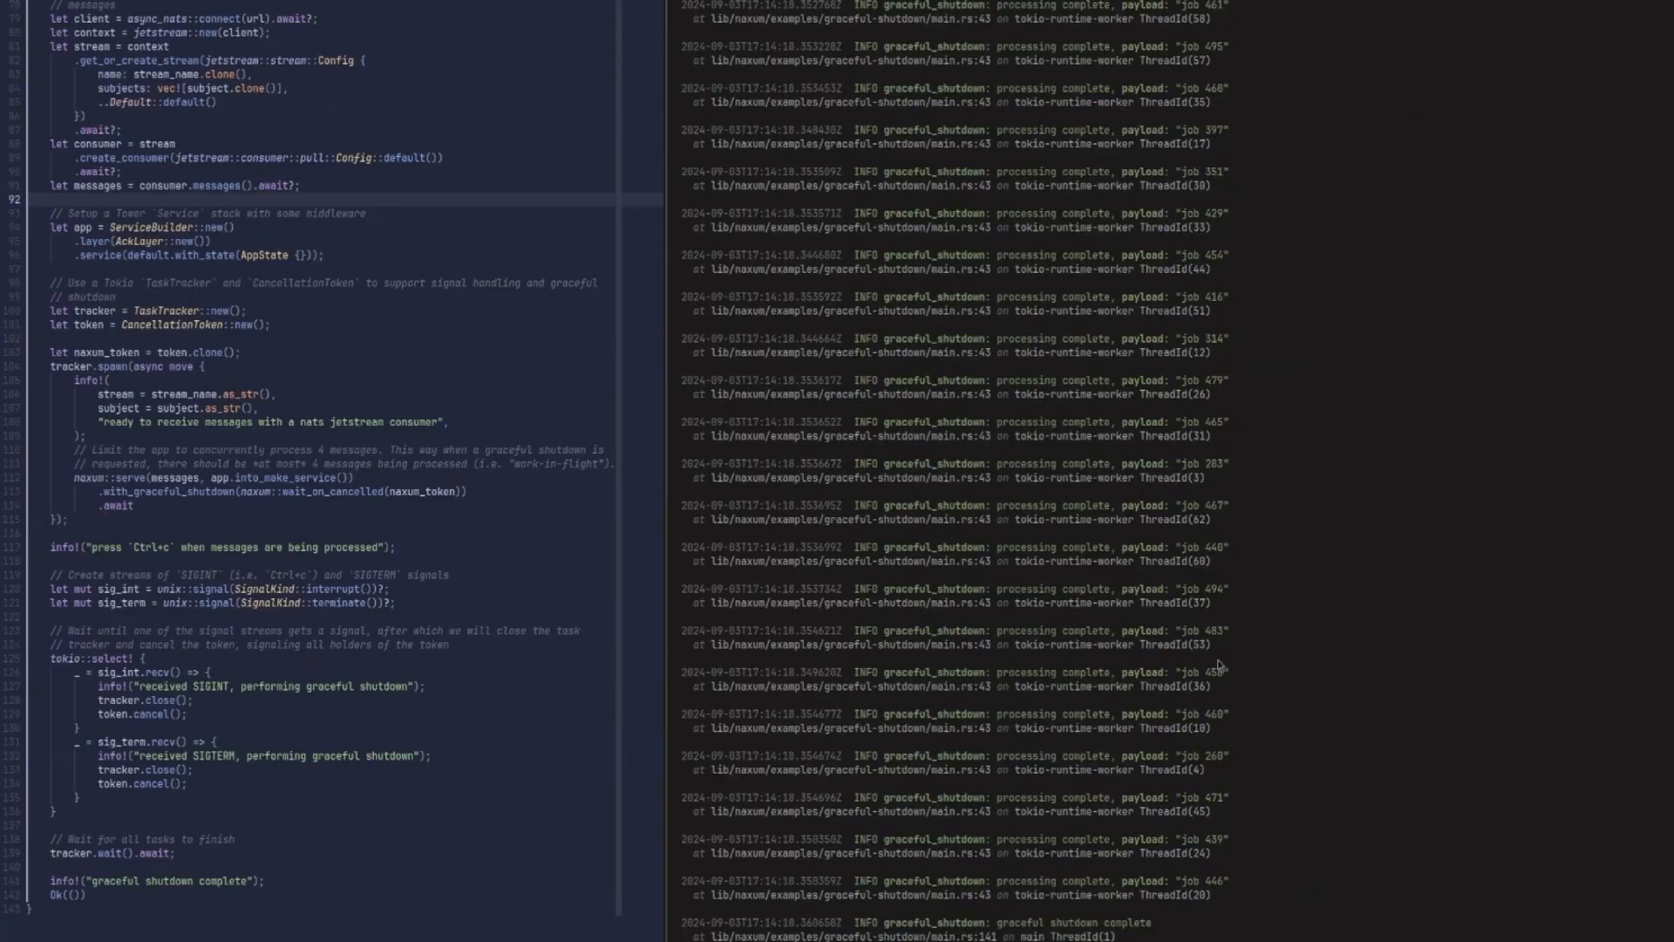
scroll(down, 3)
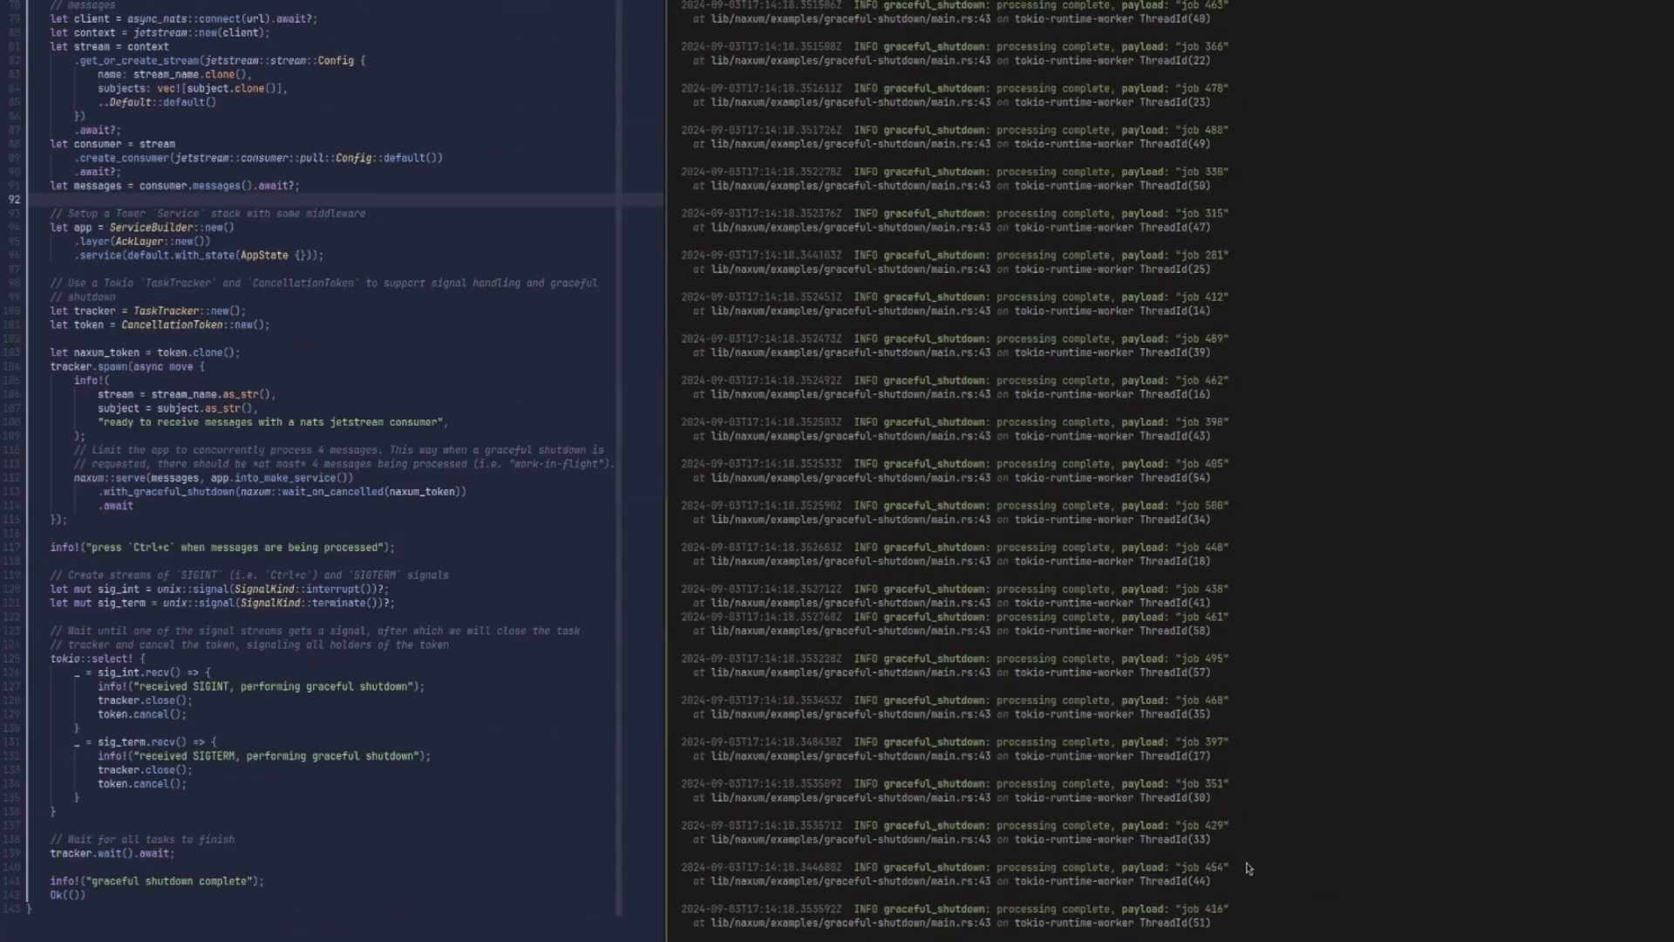
scroll(down, 3)
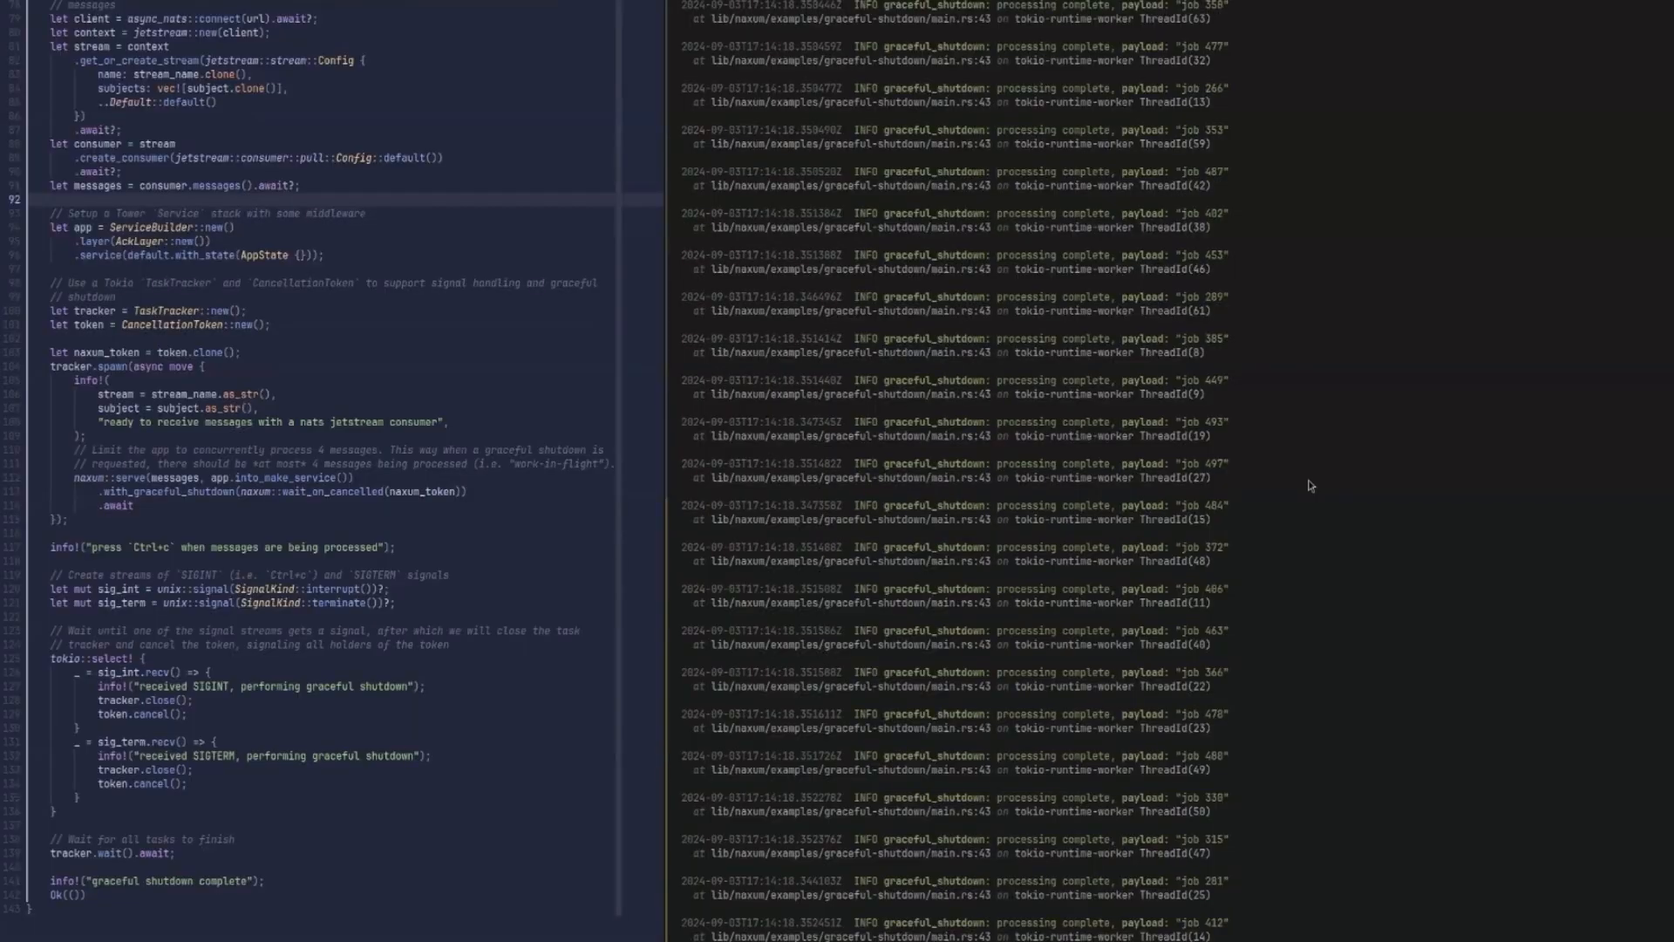
scroll(down, 3)
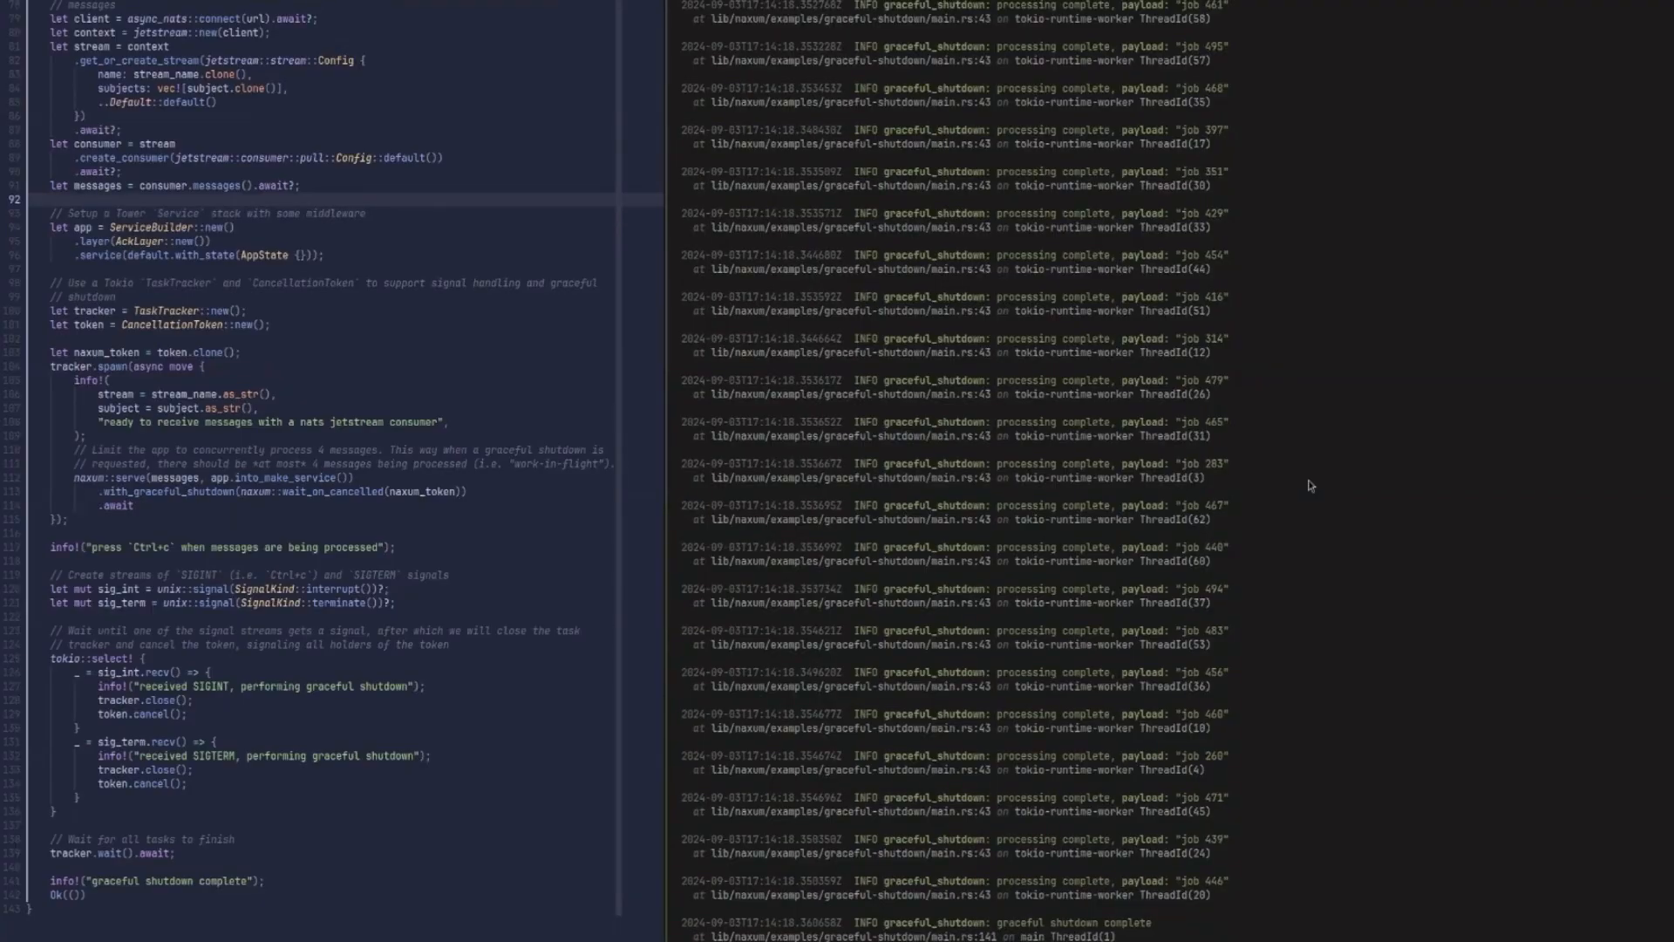
mouse_move(1511, 544)
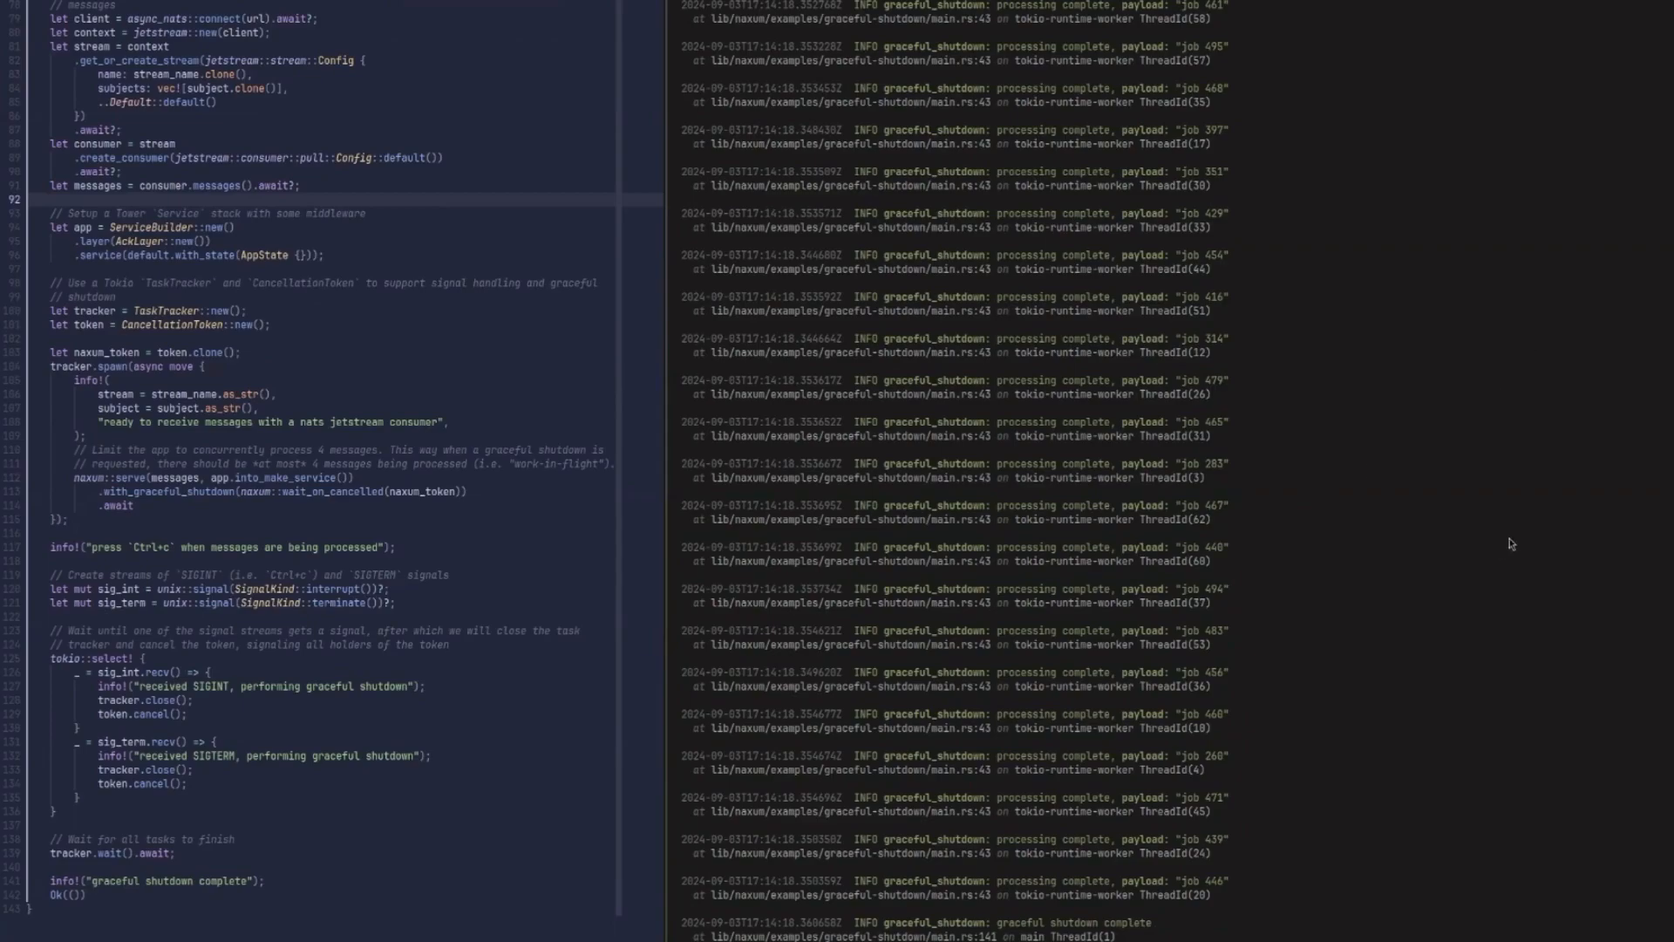
mouse_move(1357, 420)
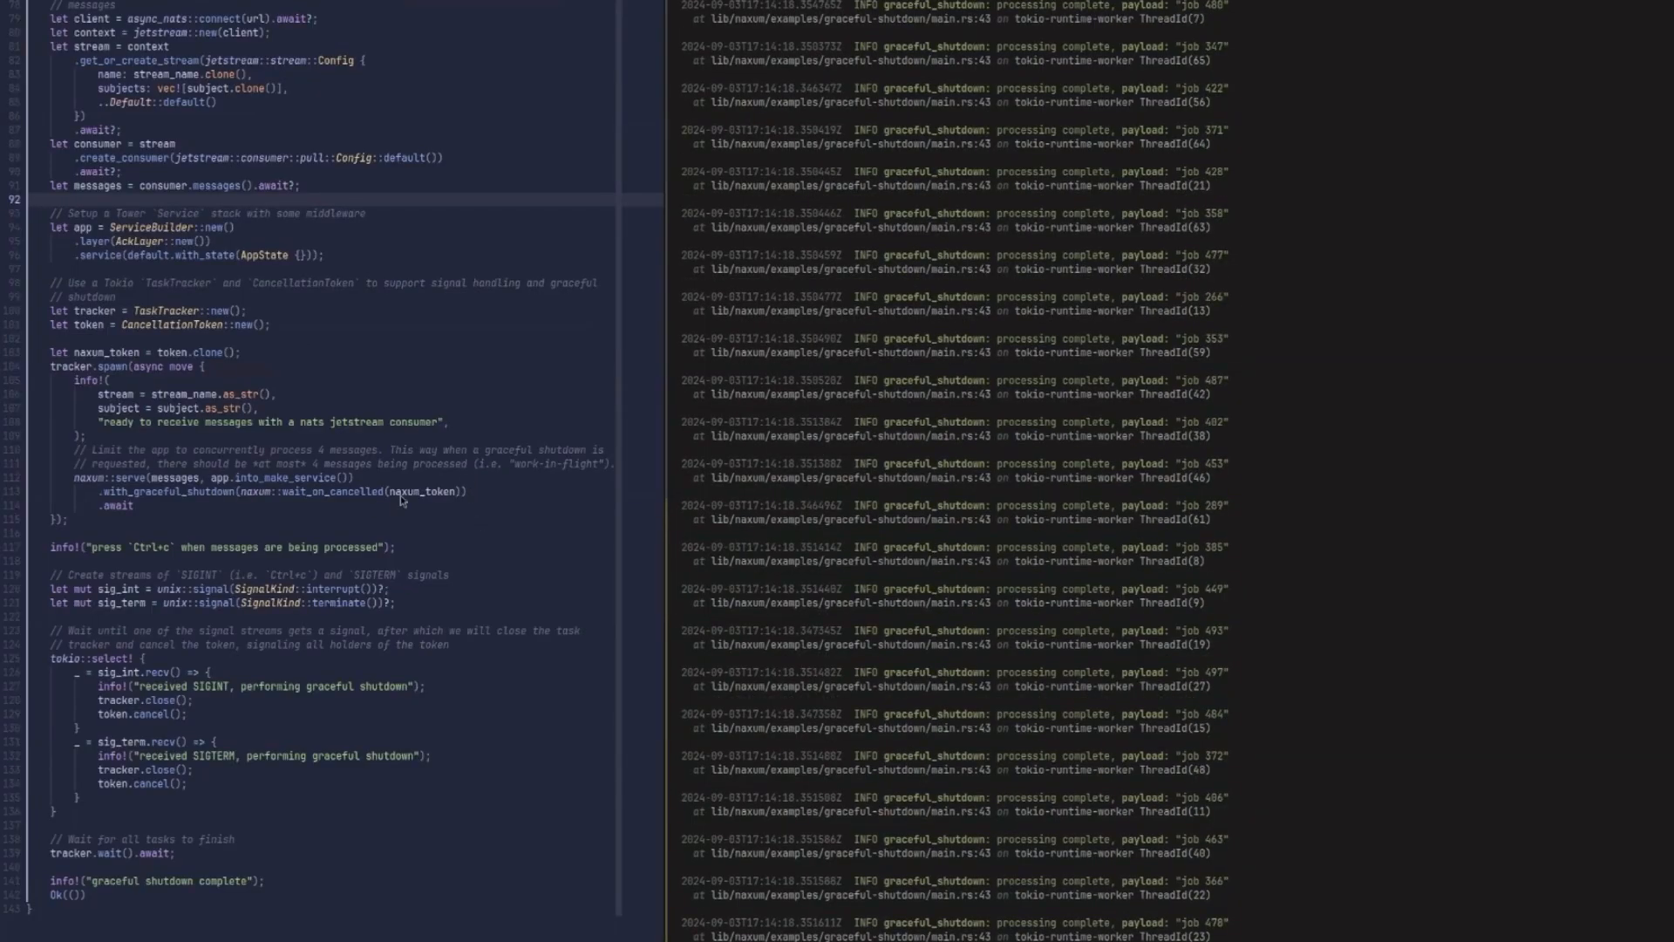
mouse_move(1120, 534)
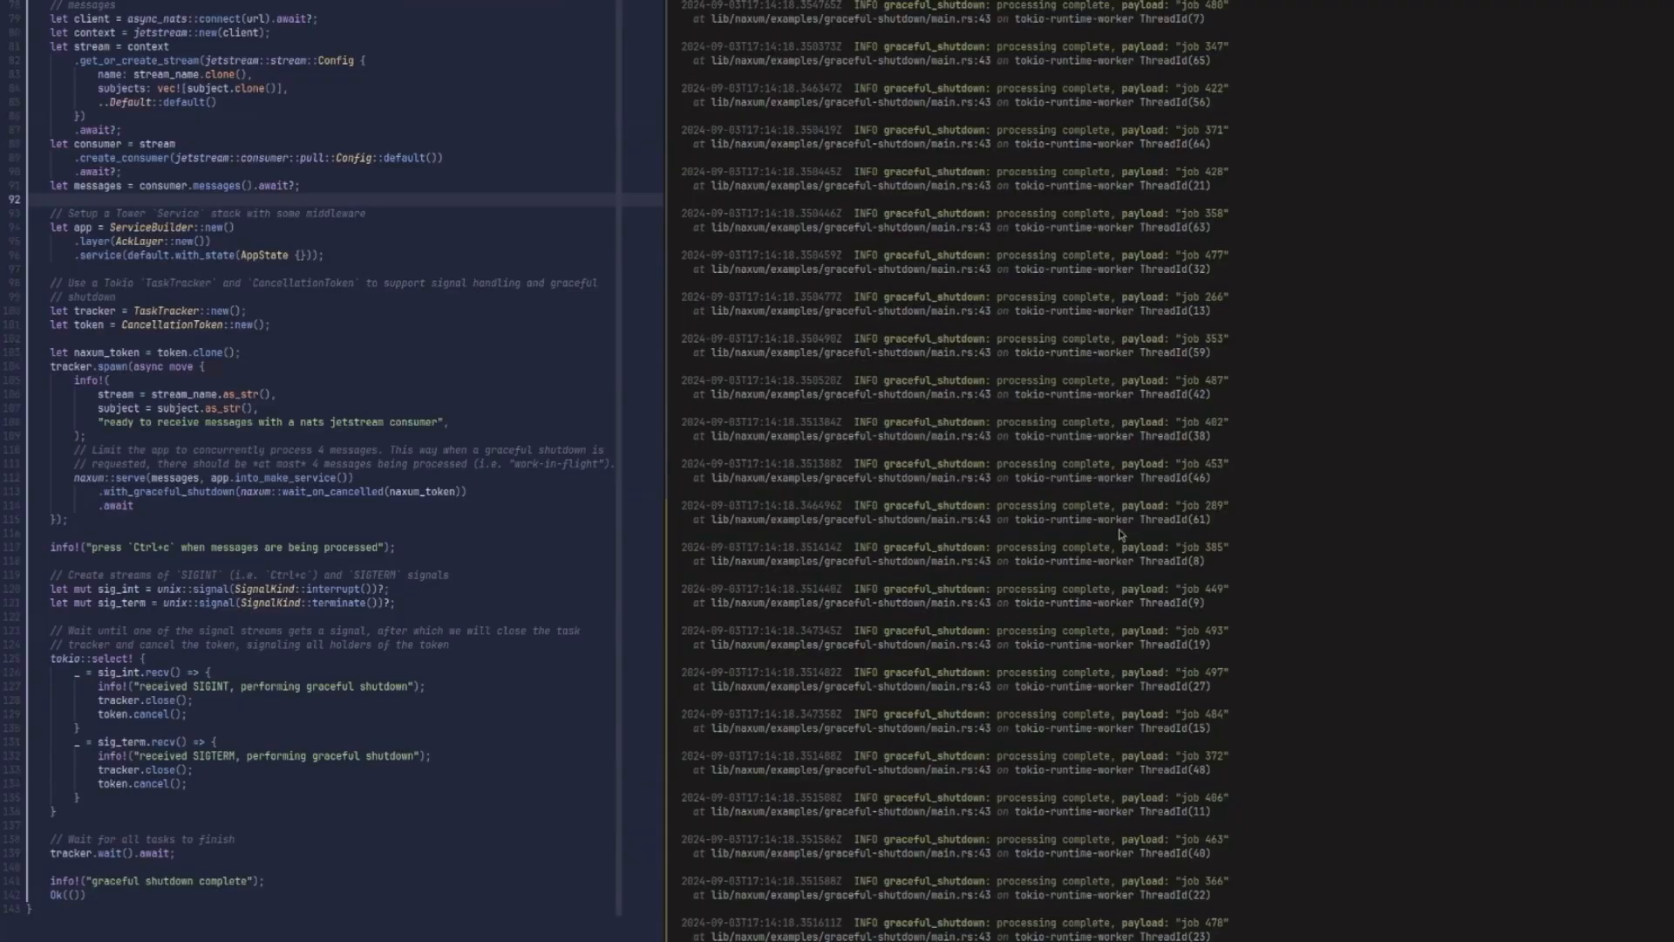
mouse_move(1537, 437)
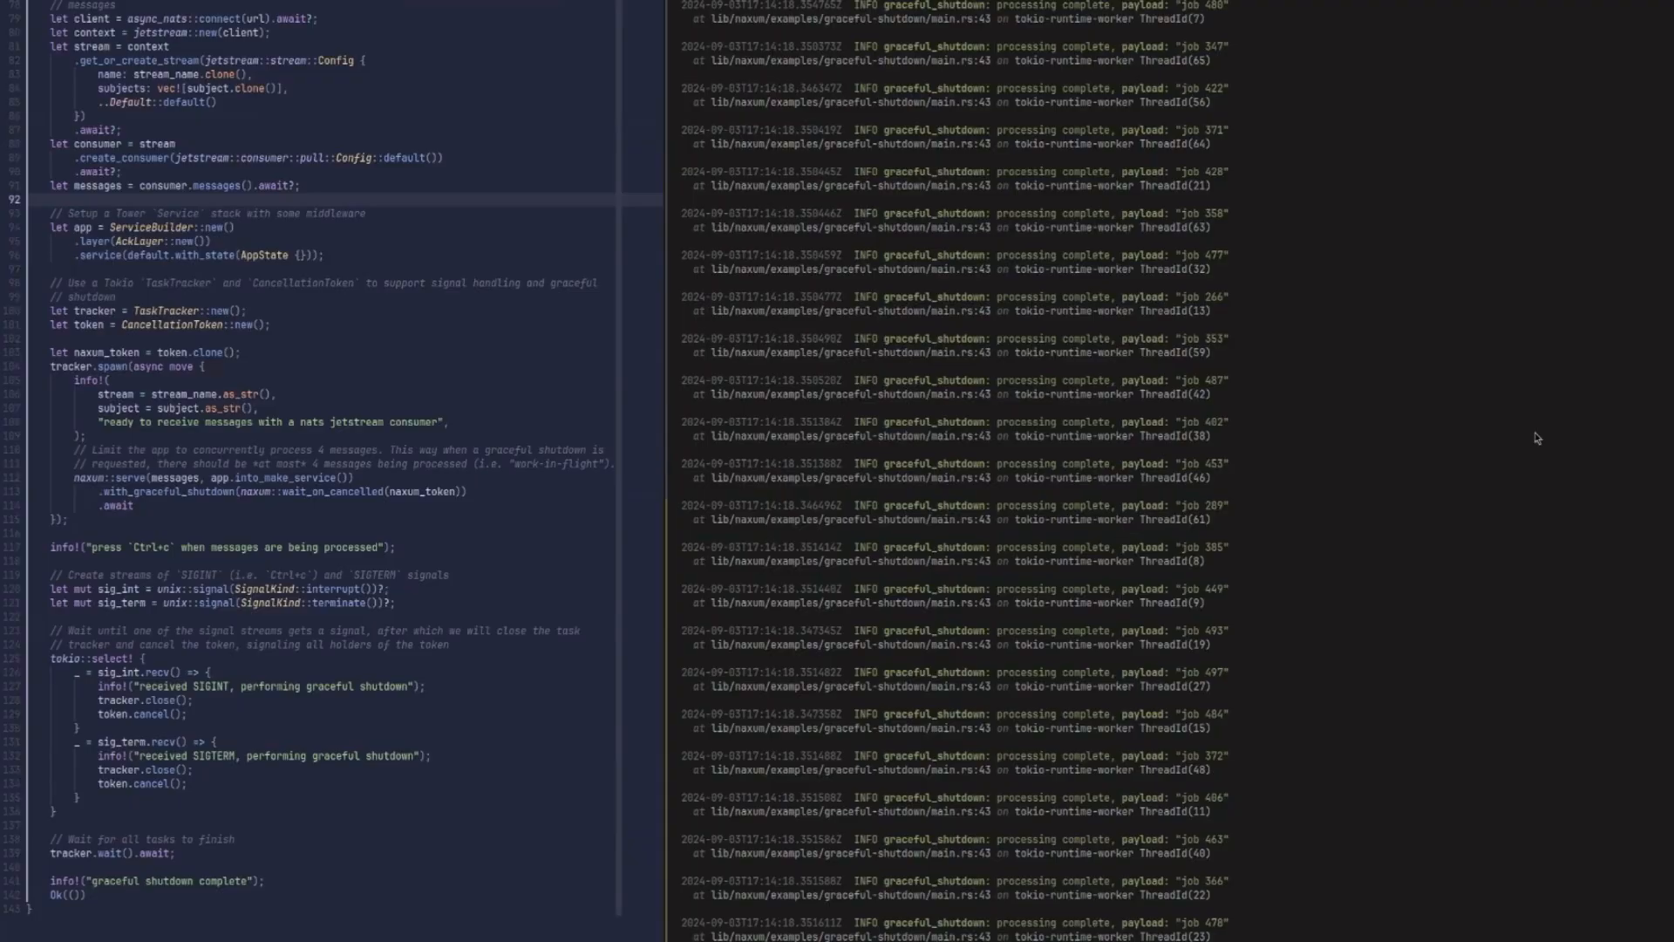
mouse_move(1545, 443)
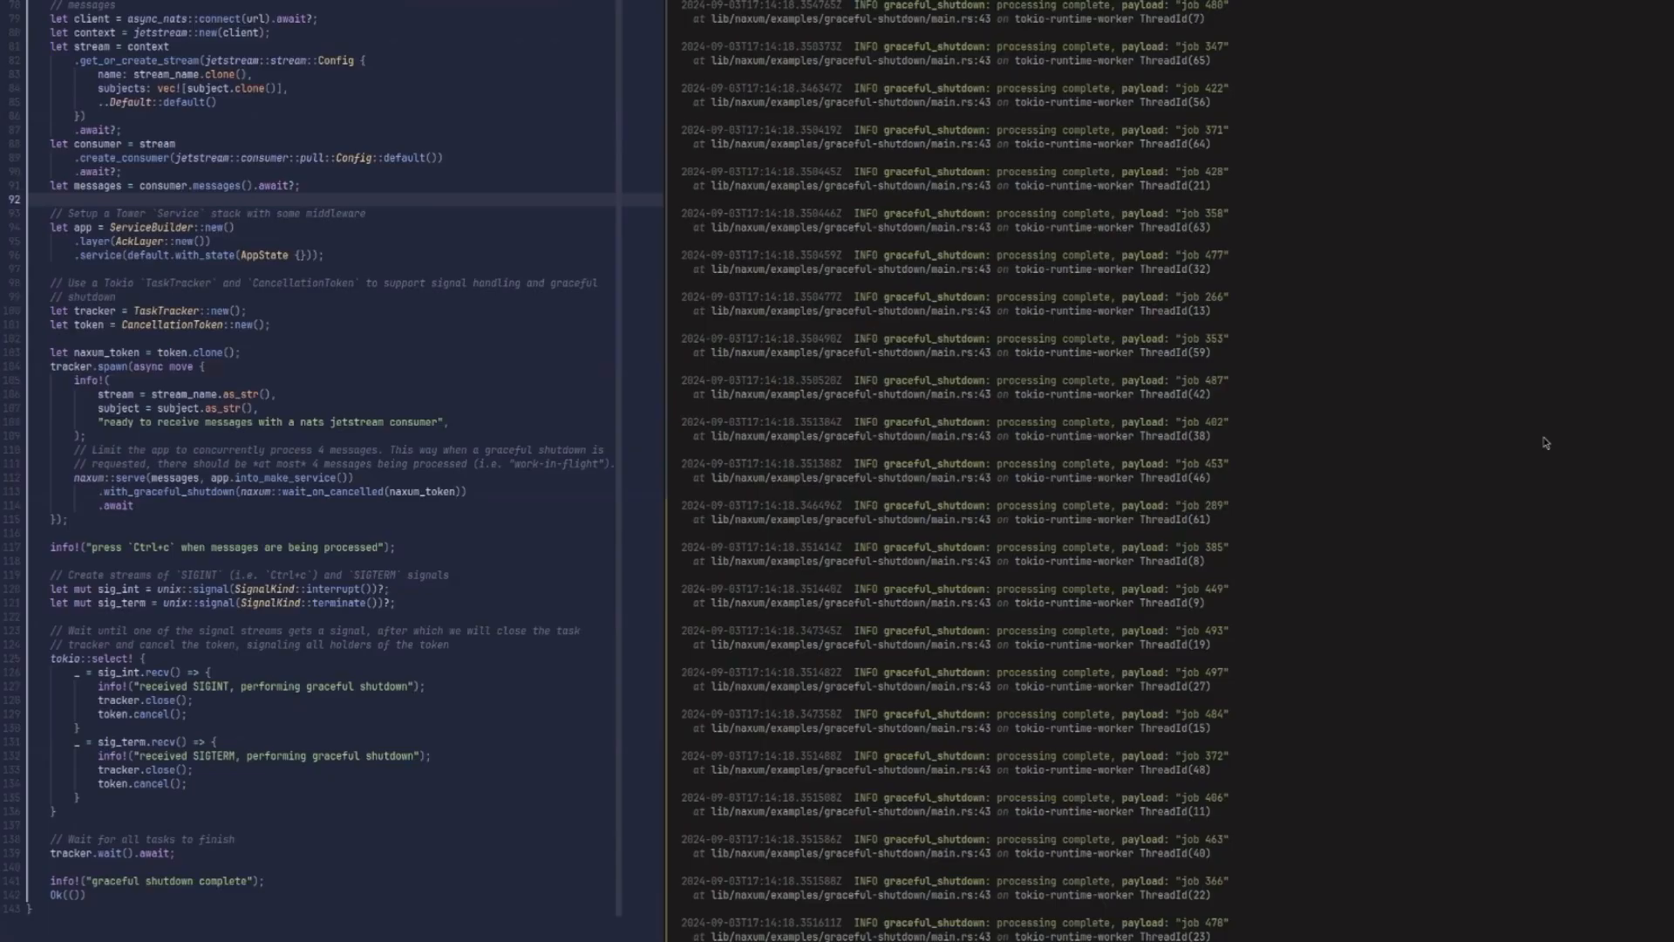
scroll(down, 3)
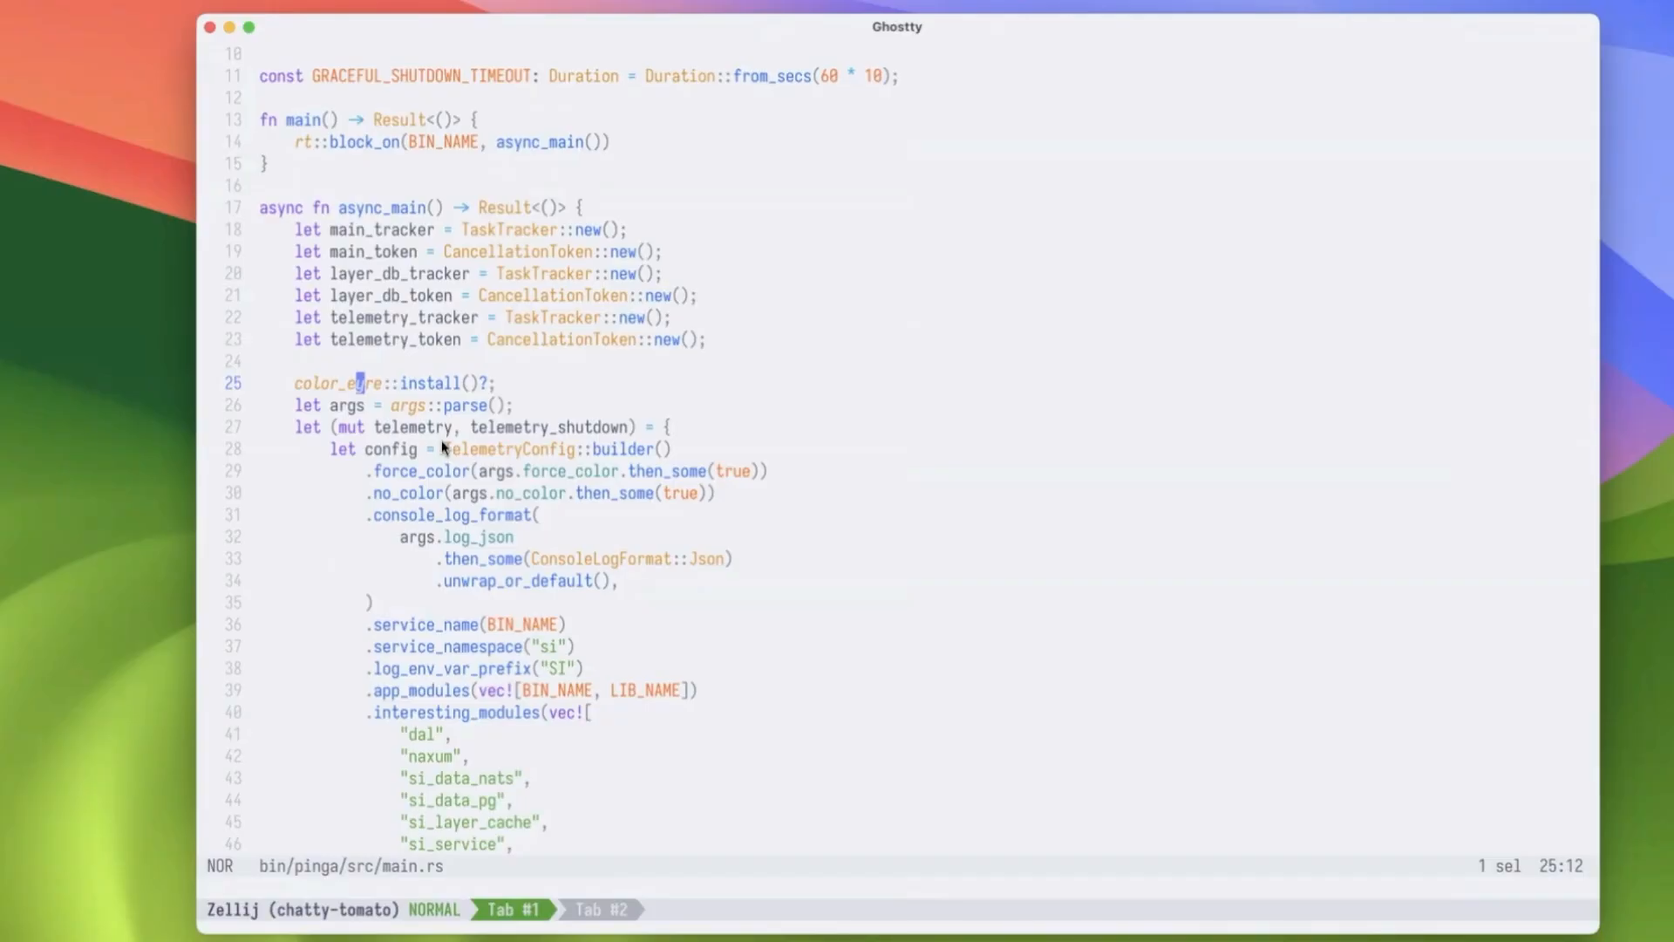
mouse_move(445, 403)
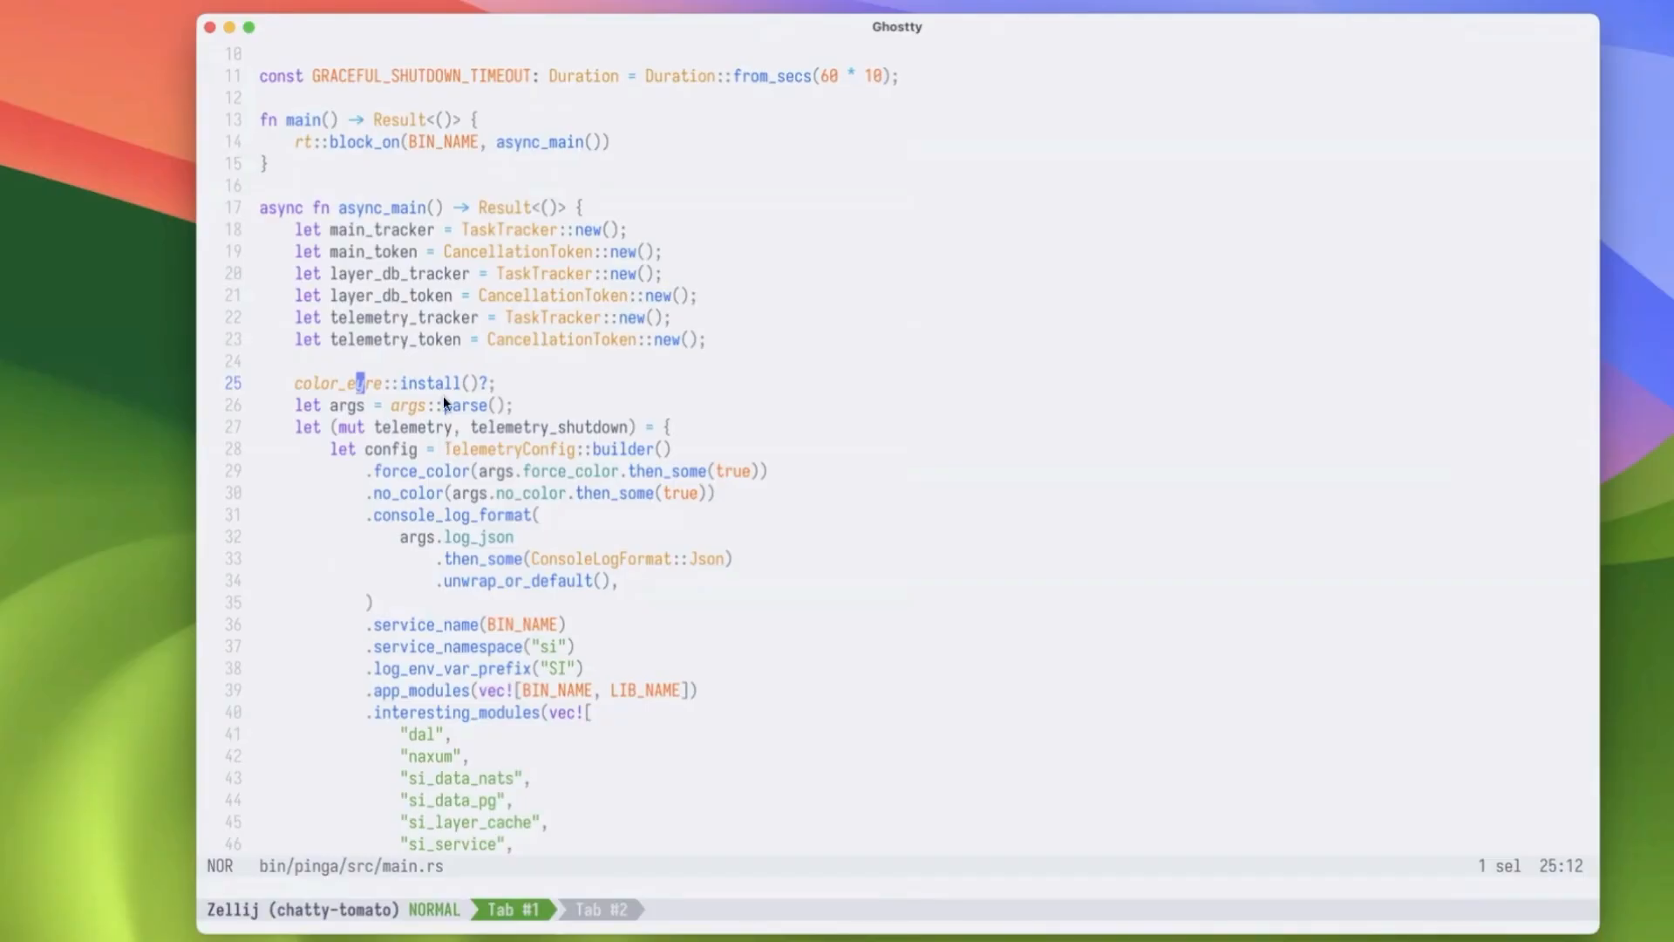
mouse_move(543, 447)
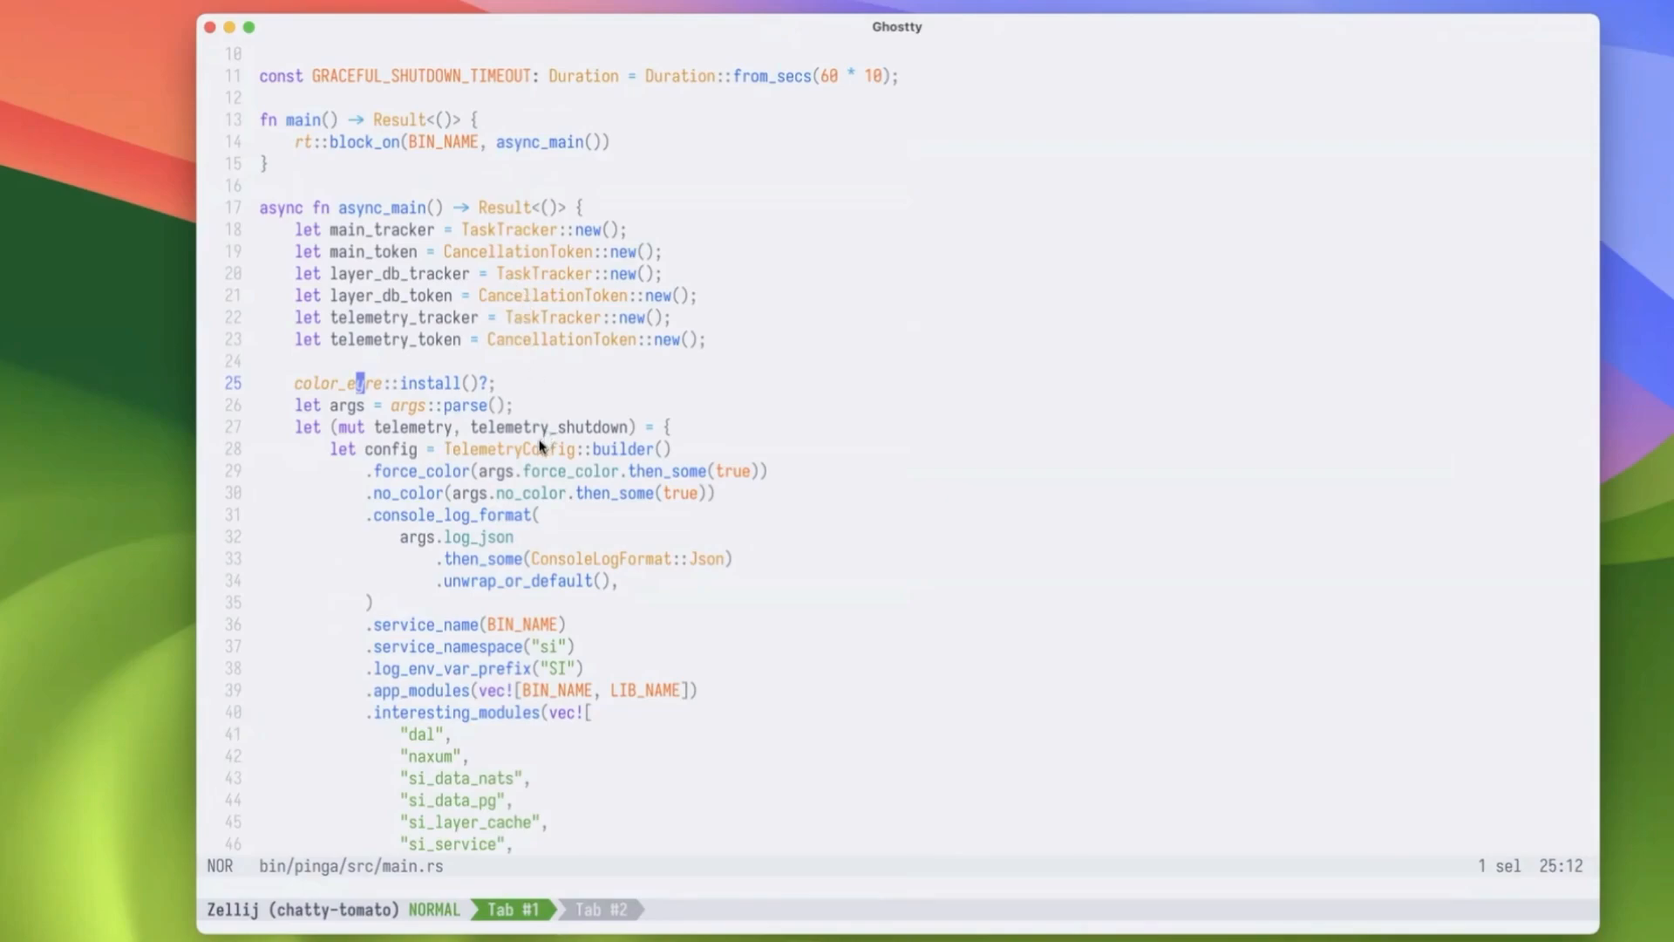
mouse_move(498, 445)
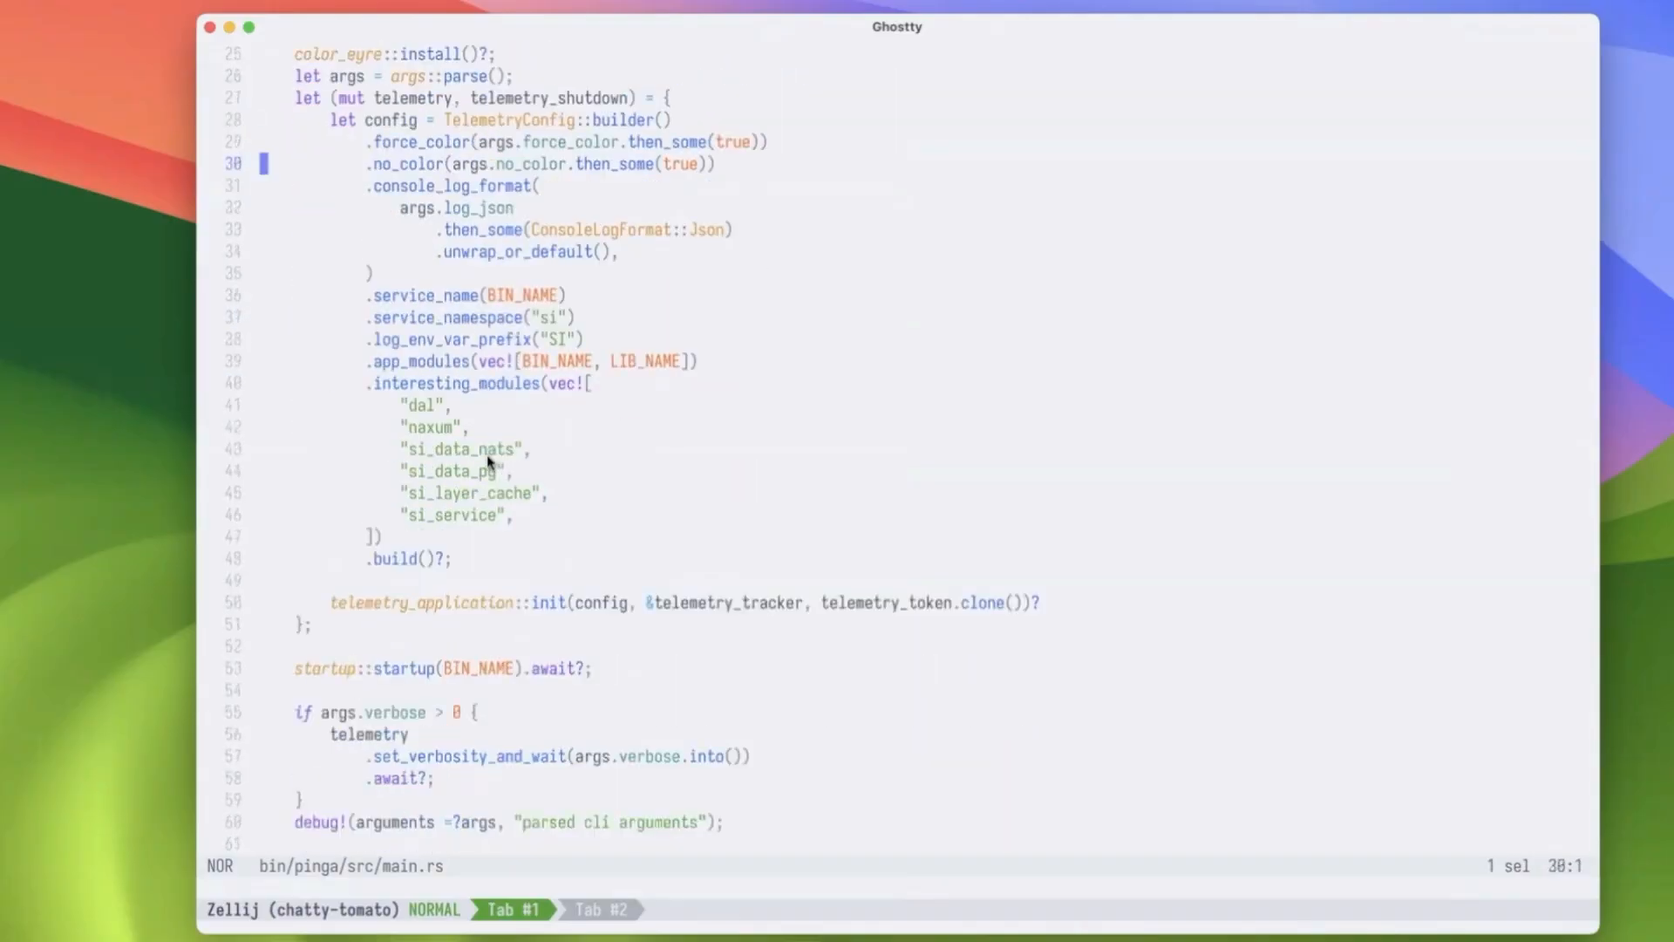
mouse_move(765, 607)
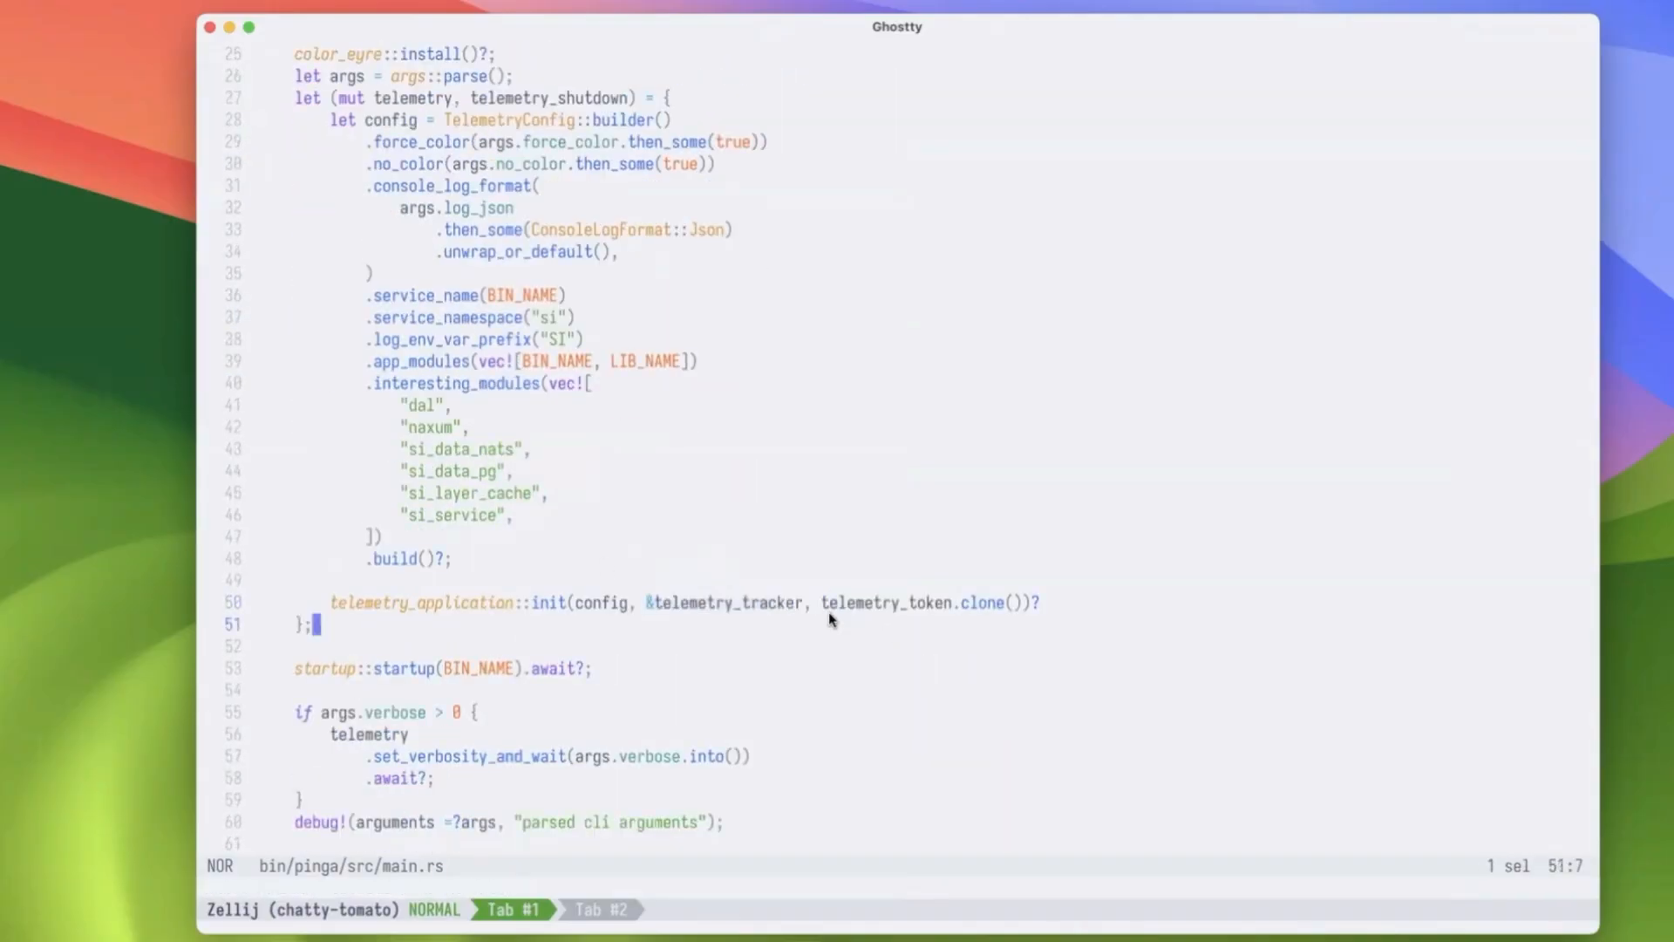
Scroll through the code leading to the graceful shutdown definition.
scroll(down, 3)
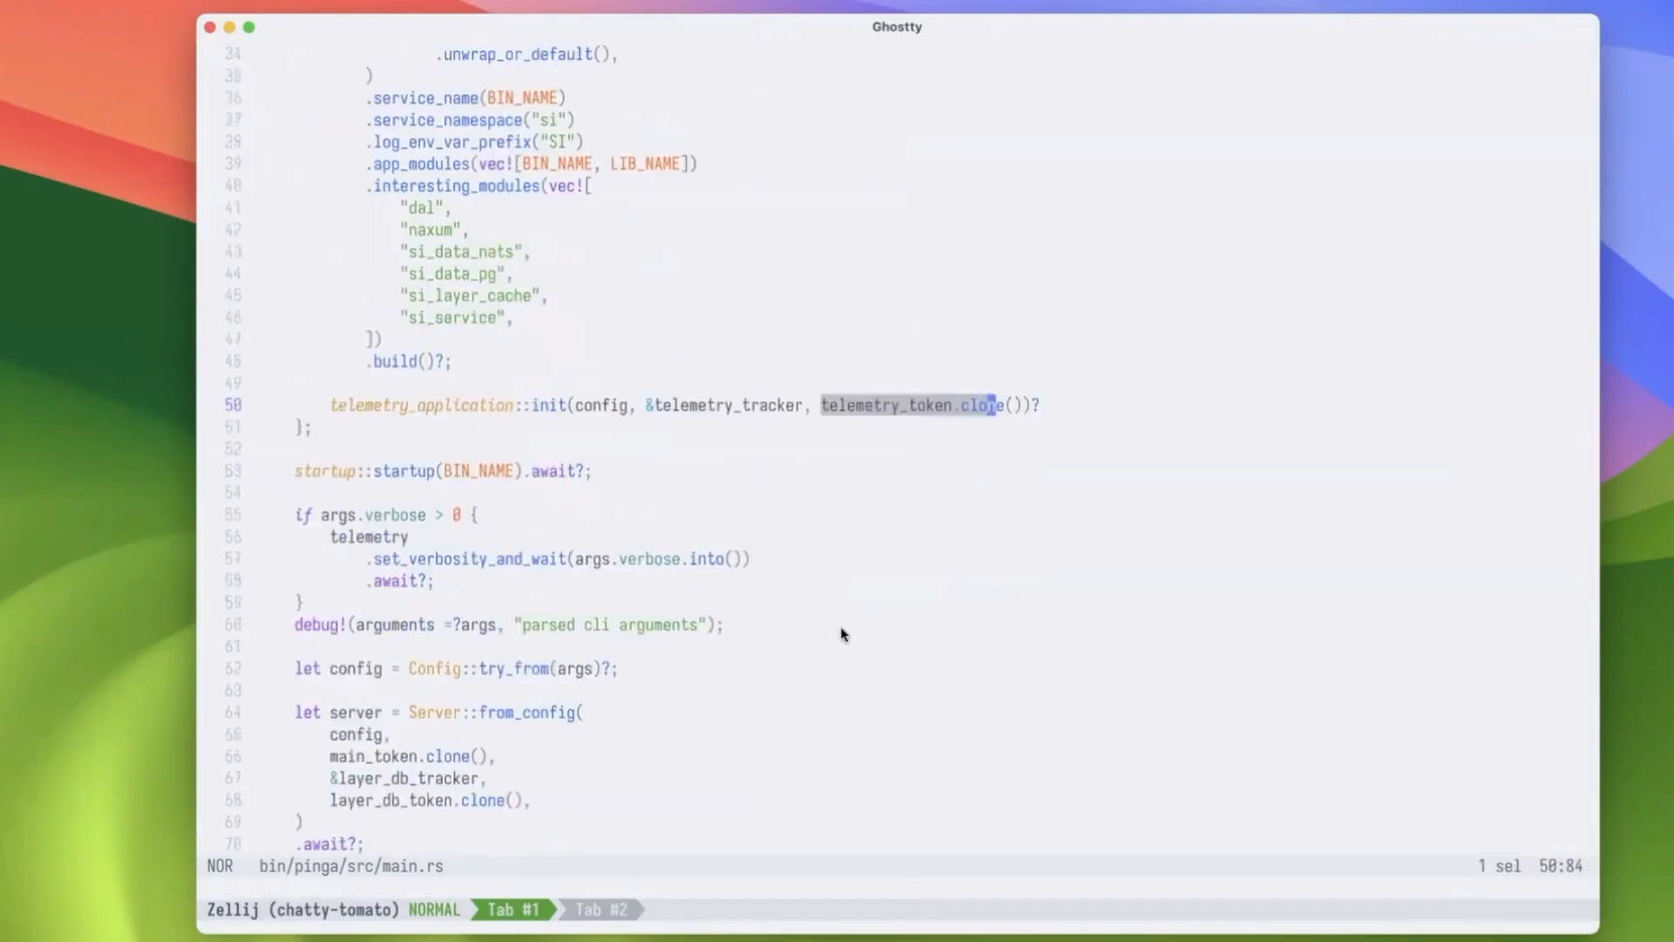
scroll(down, 3)
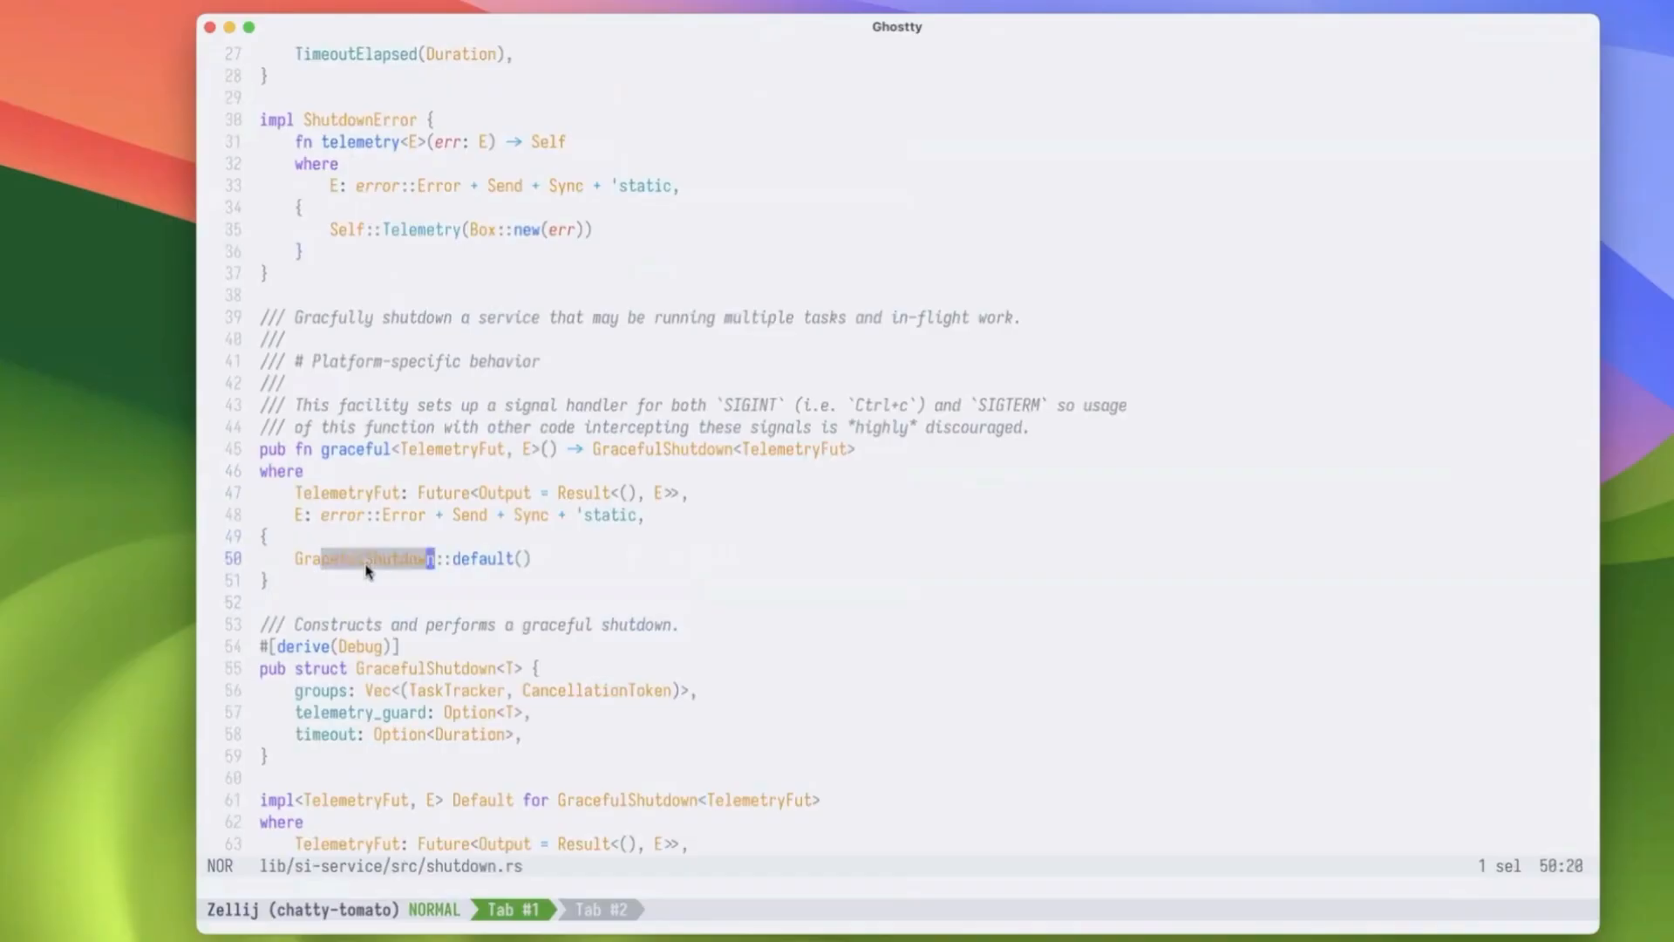
key(g)
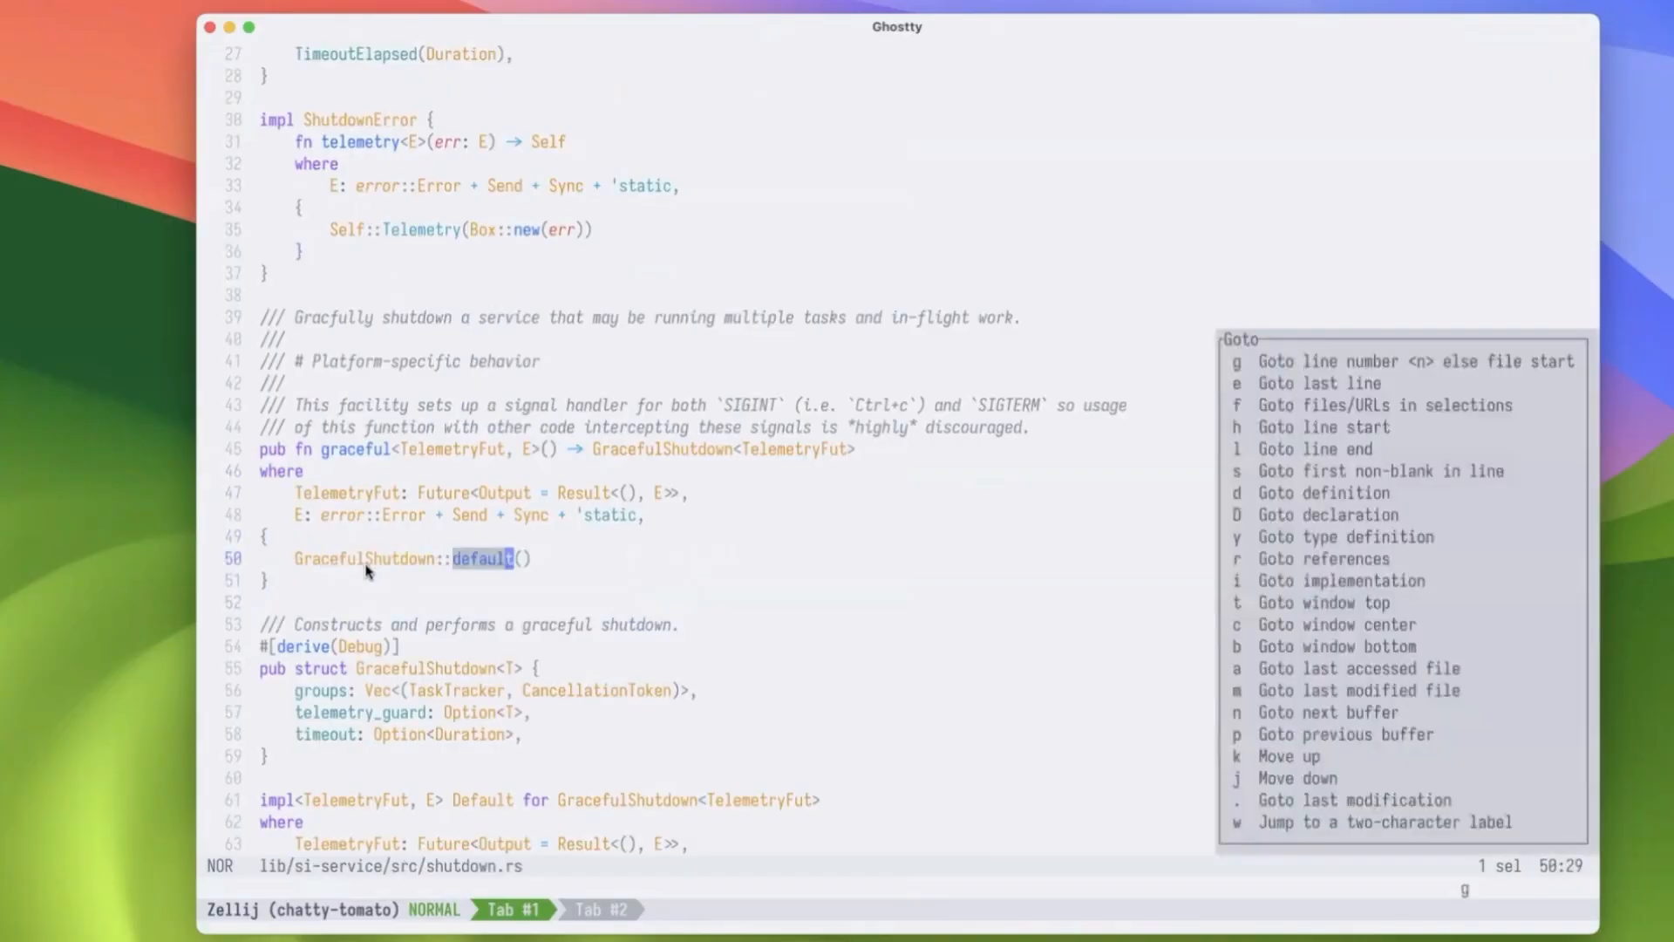
key(d)
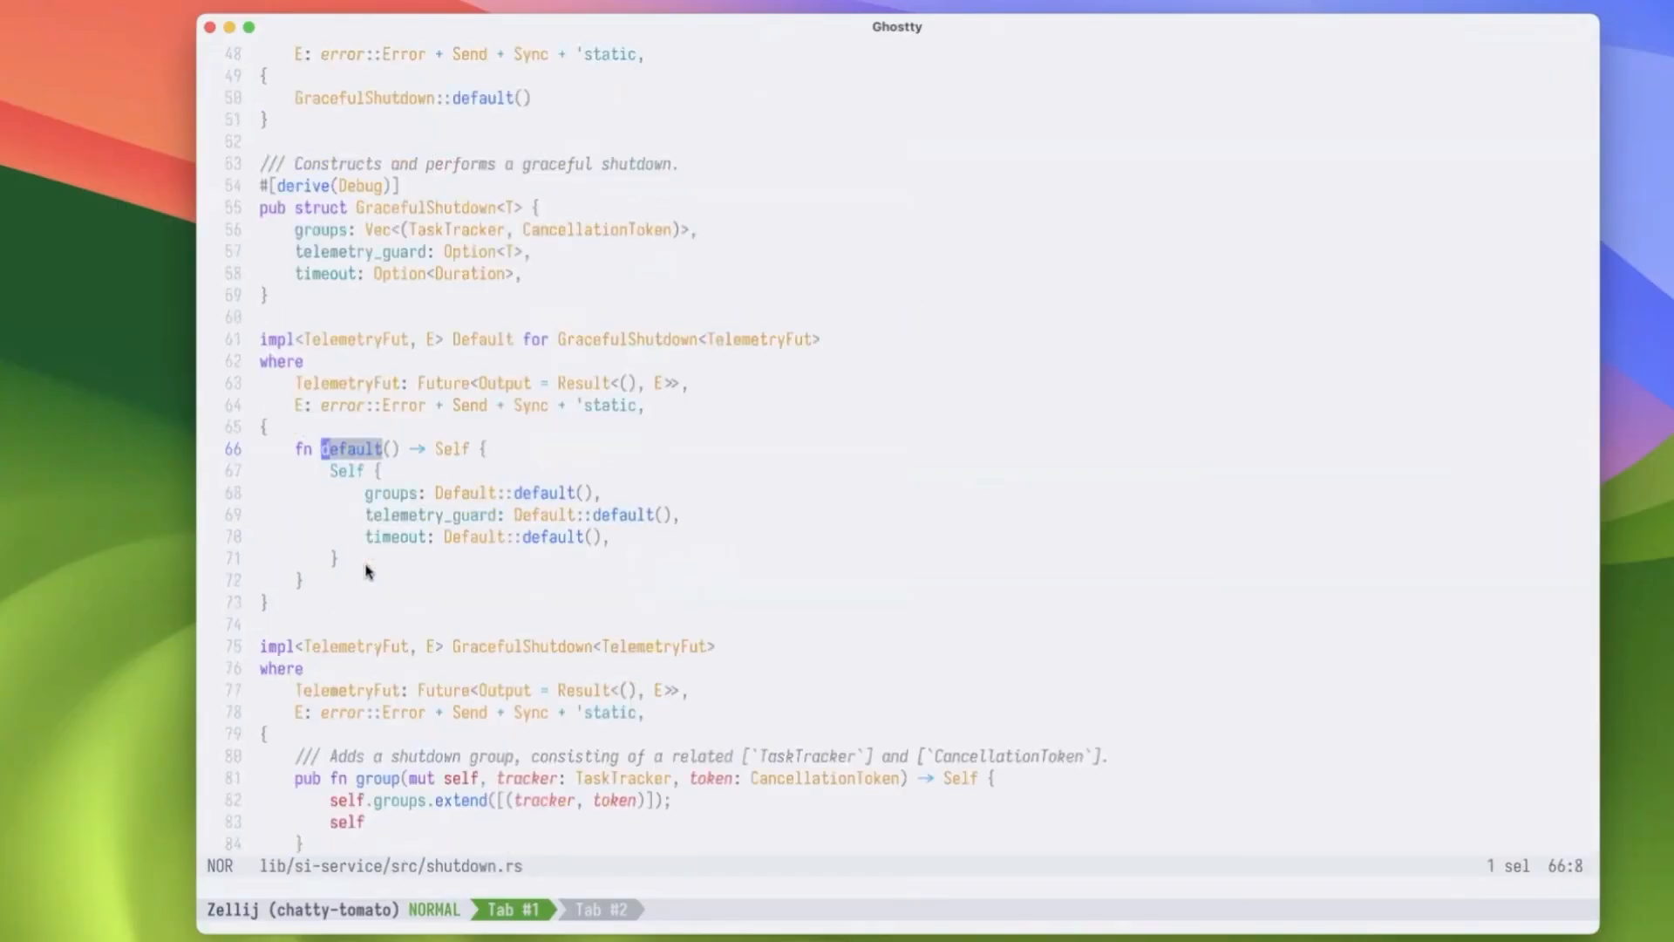
scroll(down, 3)
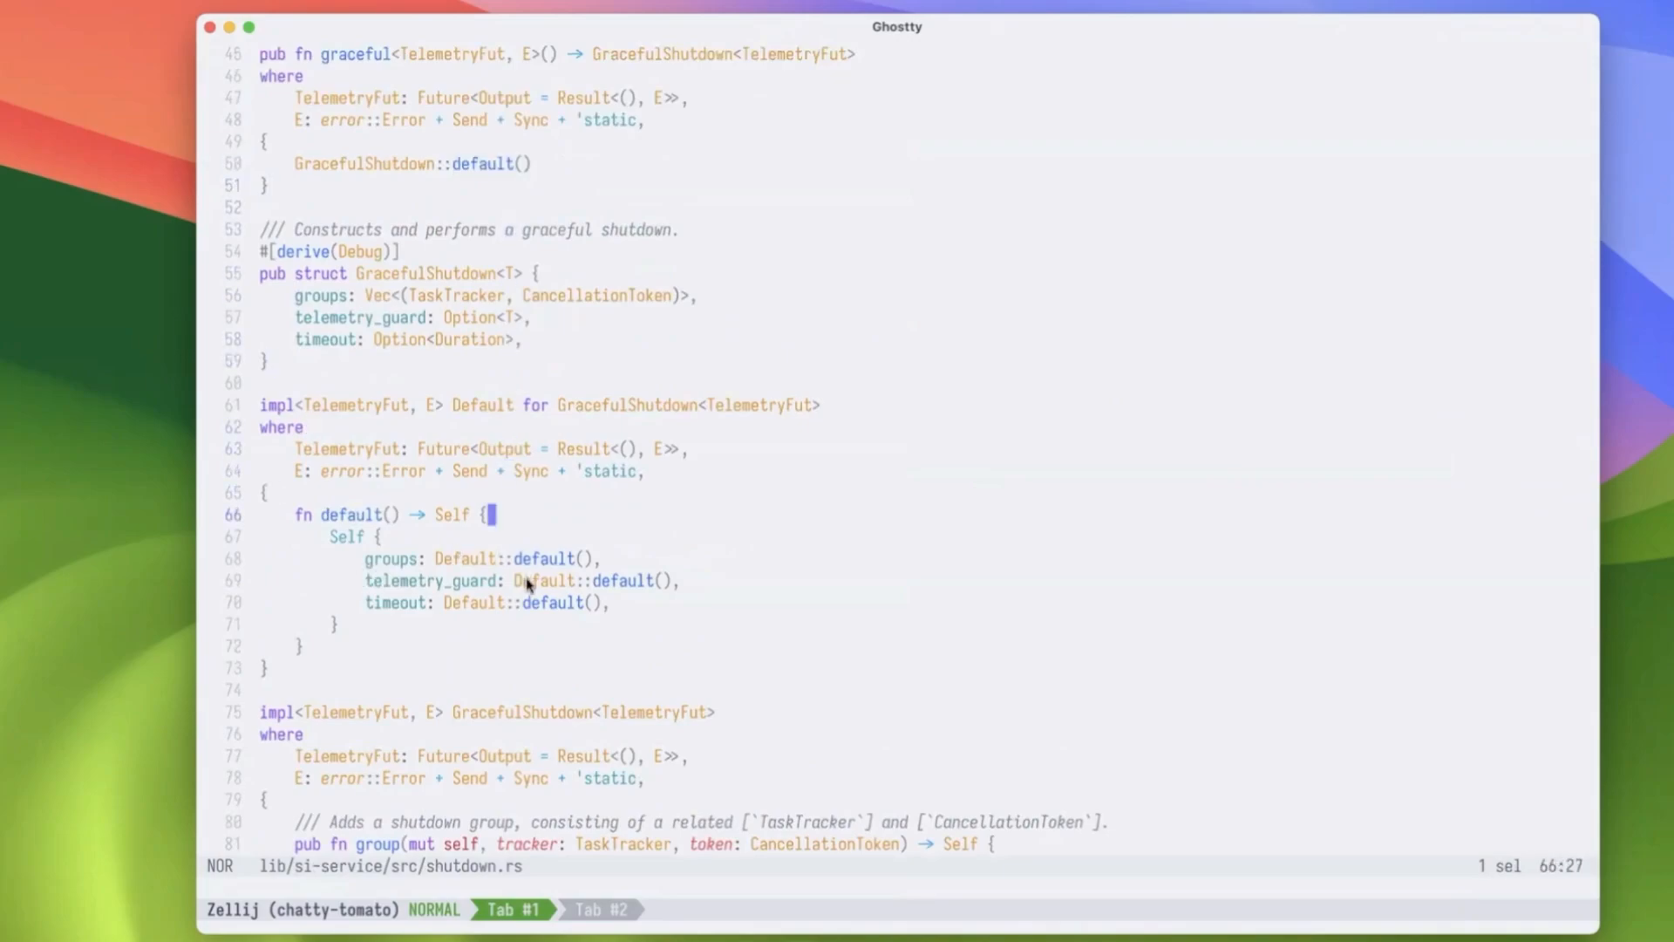
scroll(down, 3)
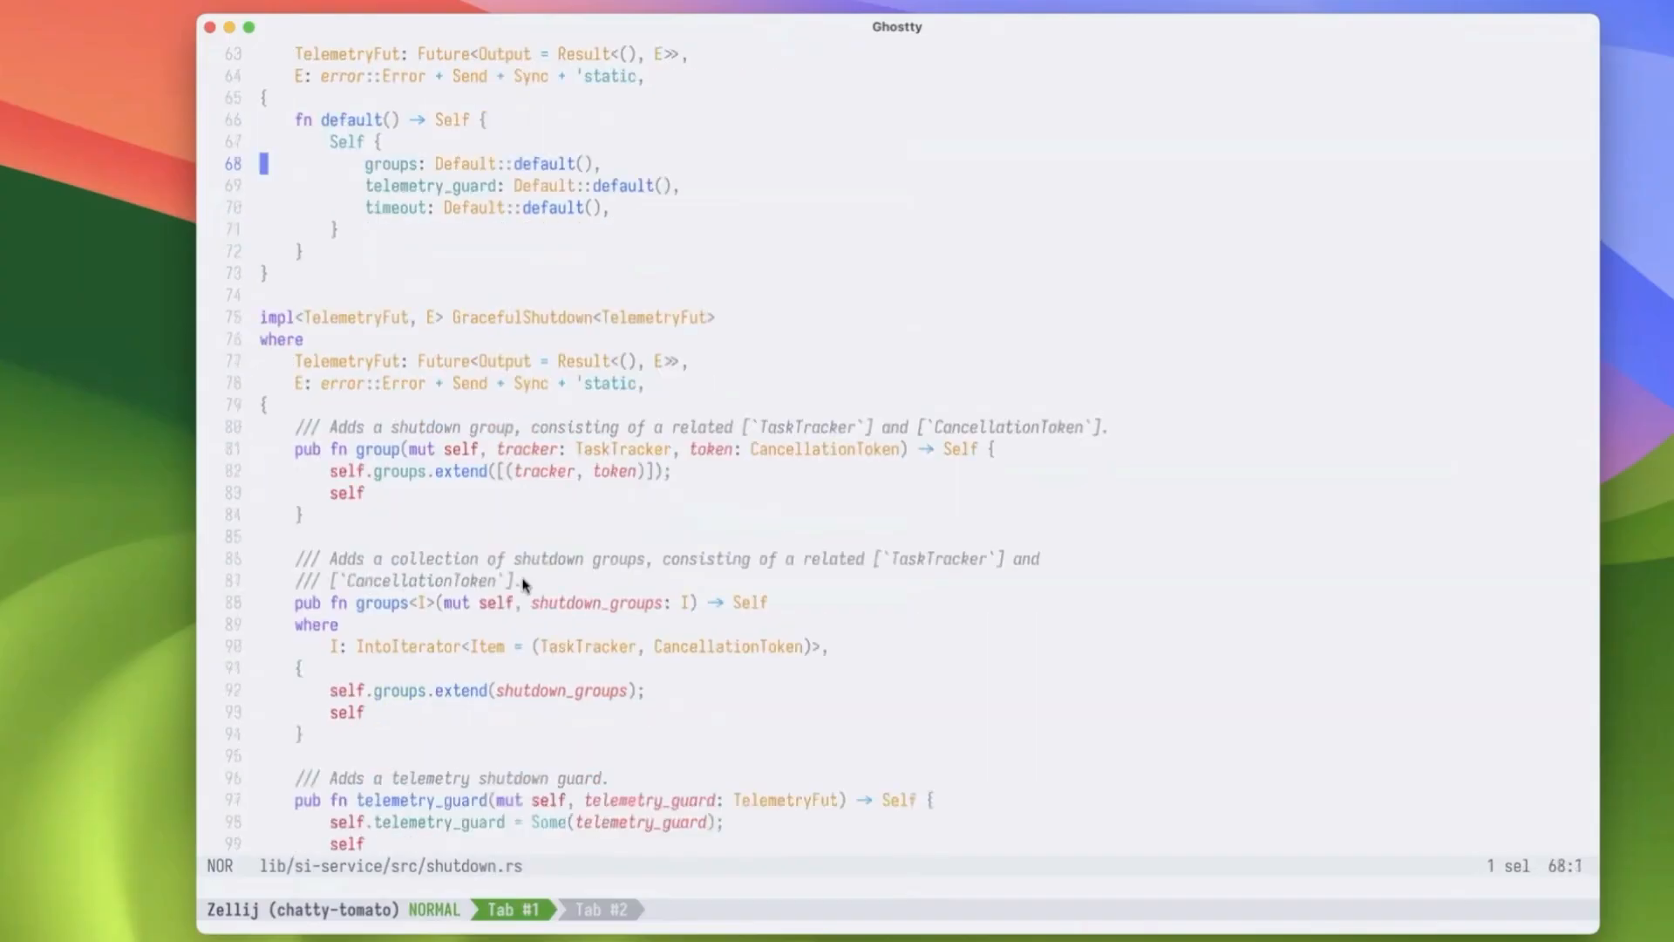
mouse_move(533, 606)
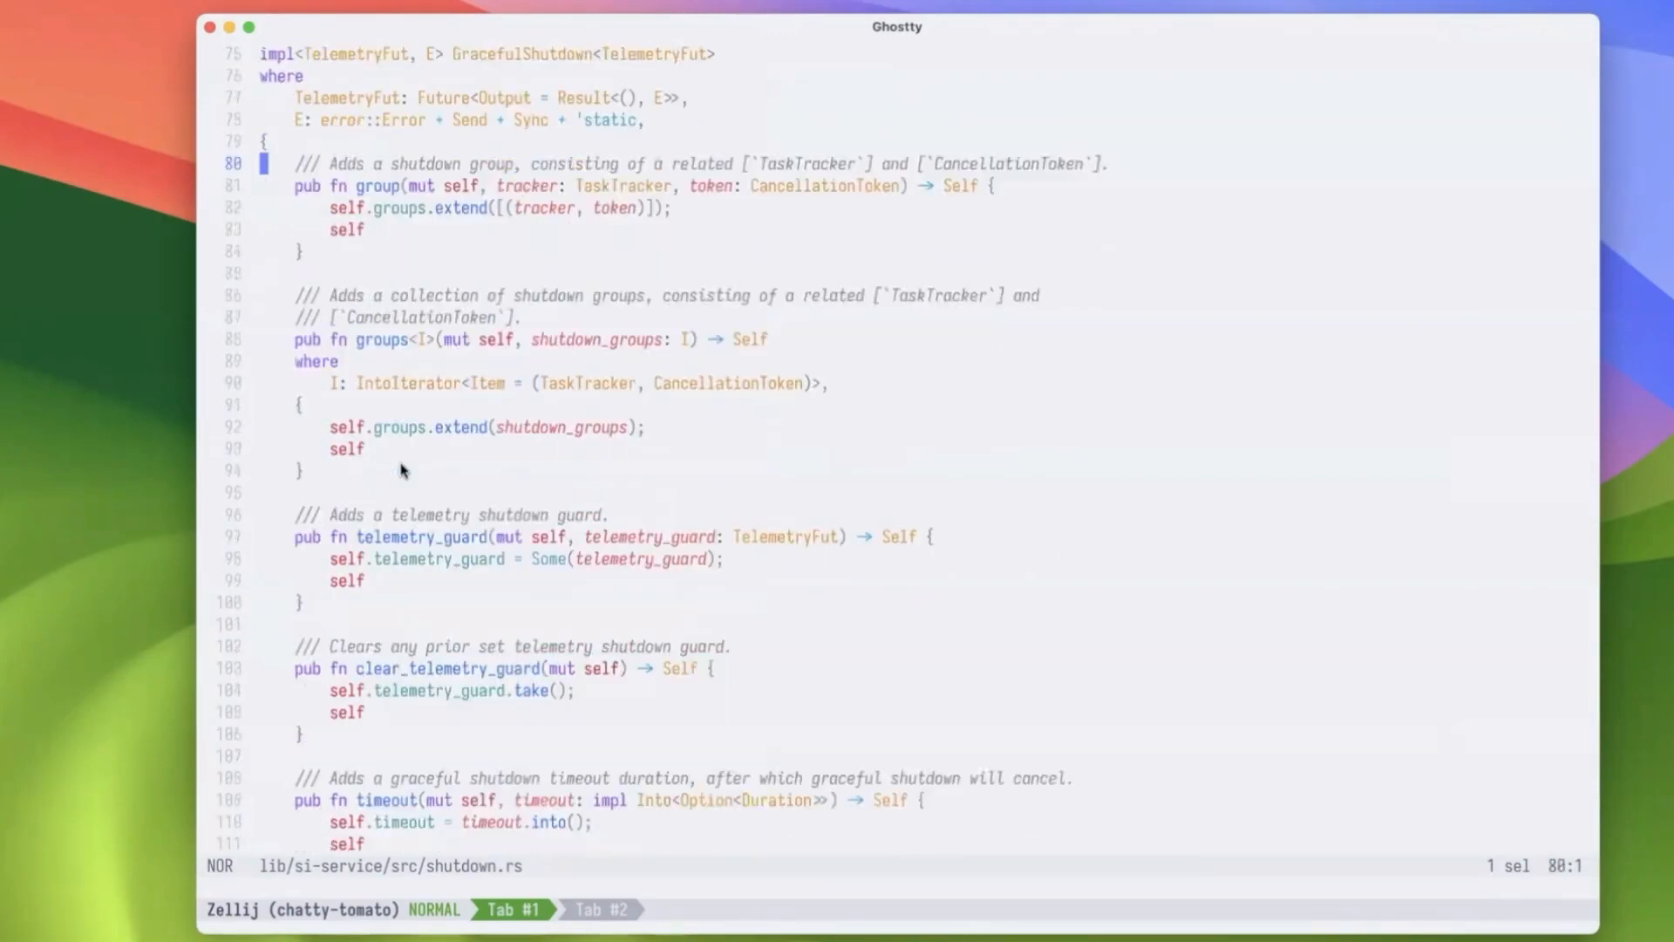
scroll(down, 3)
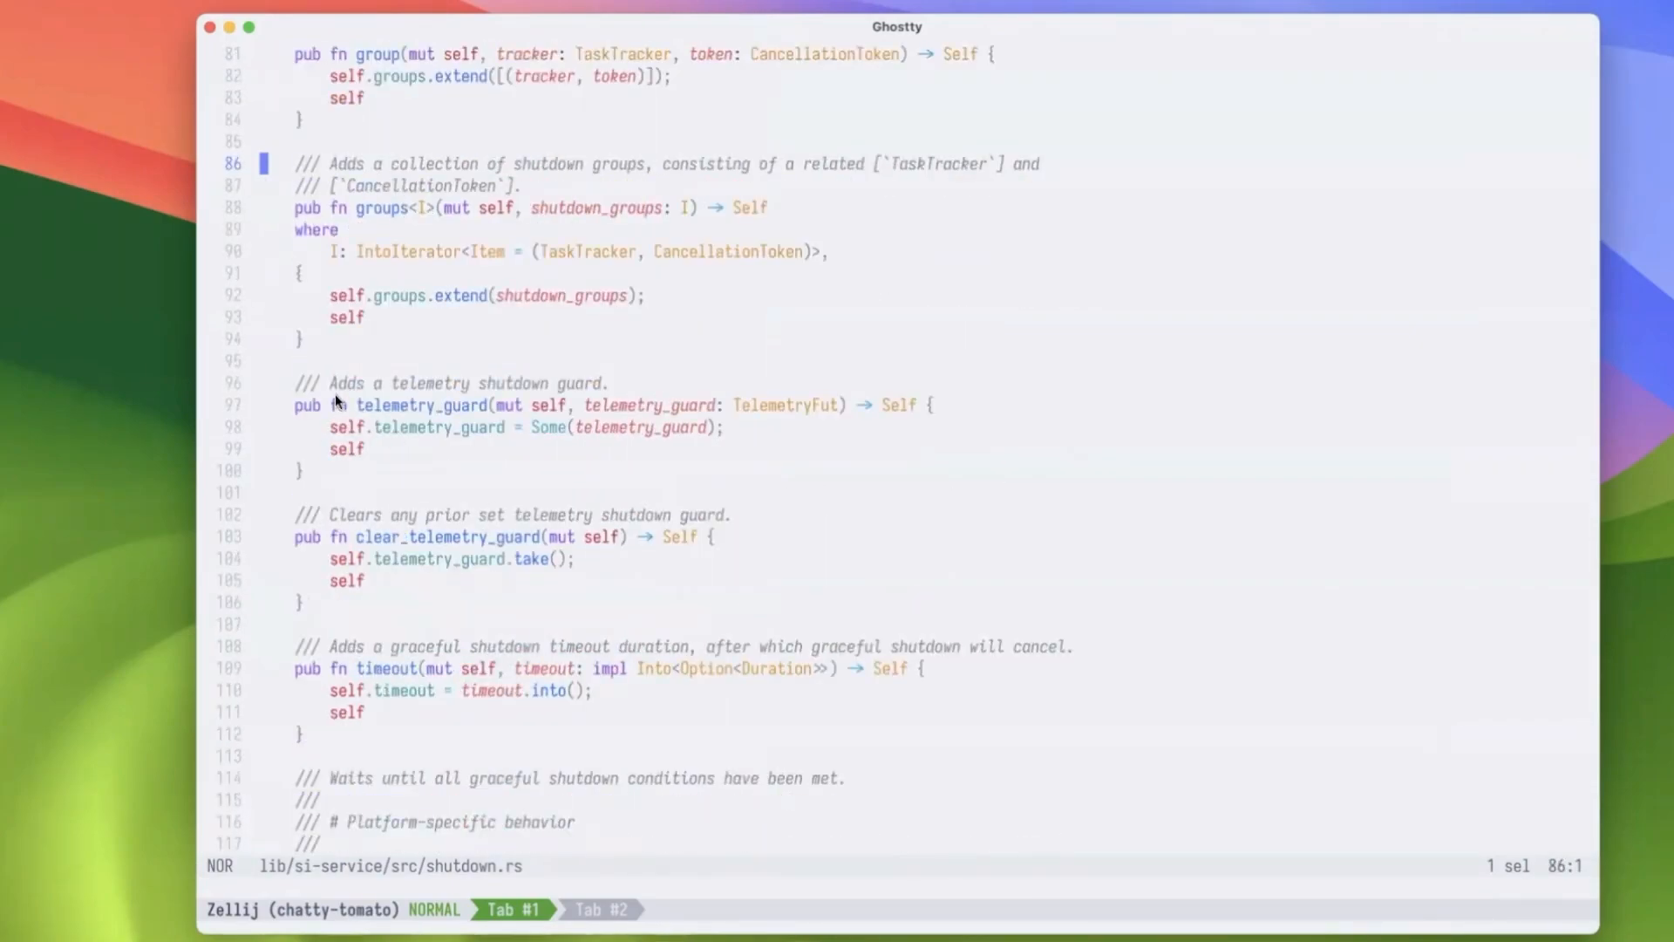
key(y)
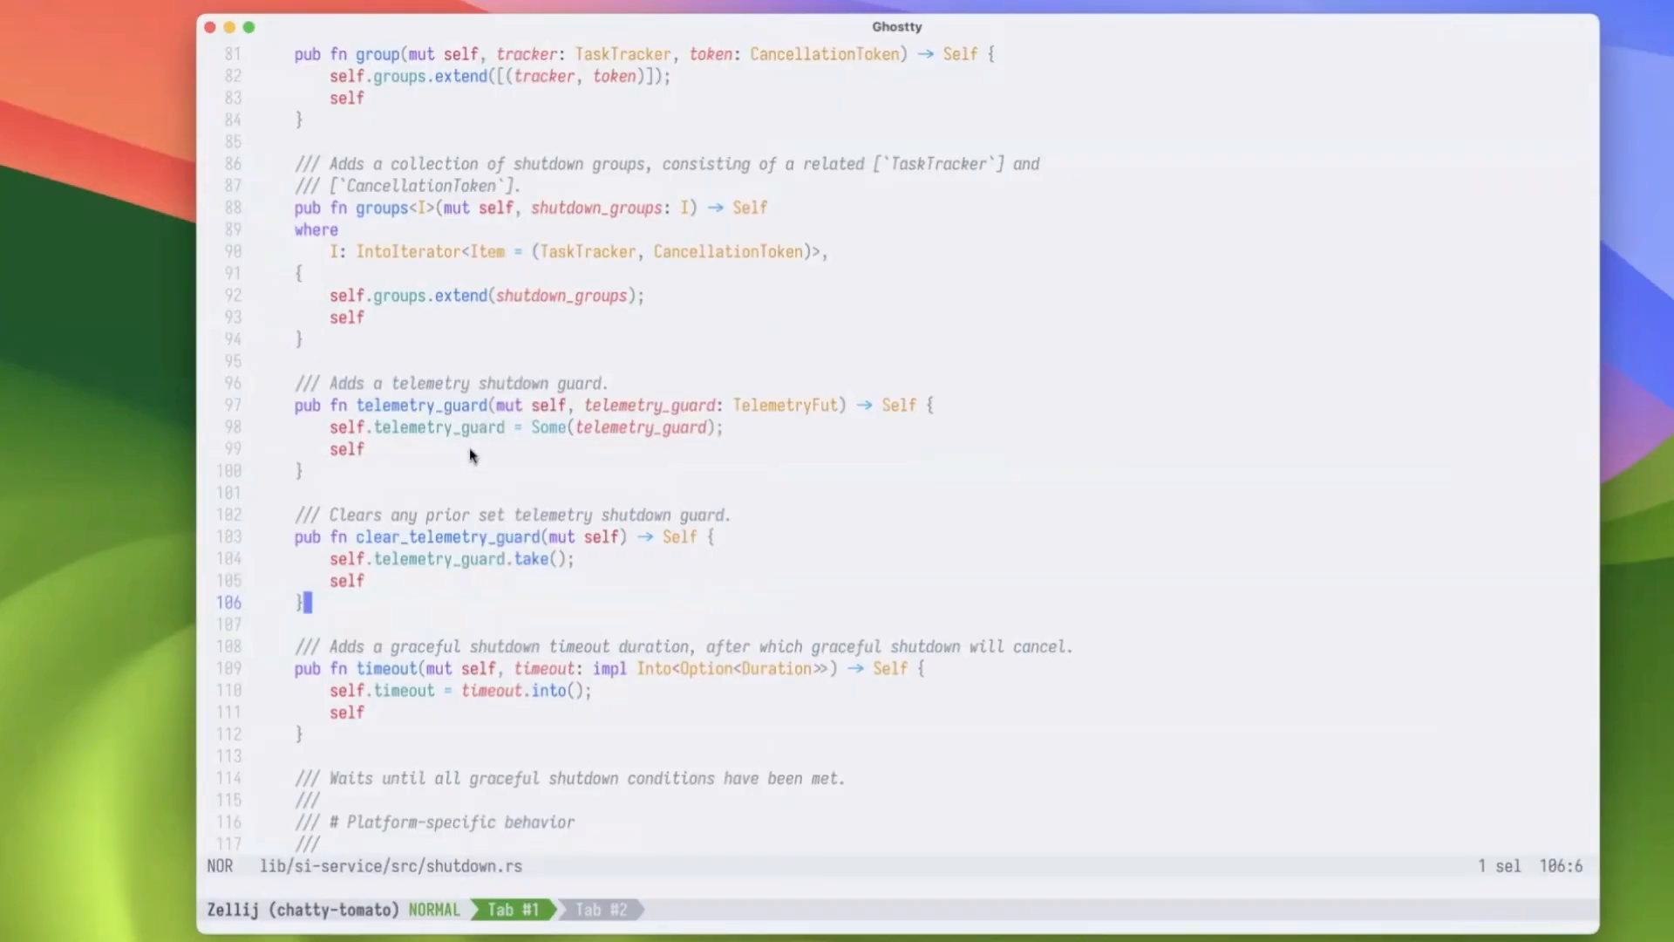
scroll(down, 3)
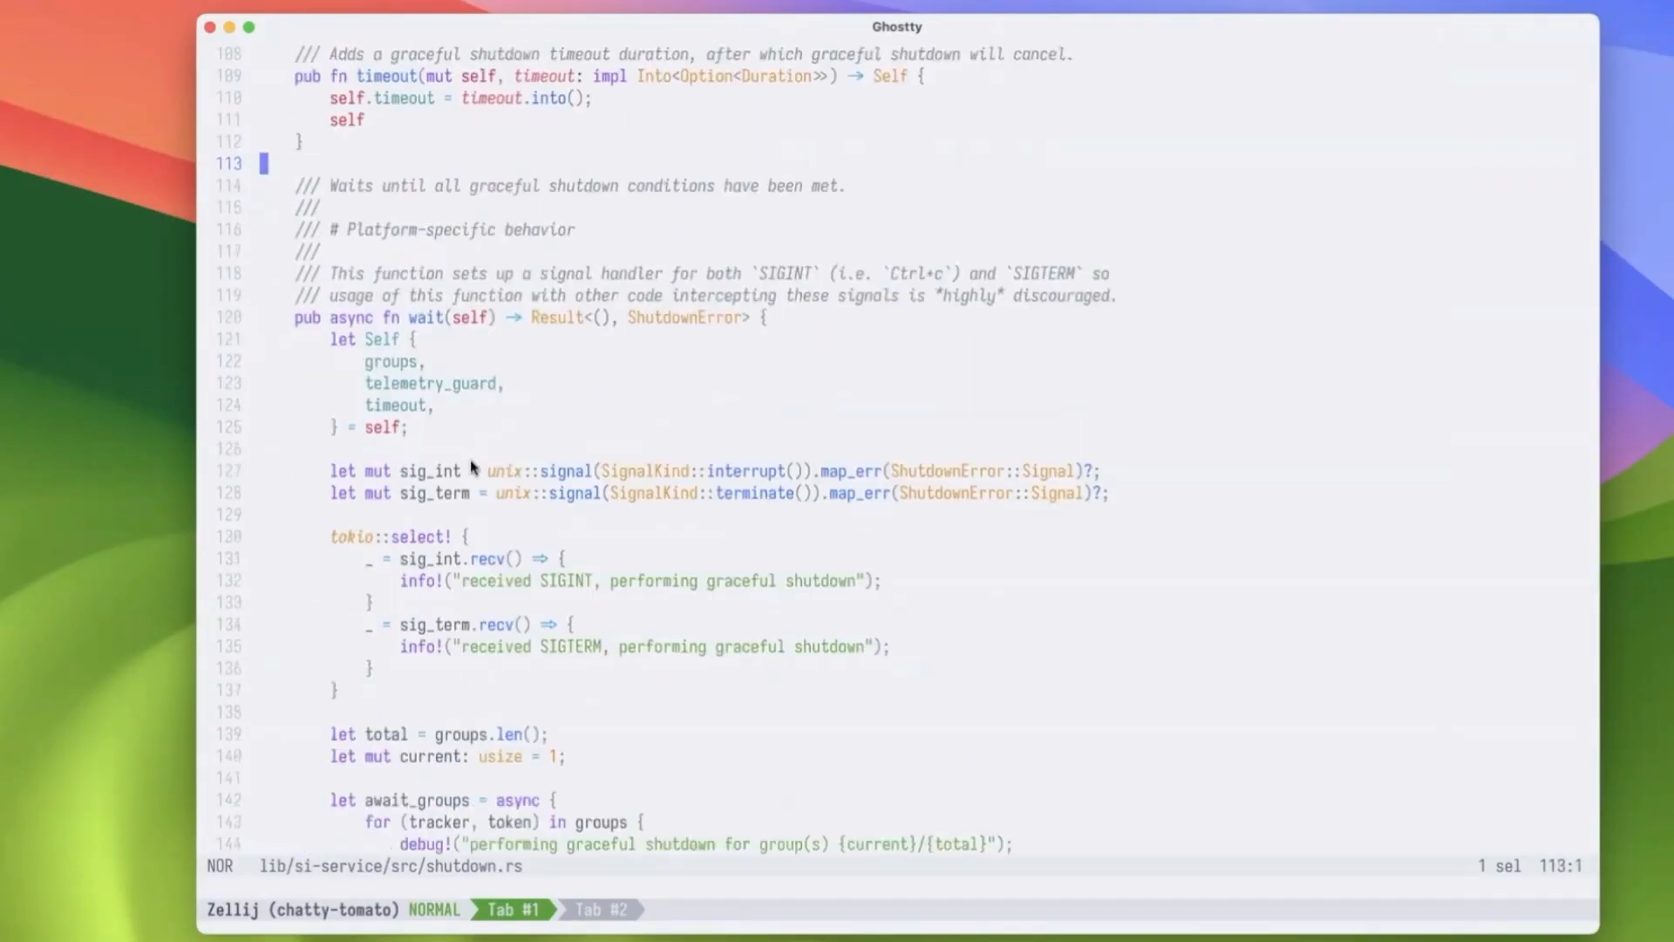
scroll(down, 3)
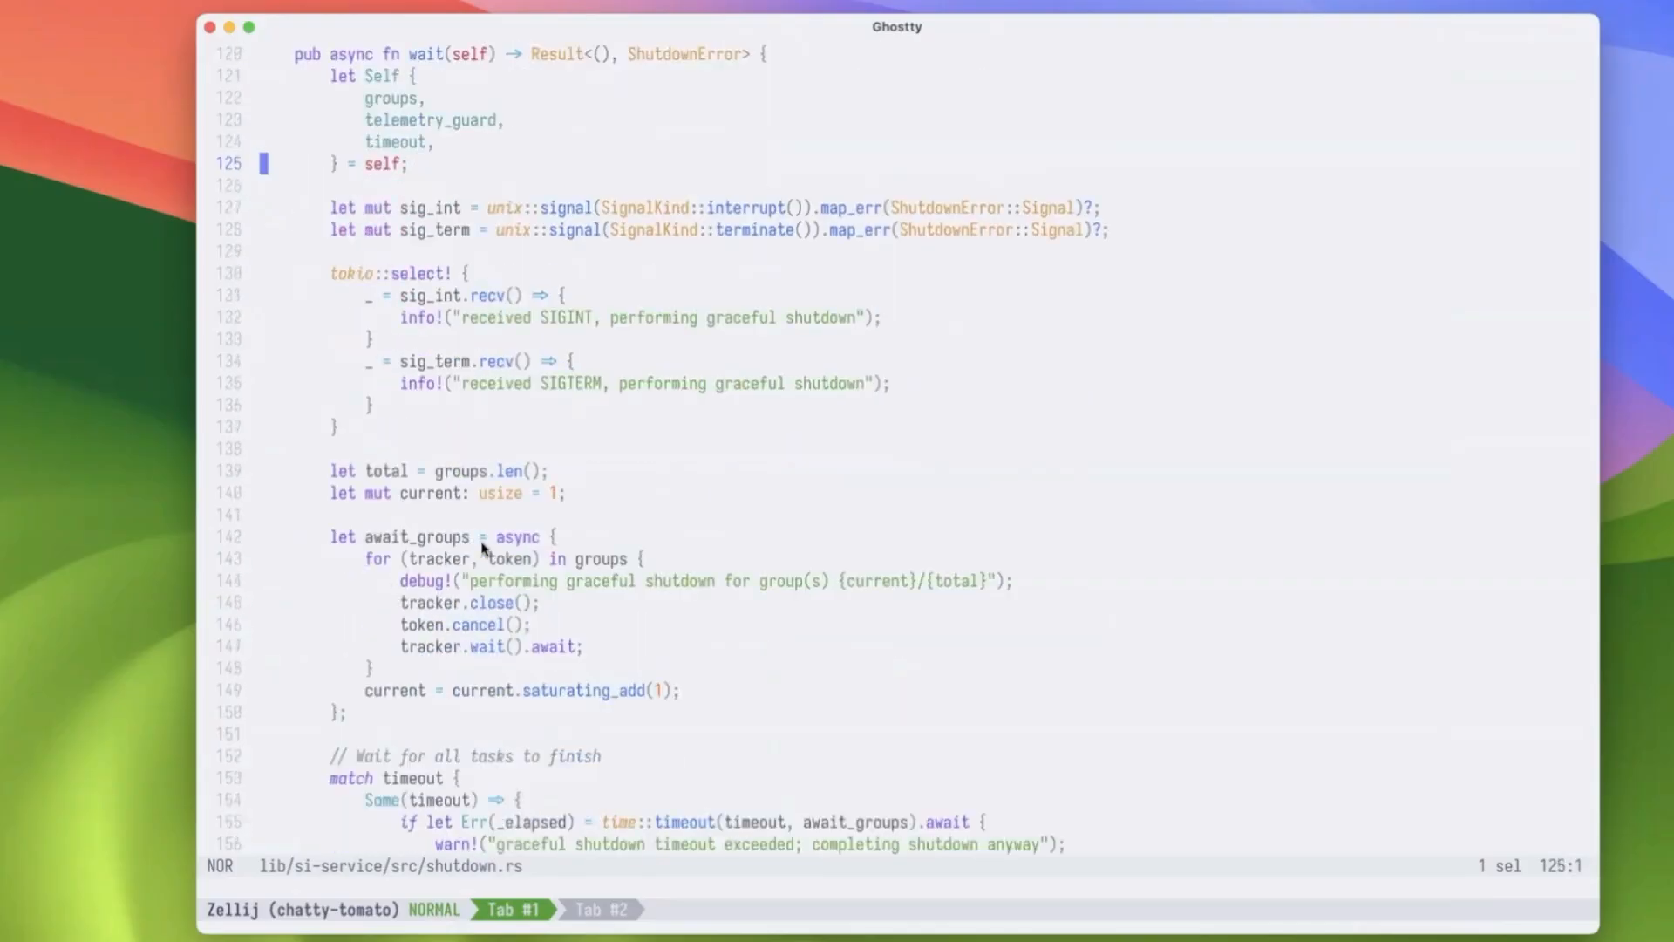
scroll(down, 3)
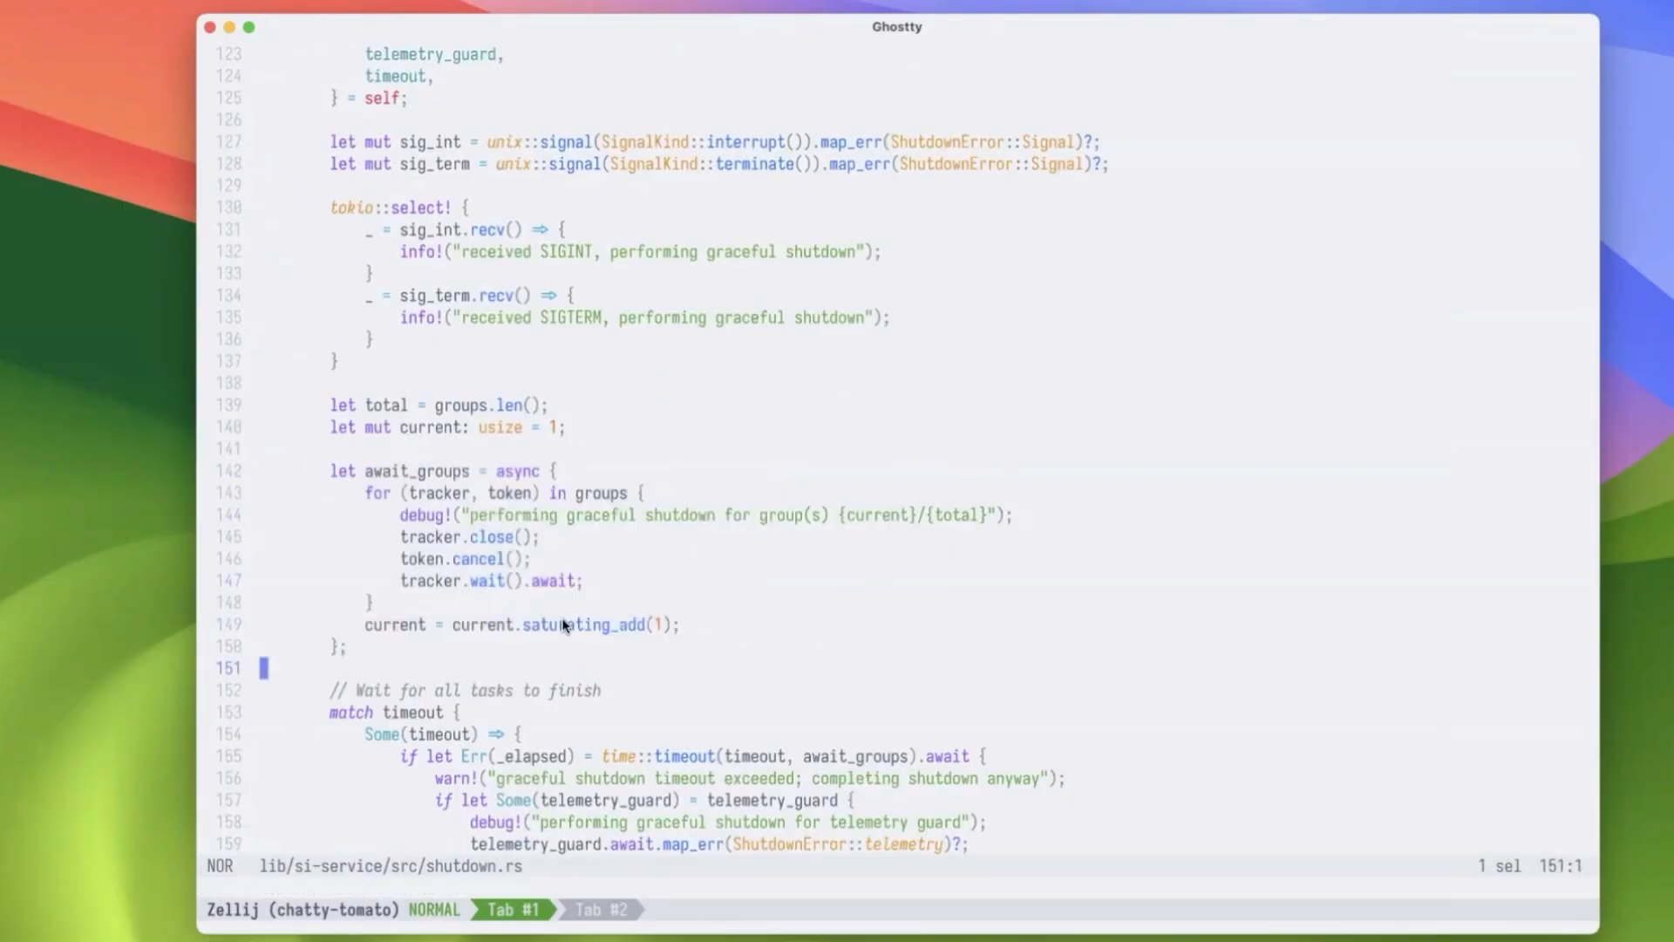
mouse_move(577, 775)
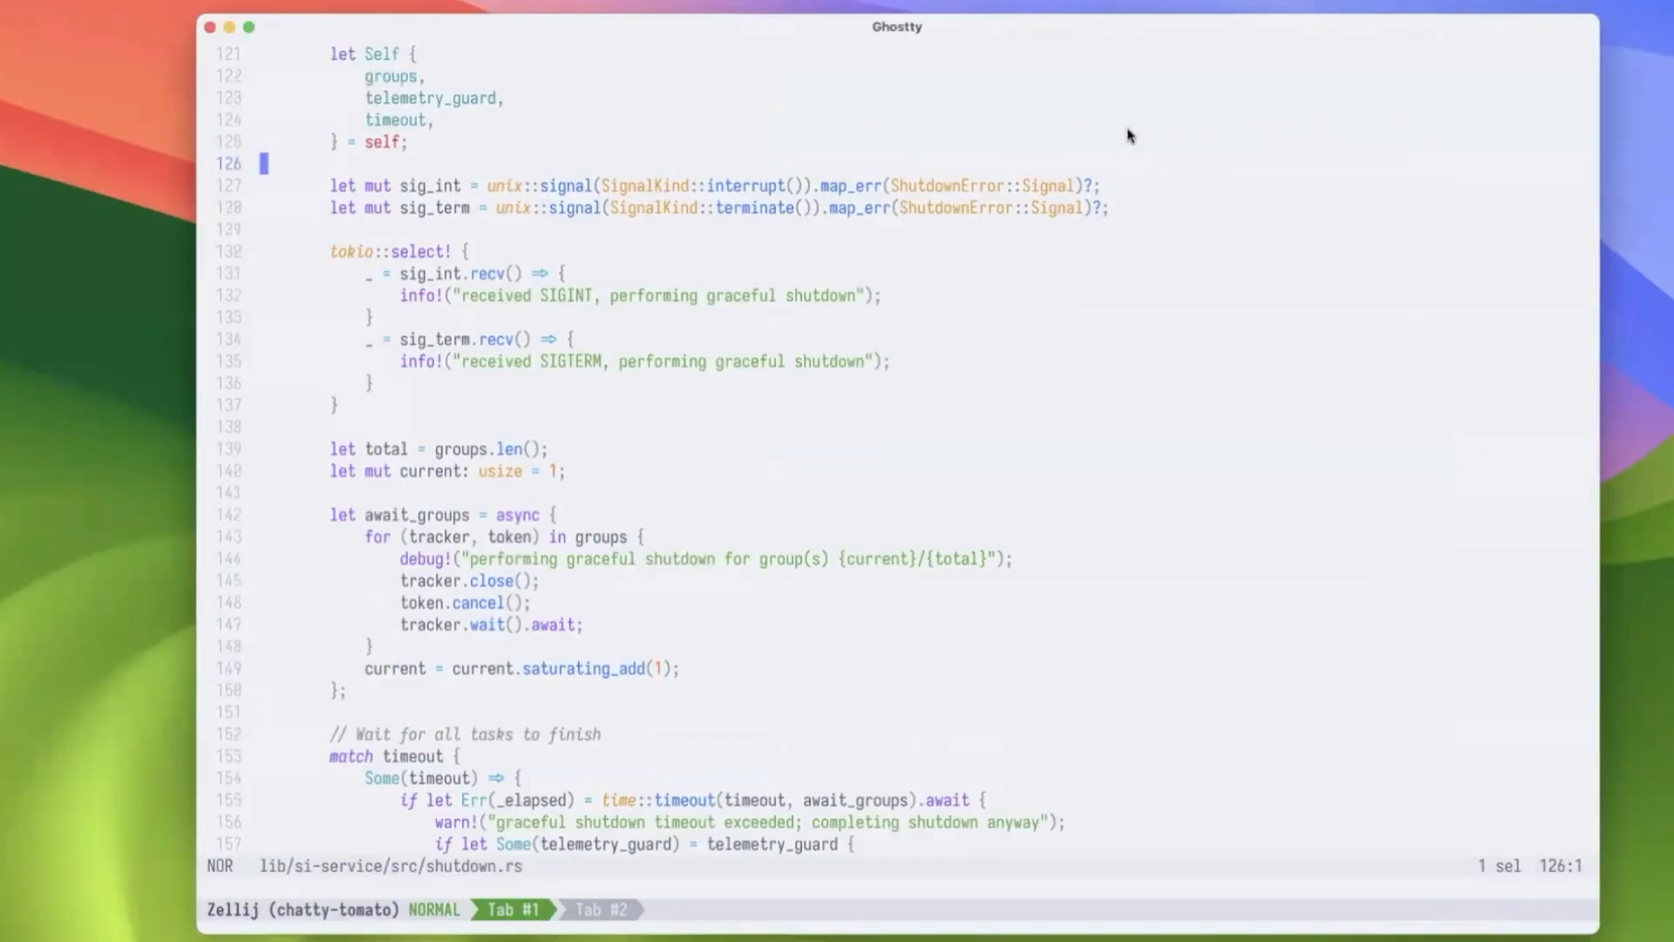
mouse_move(1290, 10)
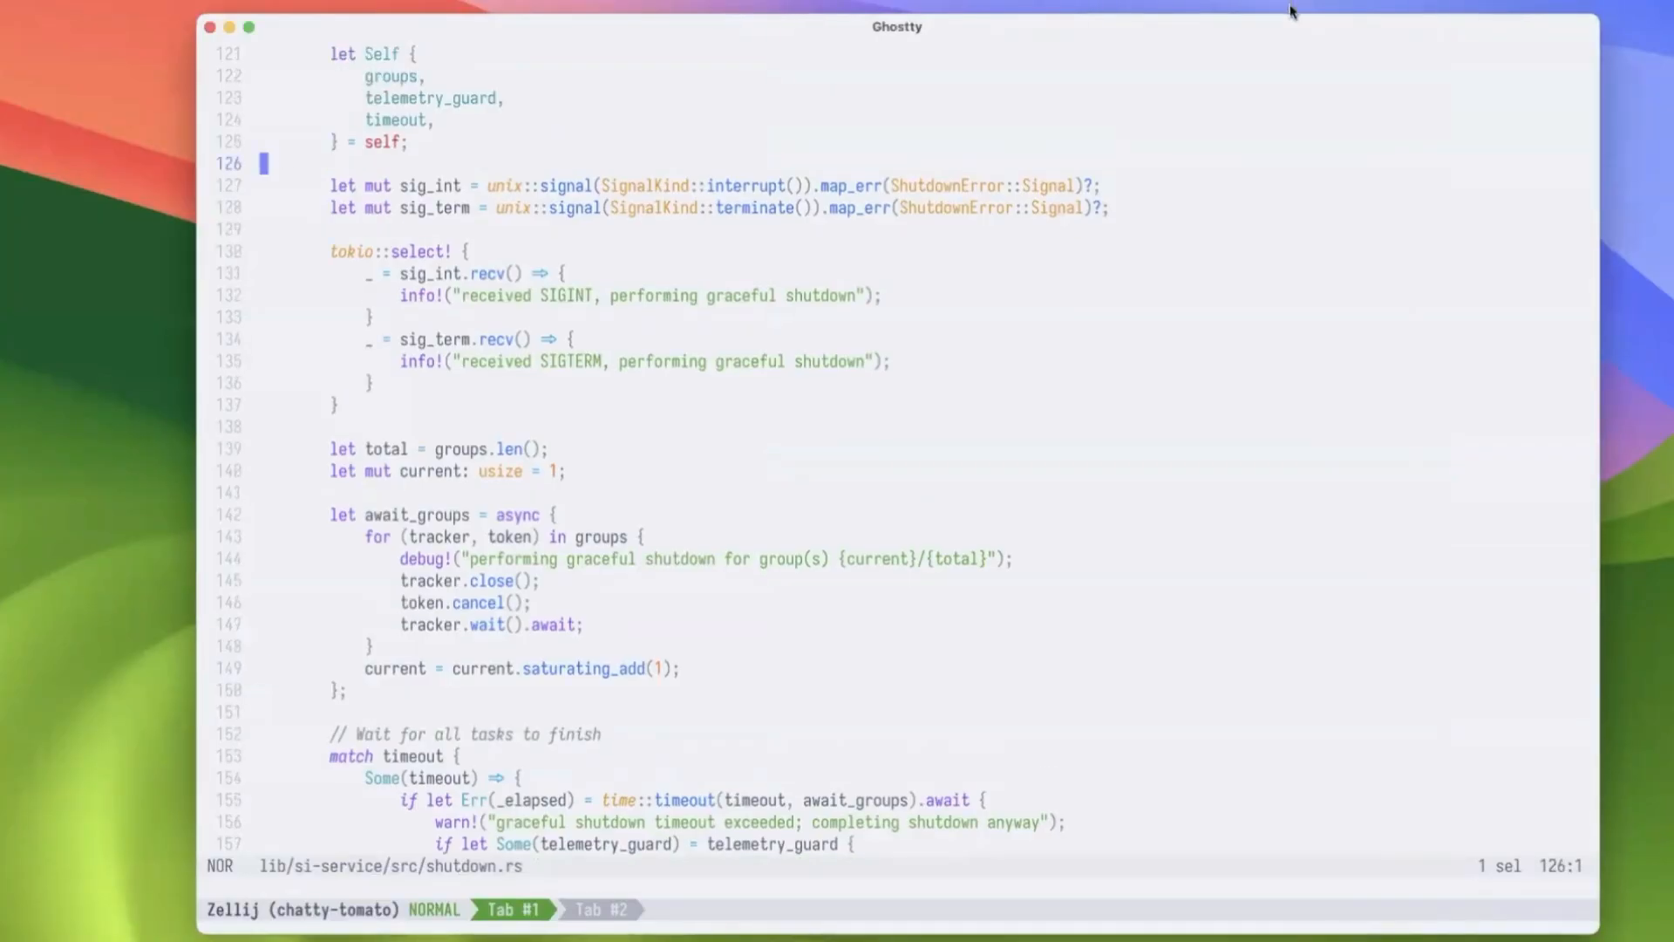
mouse_move(1303, 86)
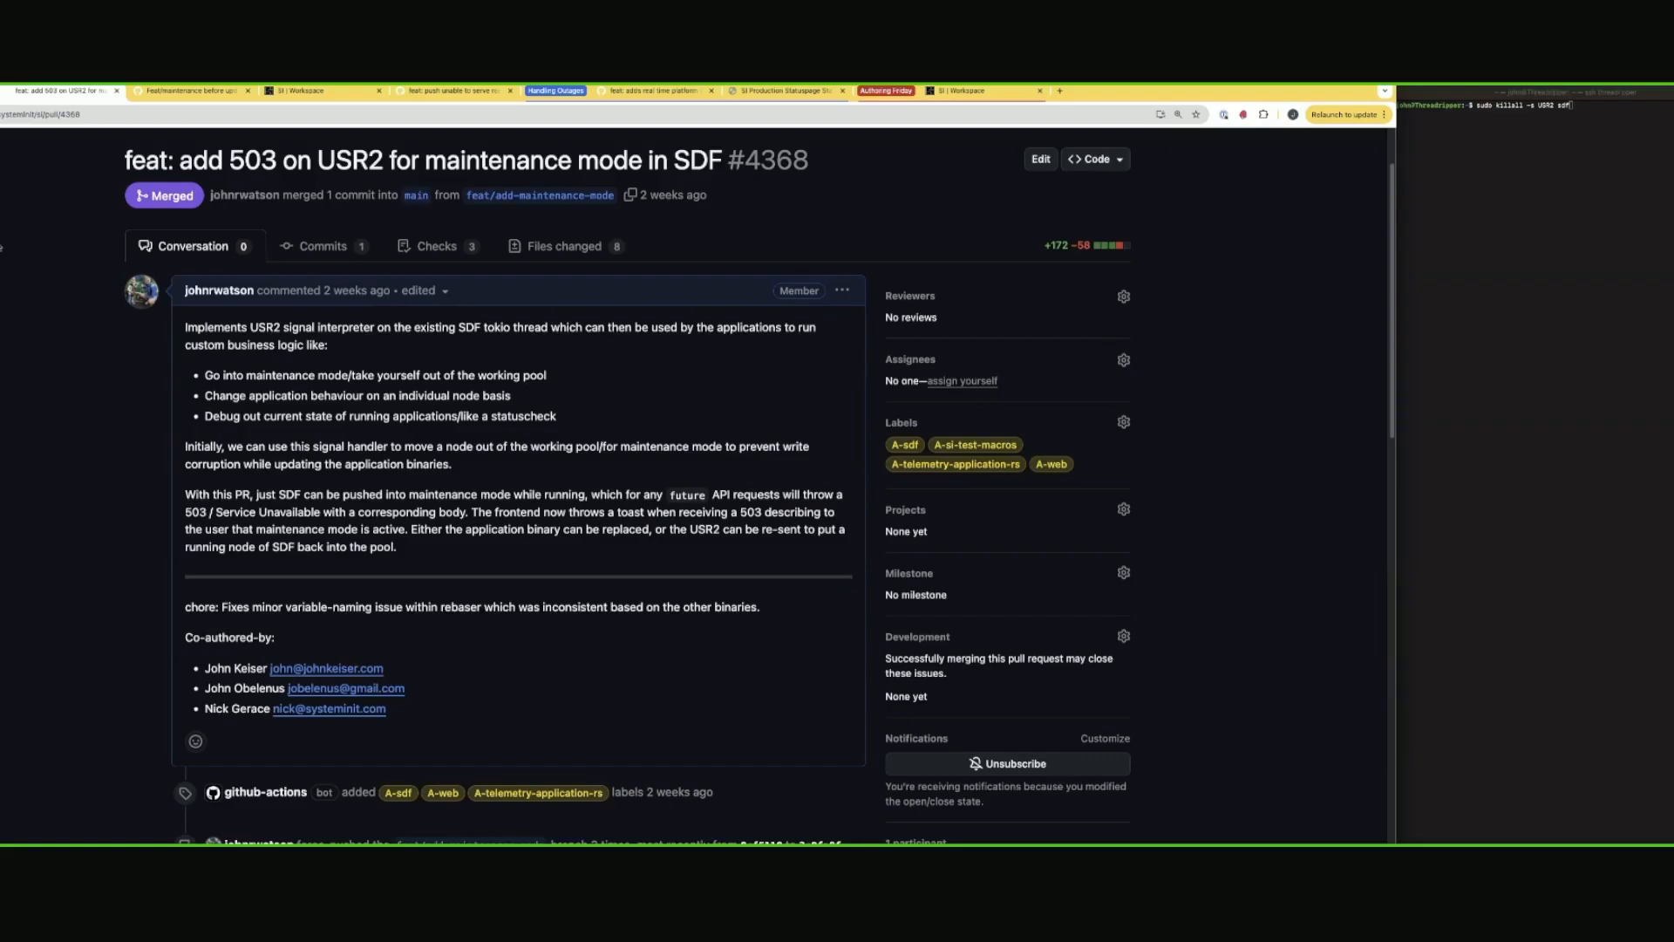
mouse_move(289, 436)
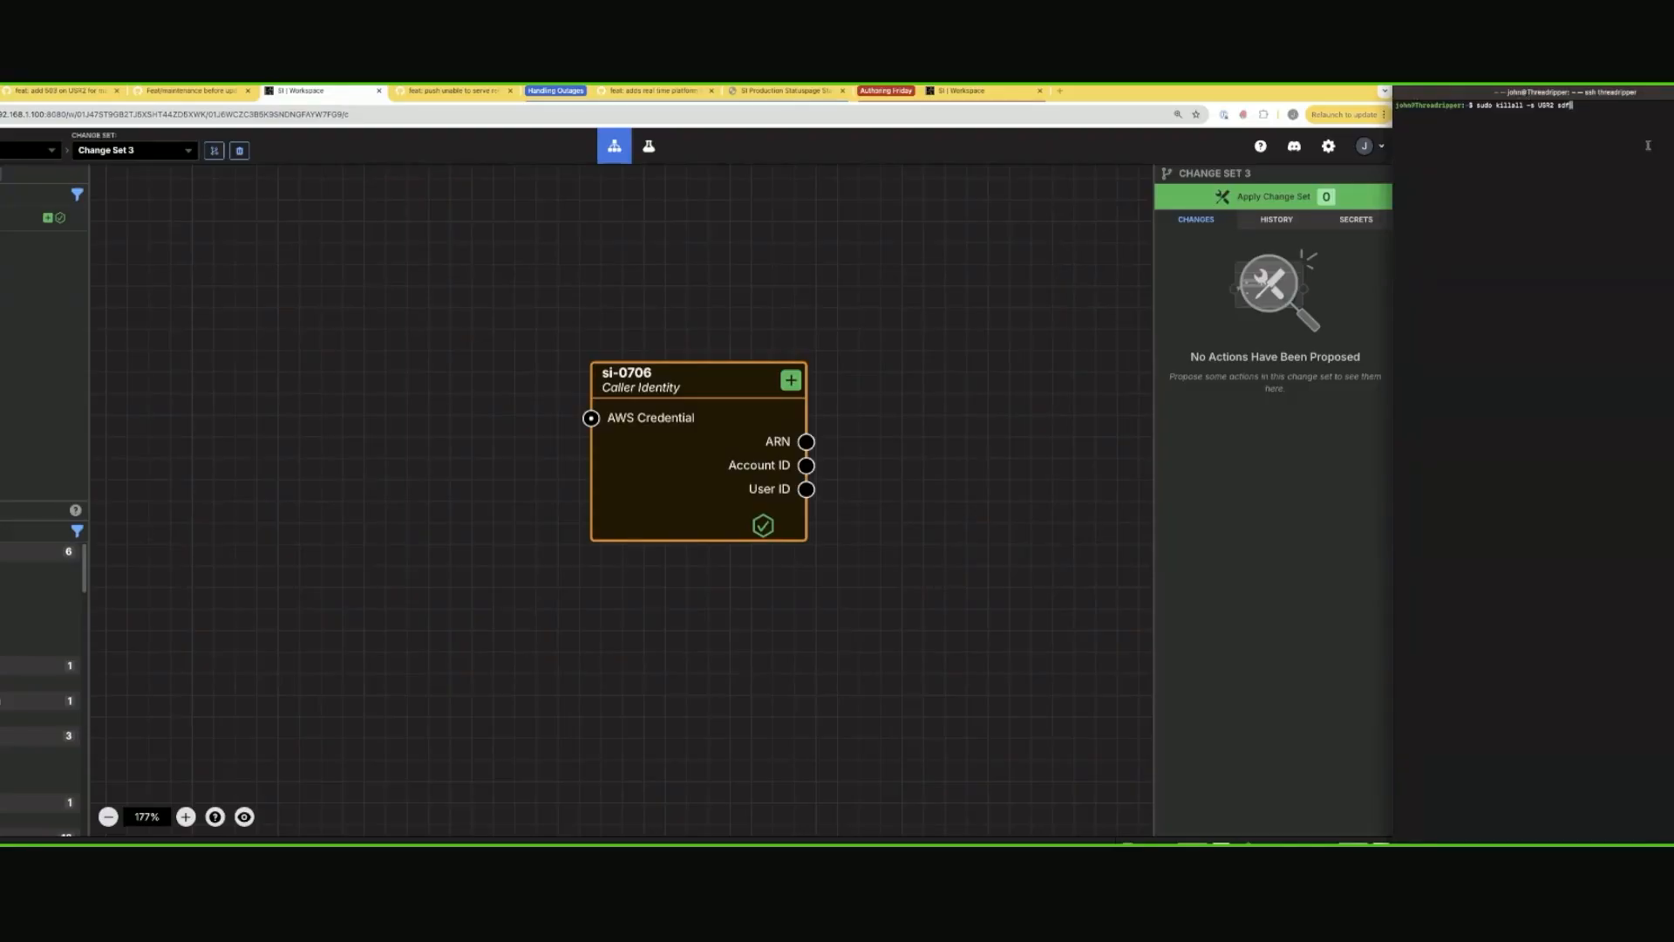
Trigger the maintenance toast on si-0706 via killall -s USR2 sdf, then view PR #4381.
click(697, 386)
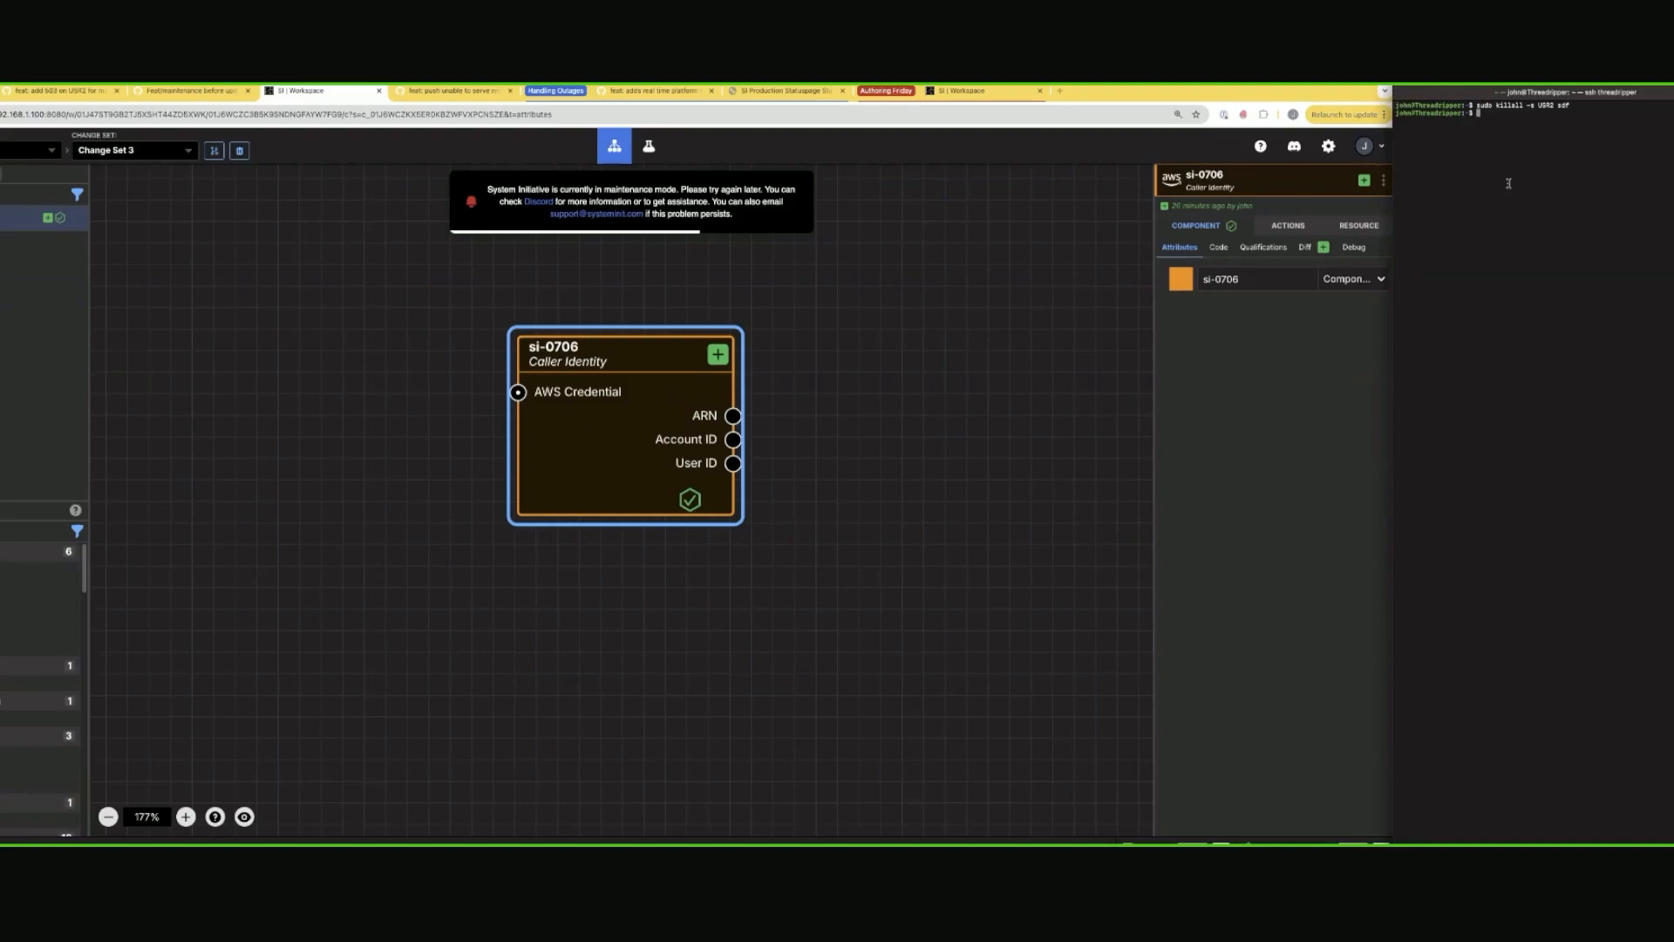
text(sudo killall -s USR2 sdf)
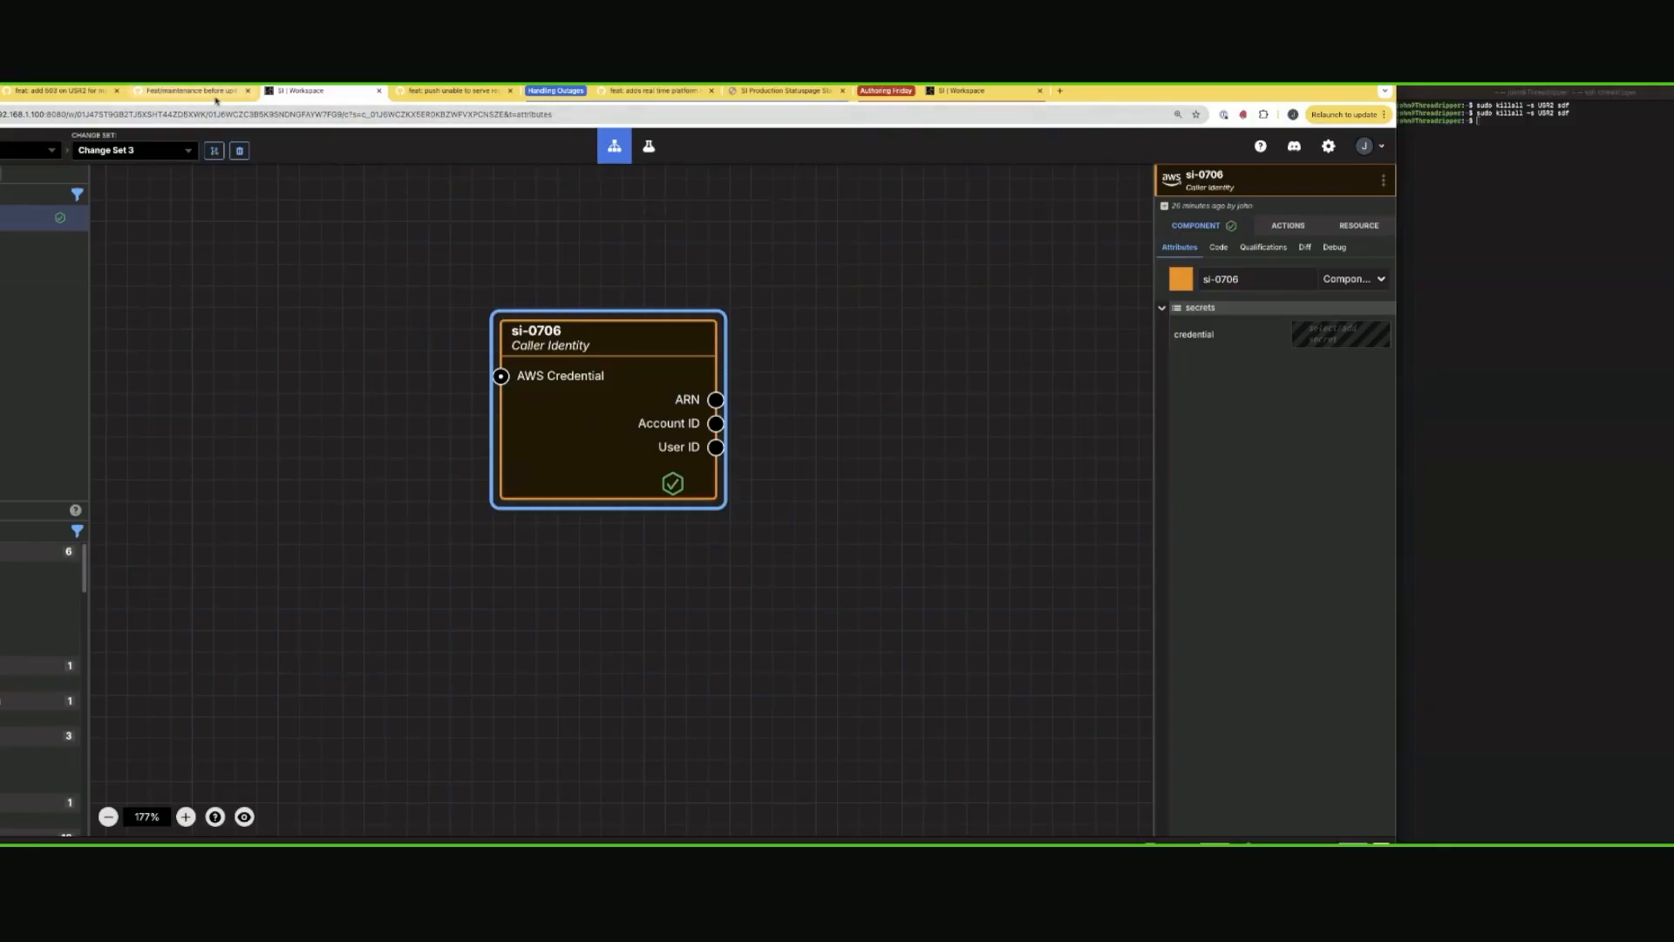
mouse_move(190, 90)
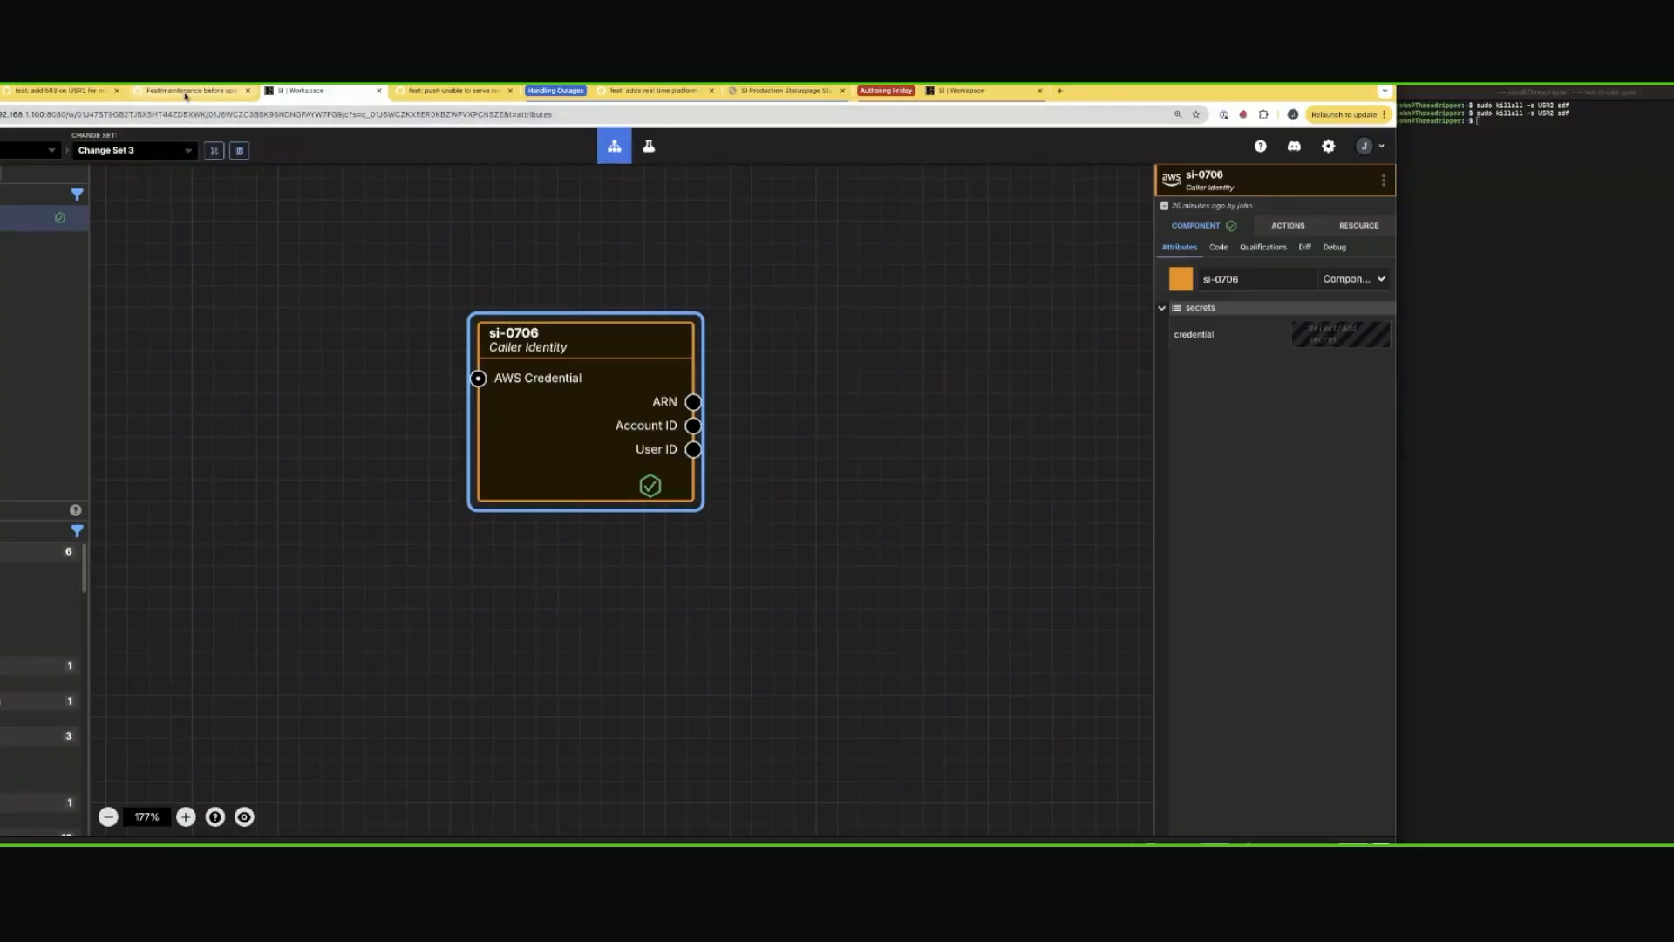
mouse_move(191, 90)
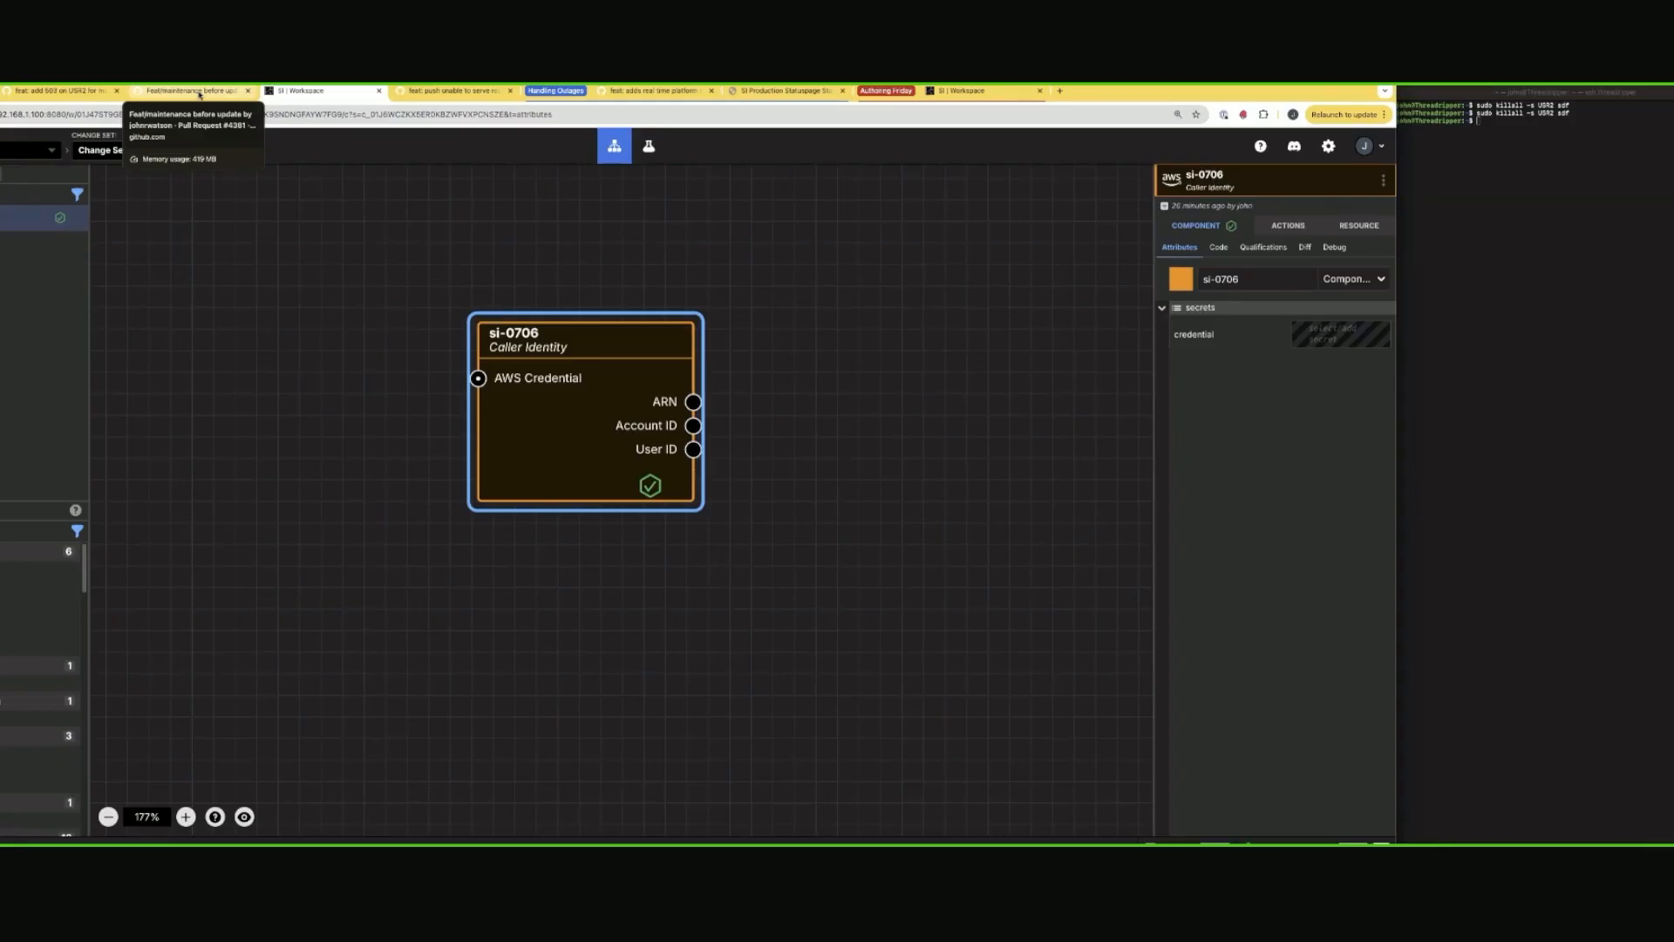
click(191, 91)
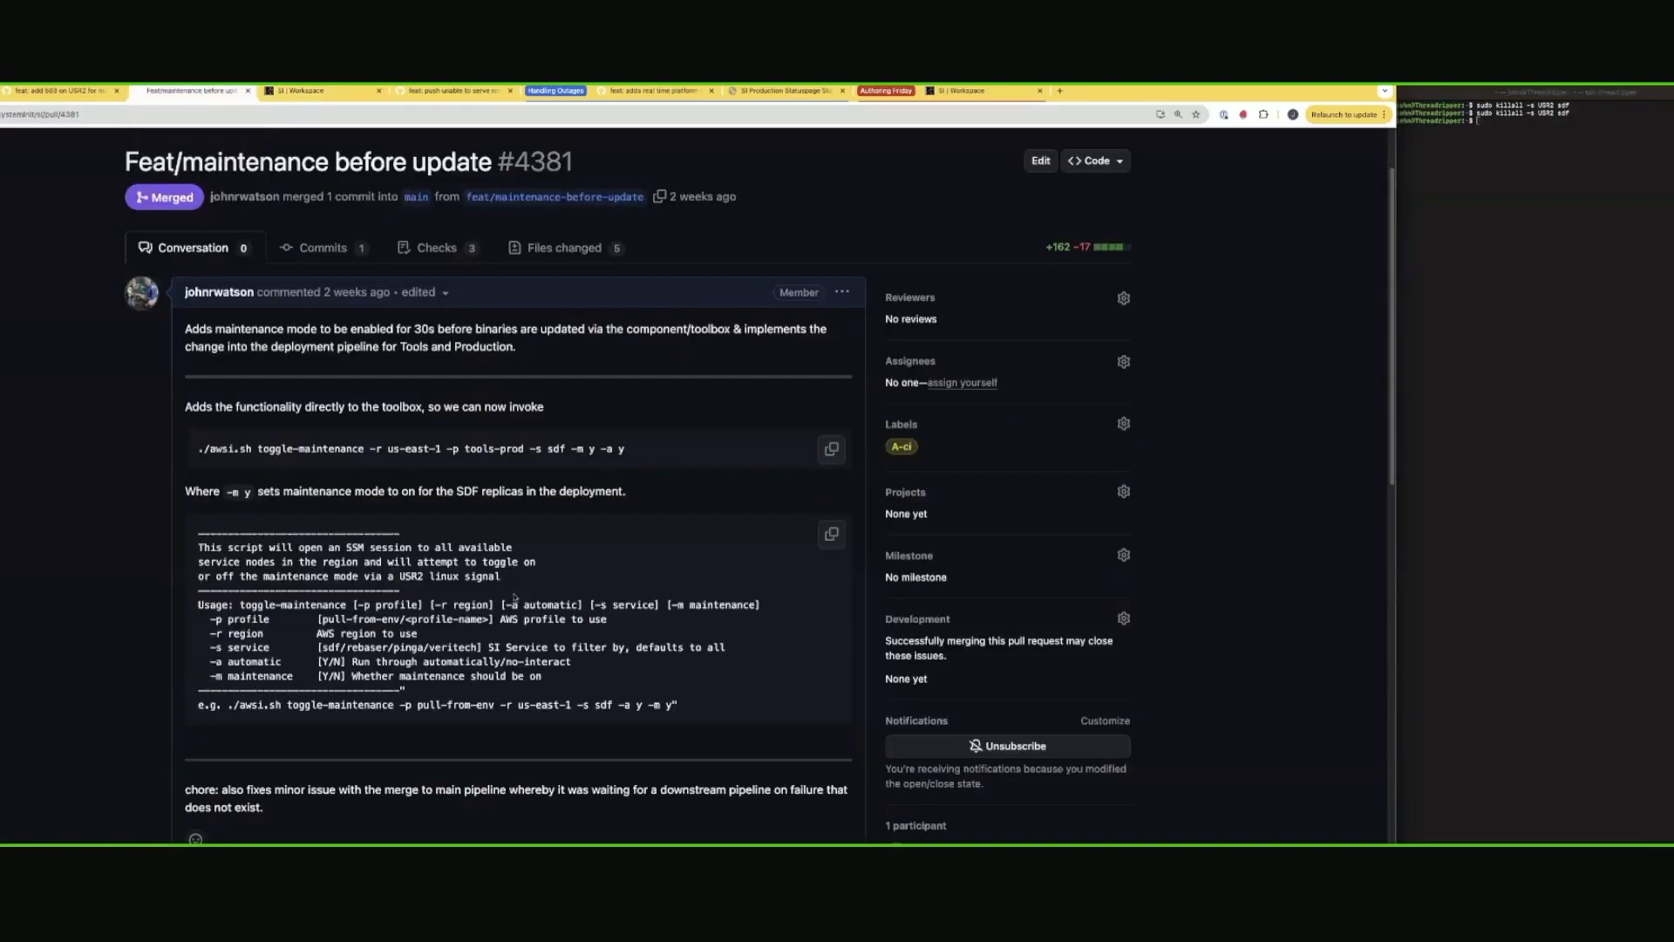
mouse_move(162, 522)
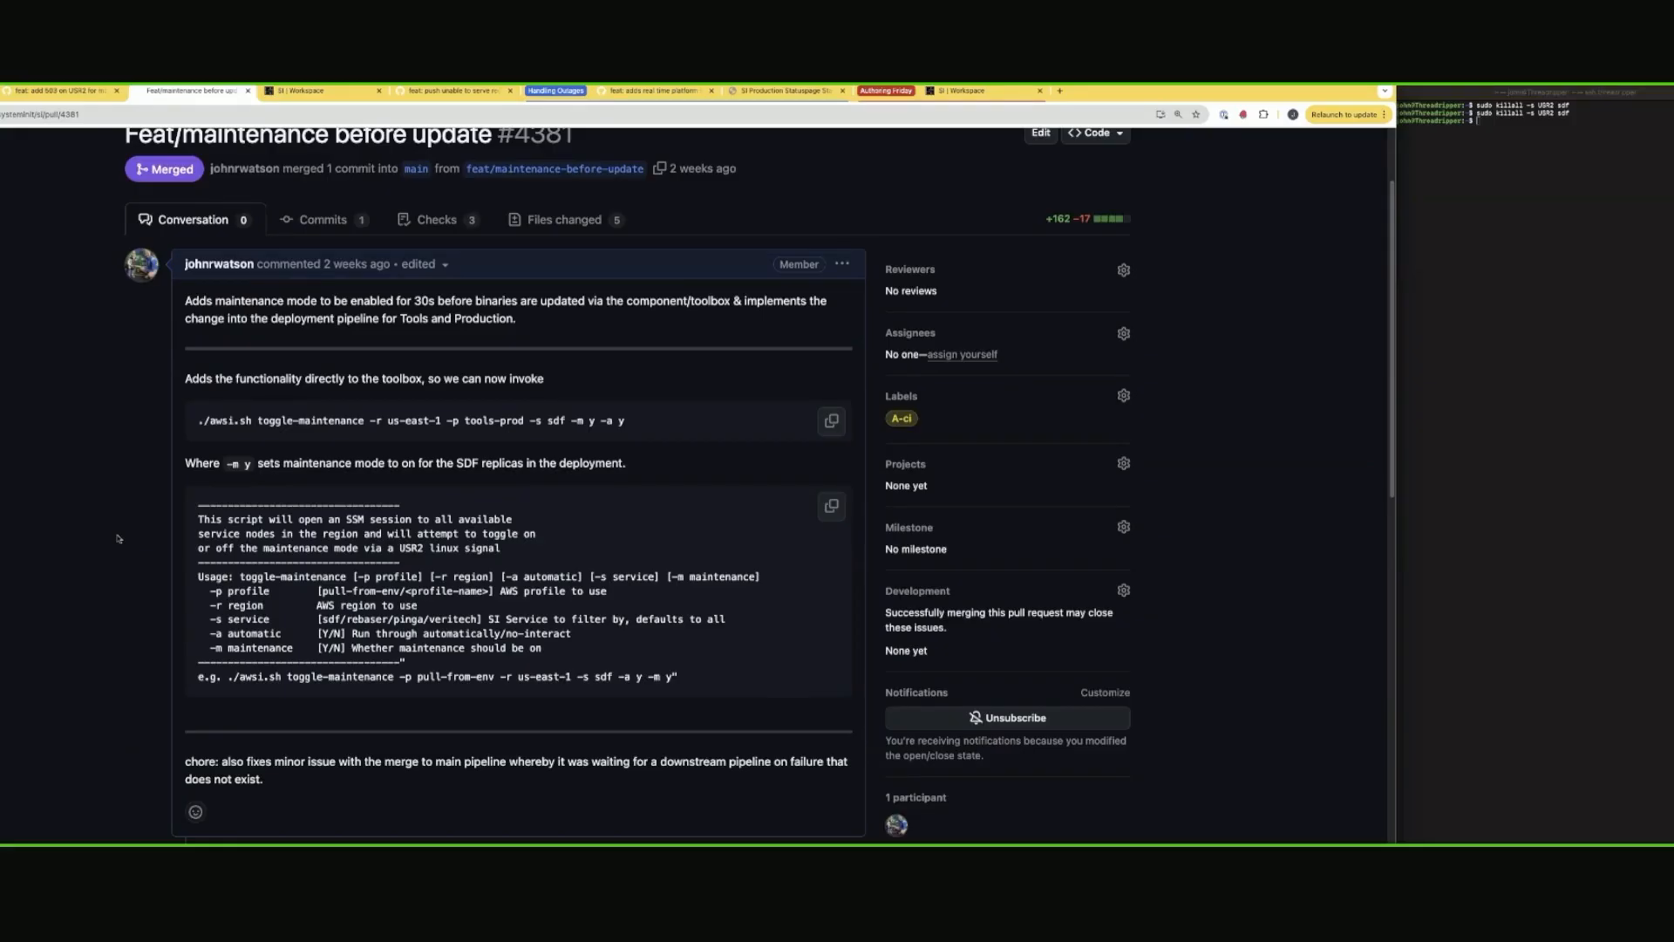
mouse_move(120, 536)
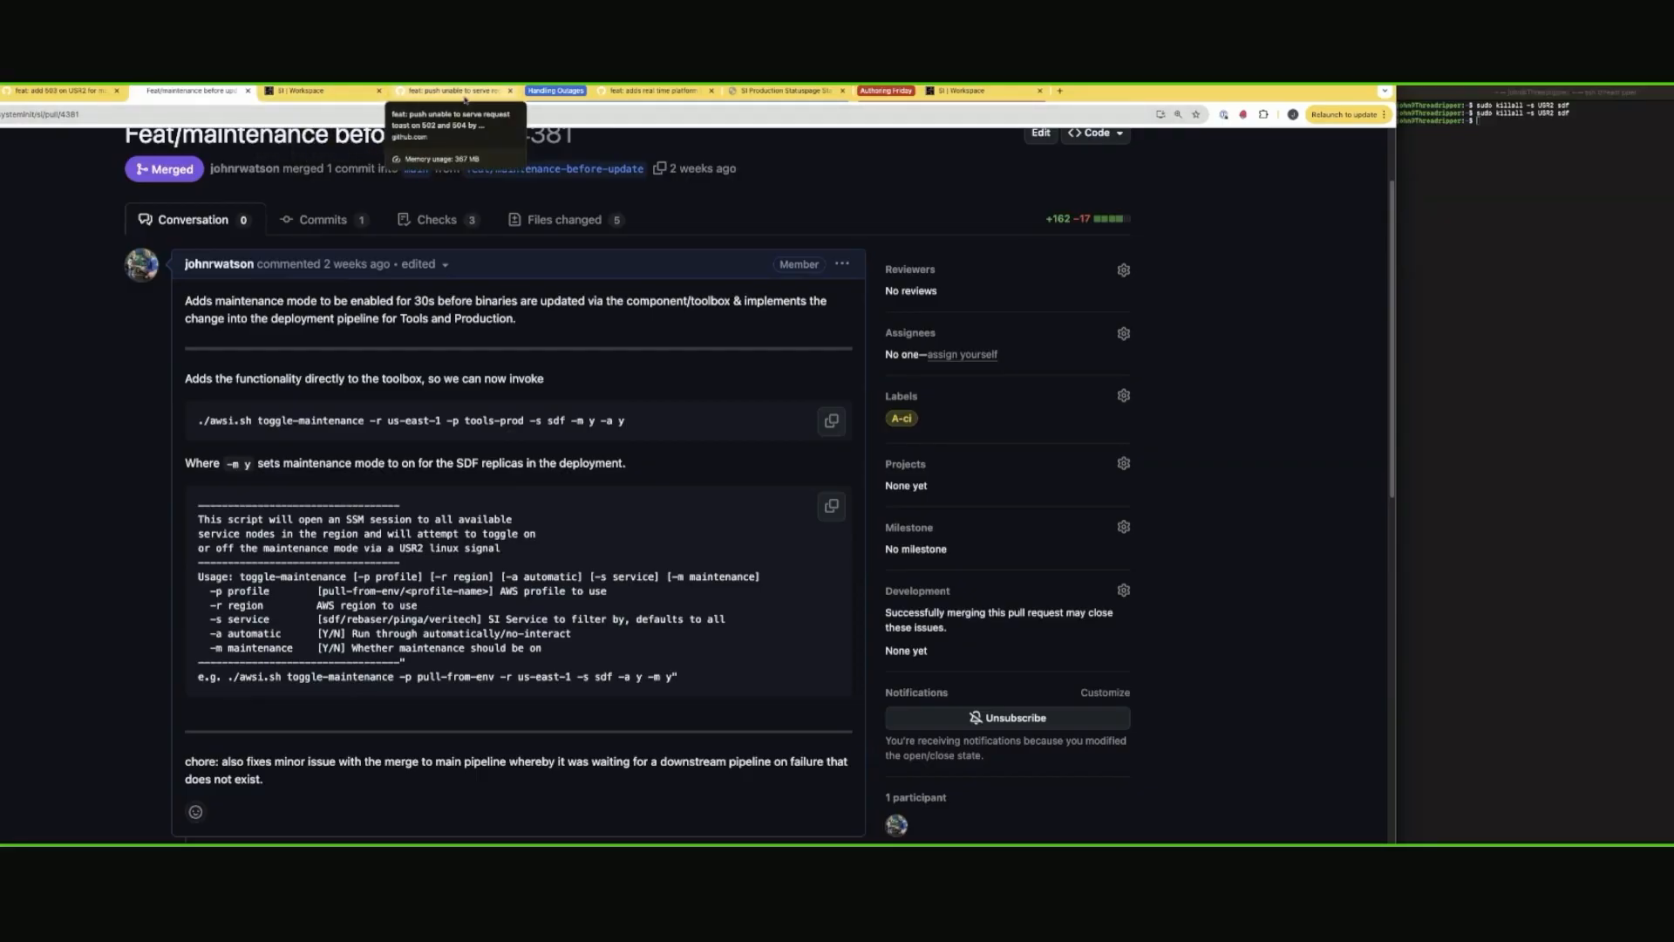
Switch to the 'feat: push unable to serve request toast' pull request.
click(453, 91)
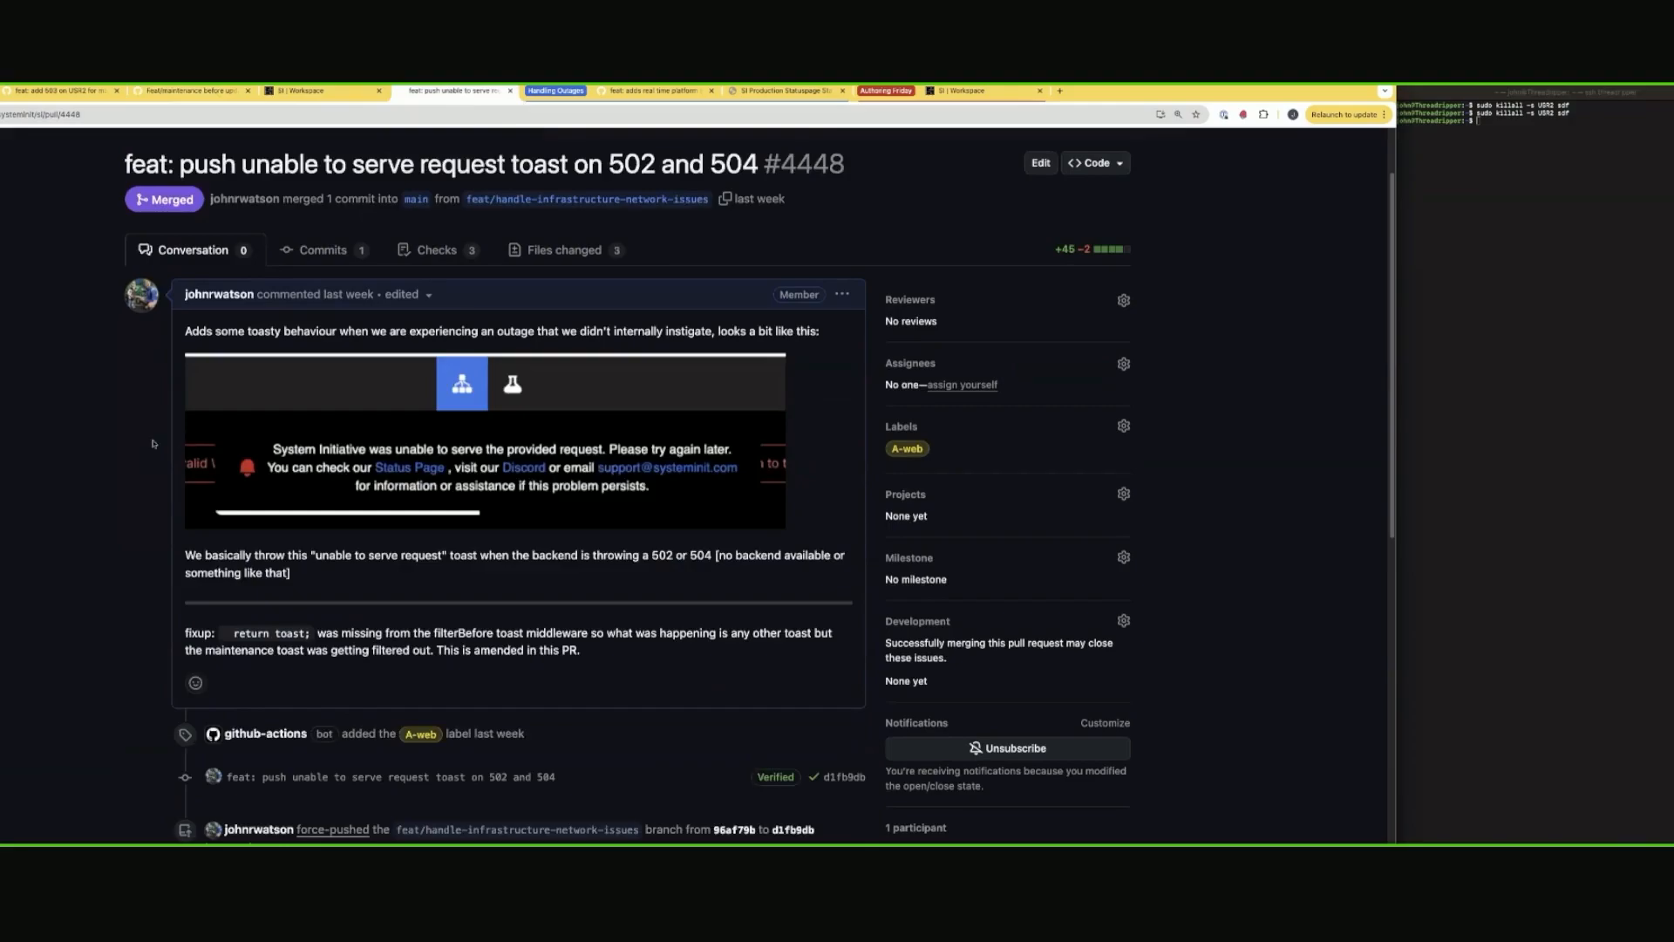
mouse_move(118, 437)
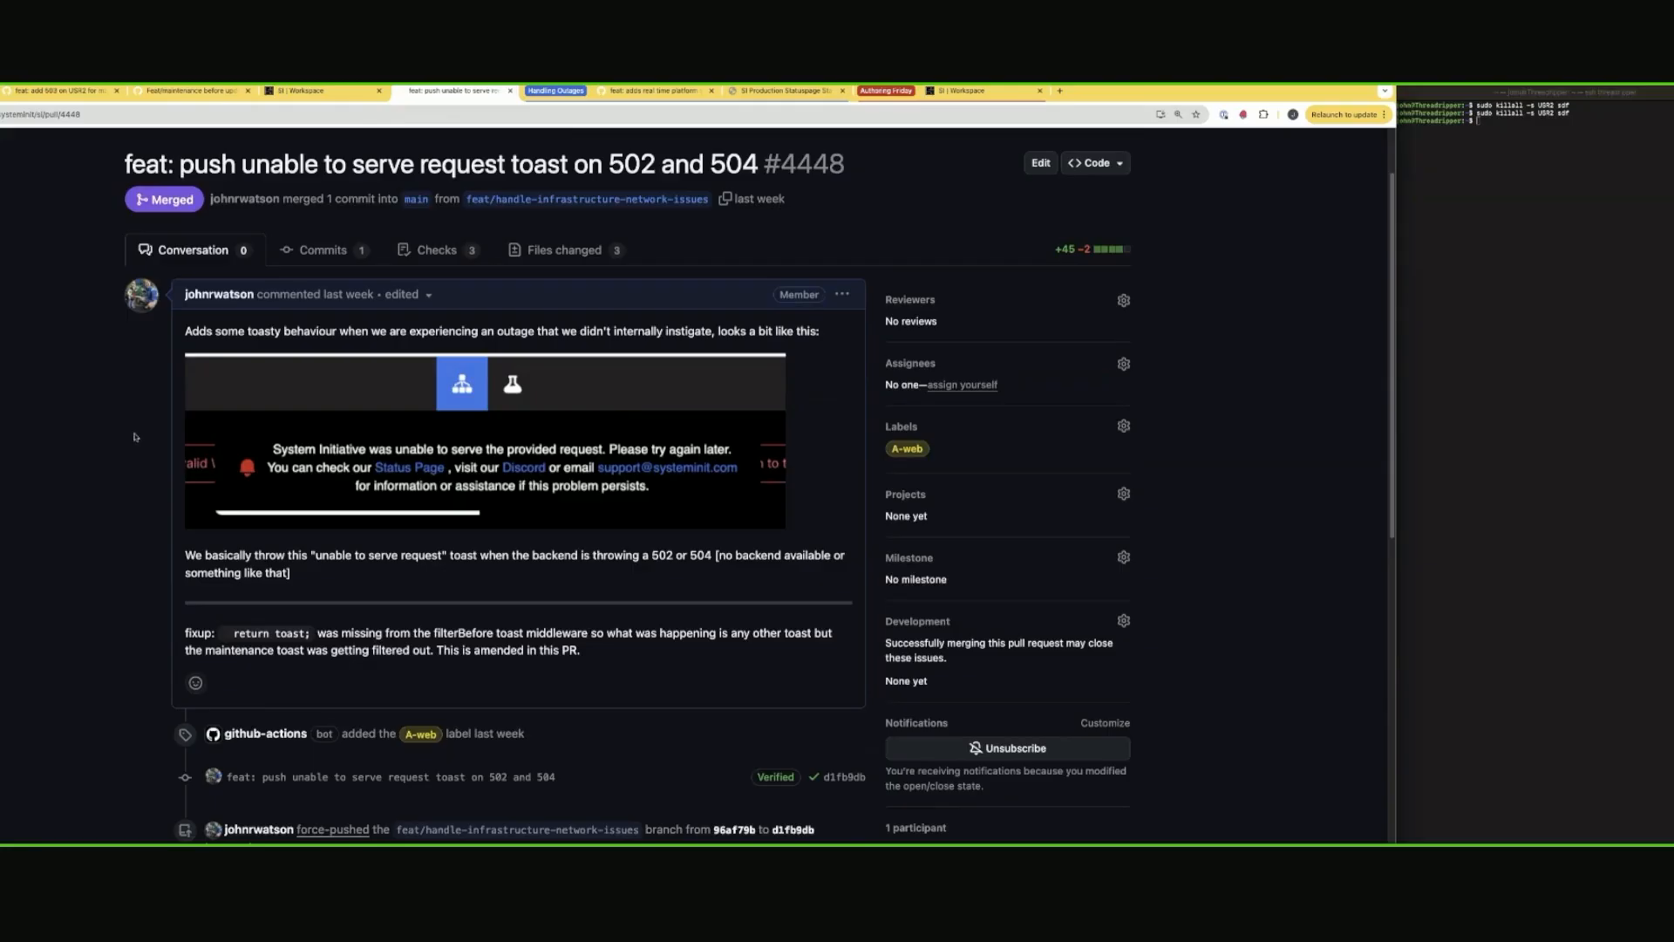
mouse_move(136, 438)
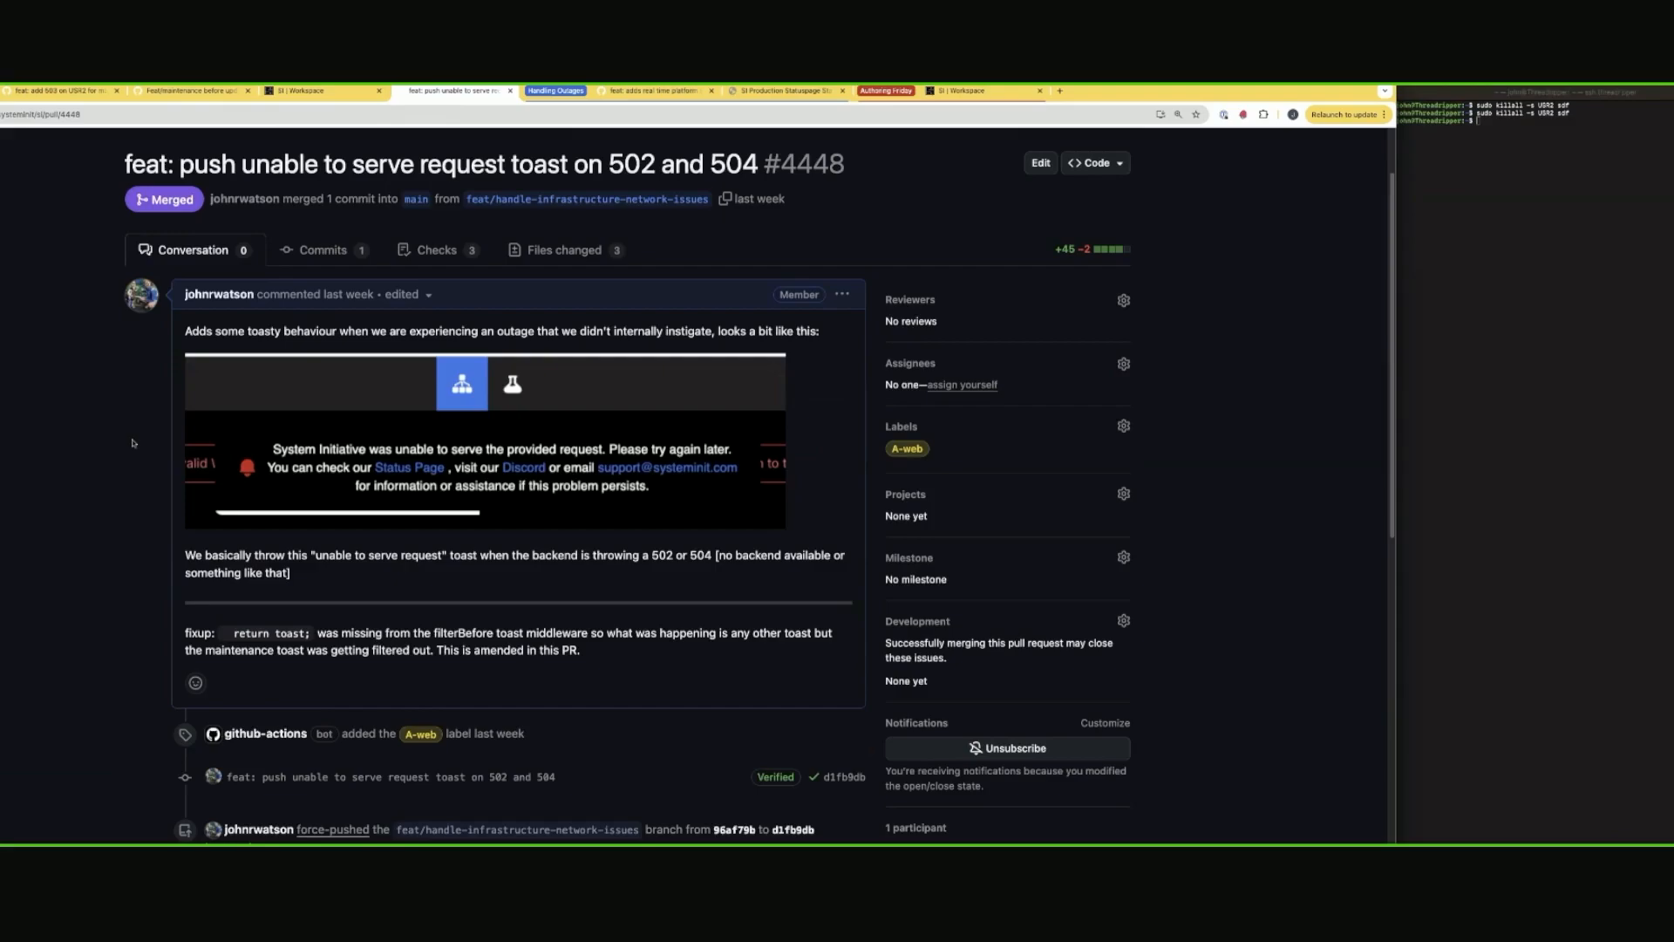
mouse_move(571, 413)
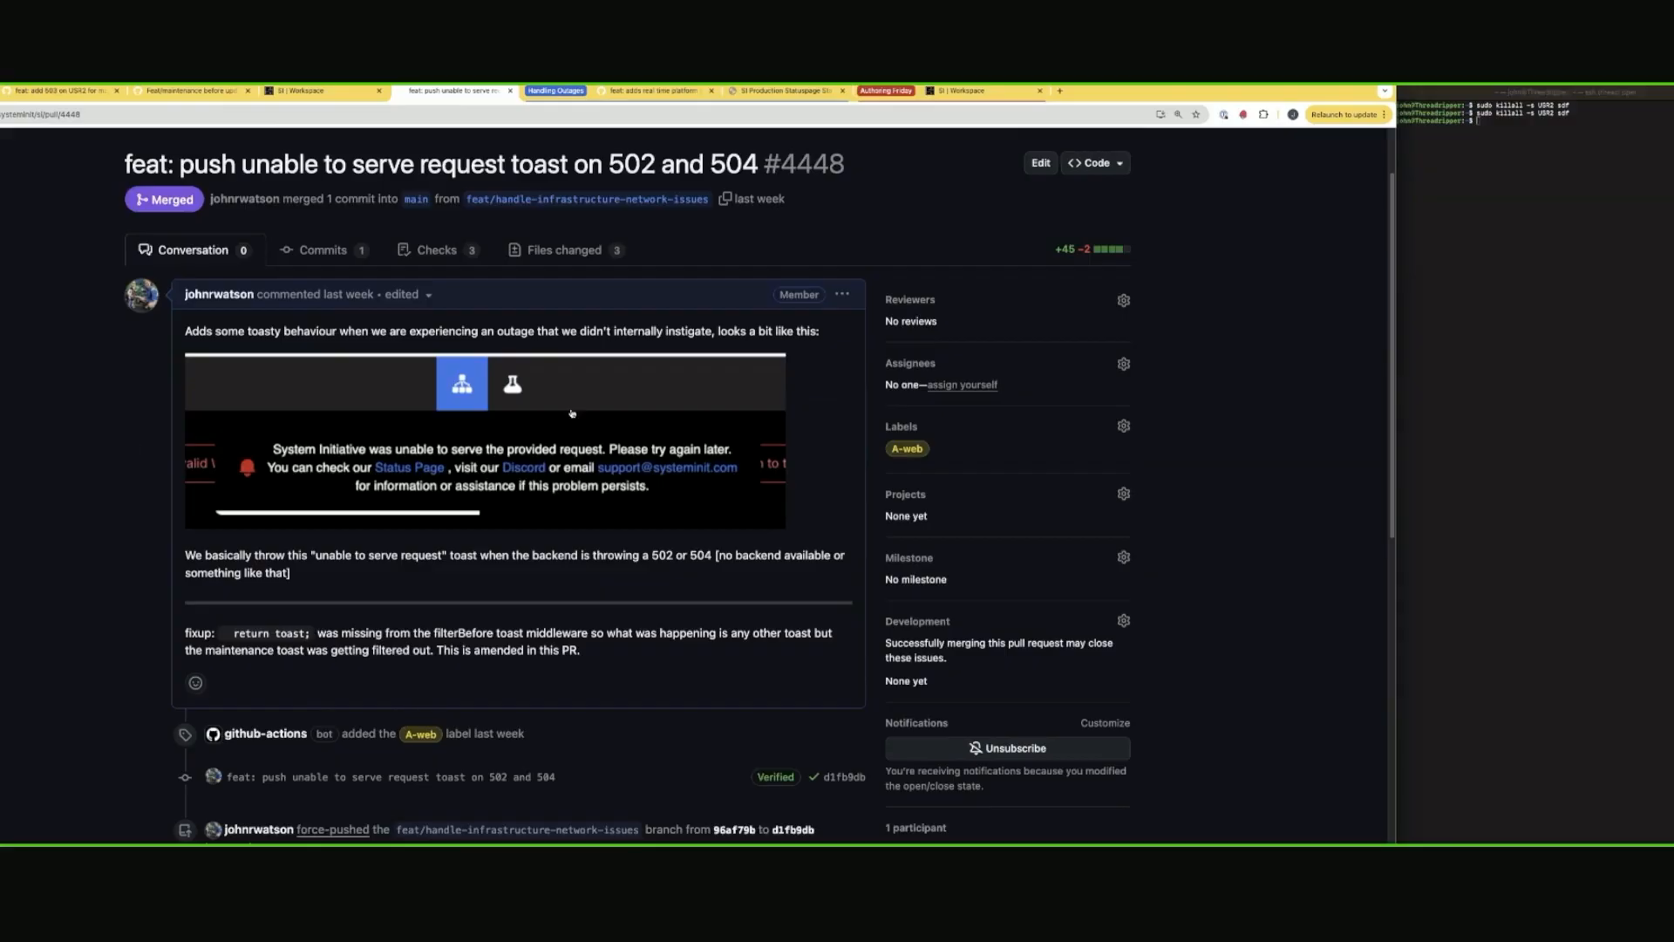
mouse_move(479, 461)
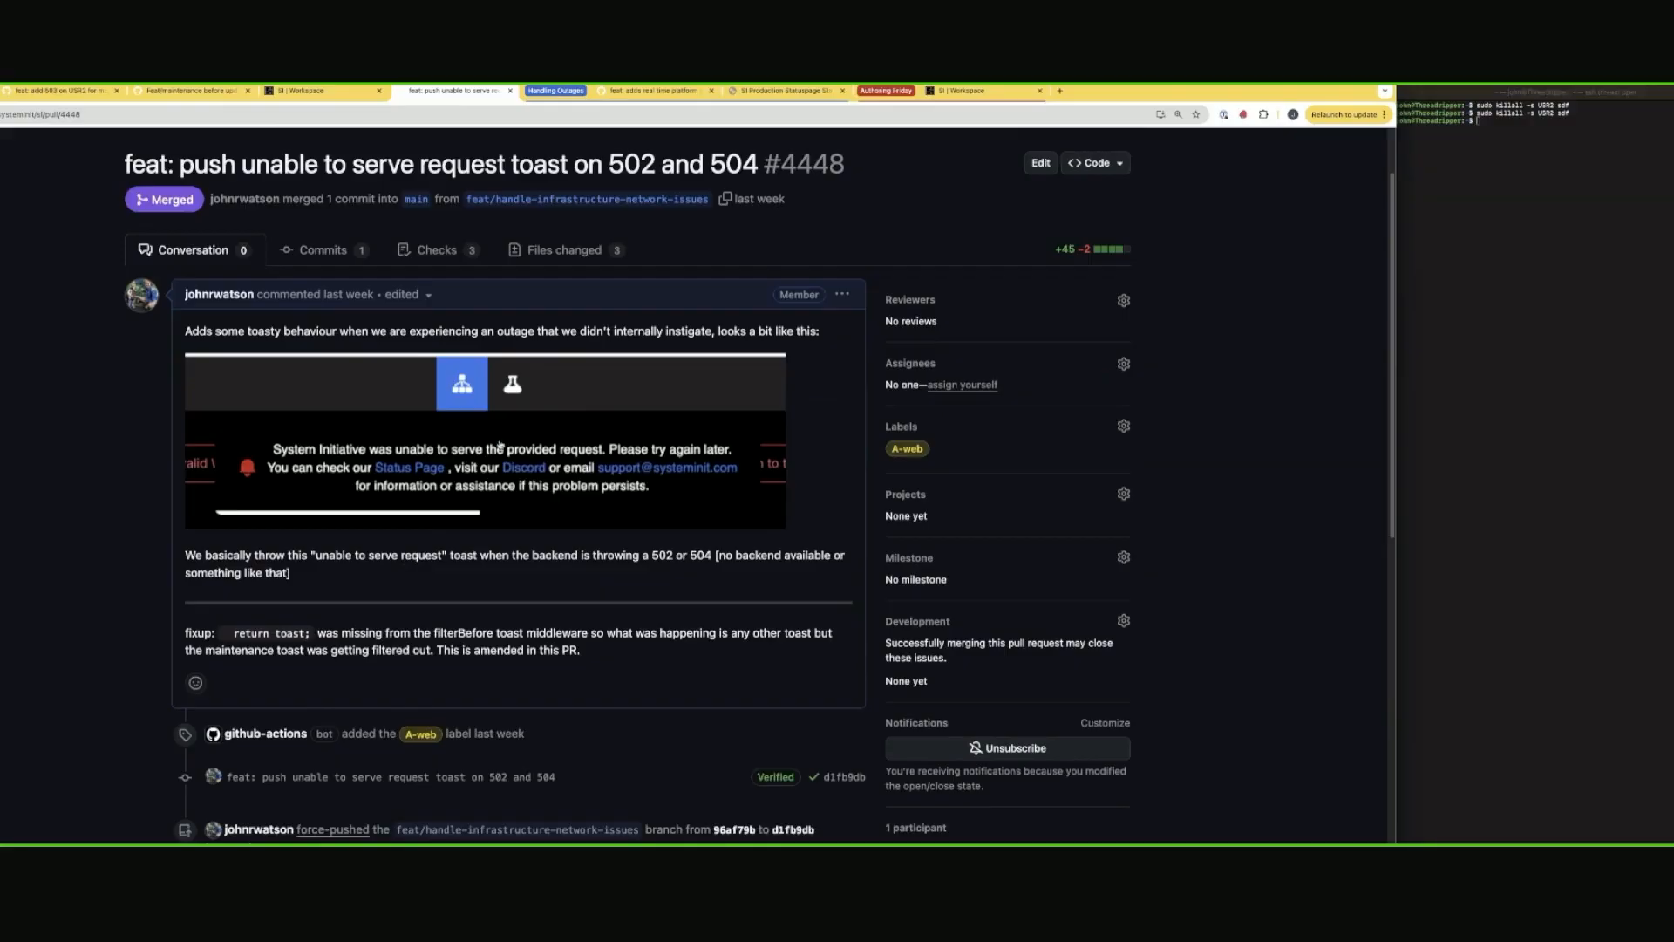
mouse_move(501, 432)
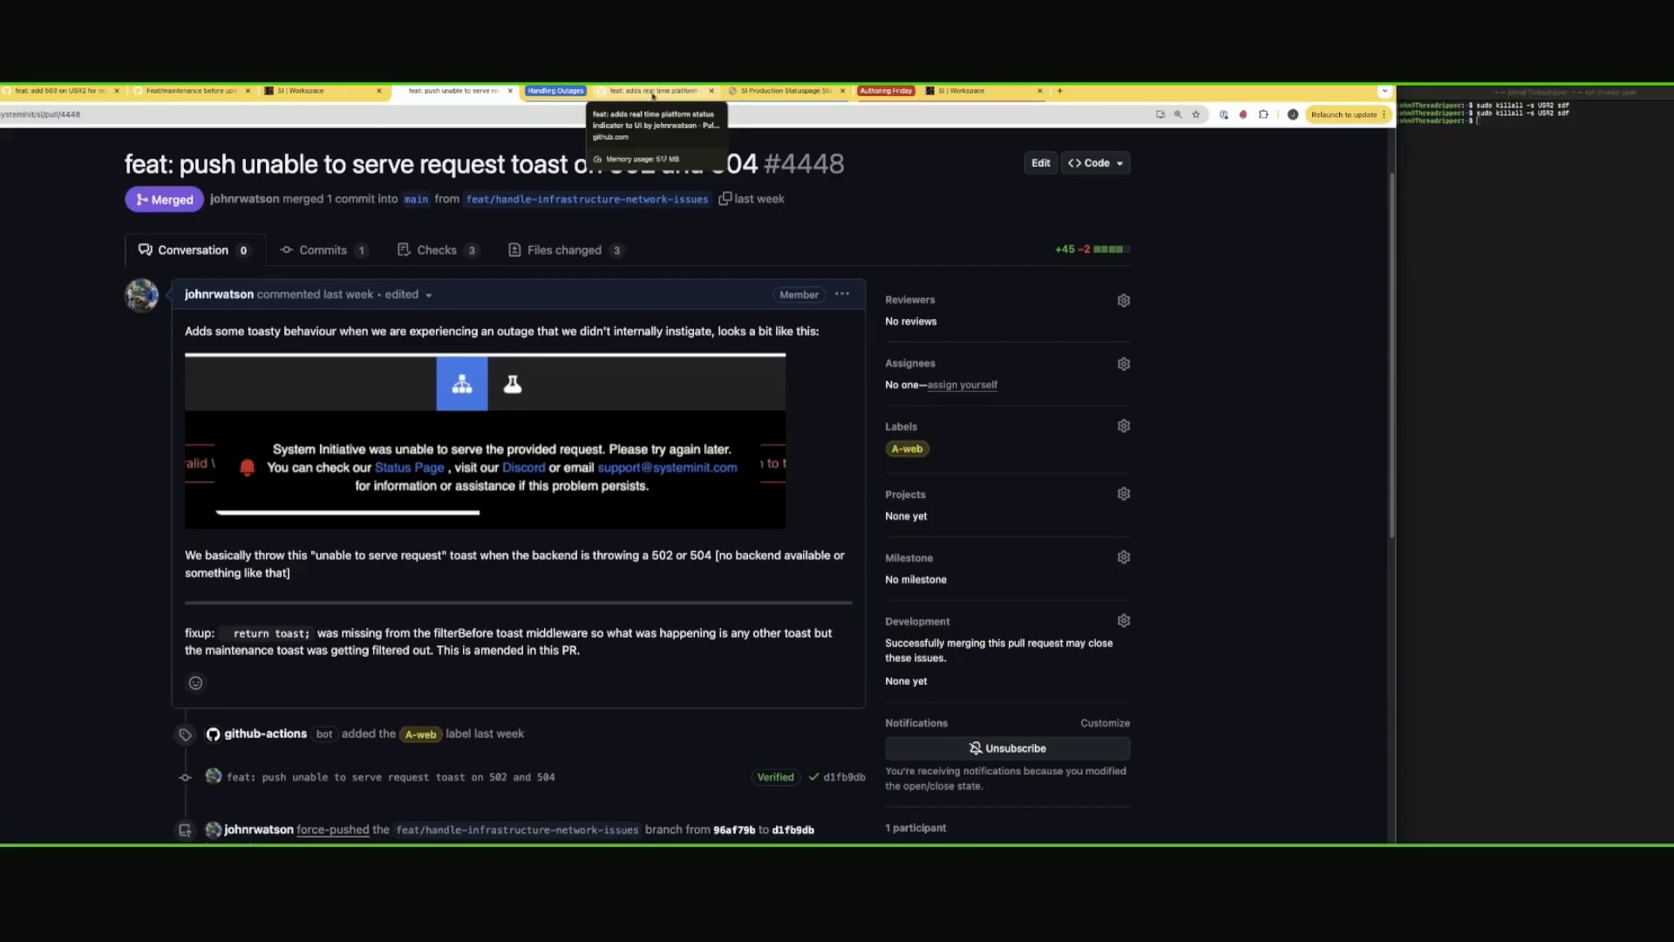
Switch to pull request #4407 for the real-time platform status indicator.
click(654, 91)
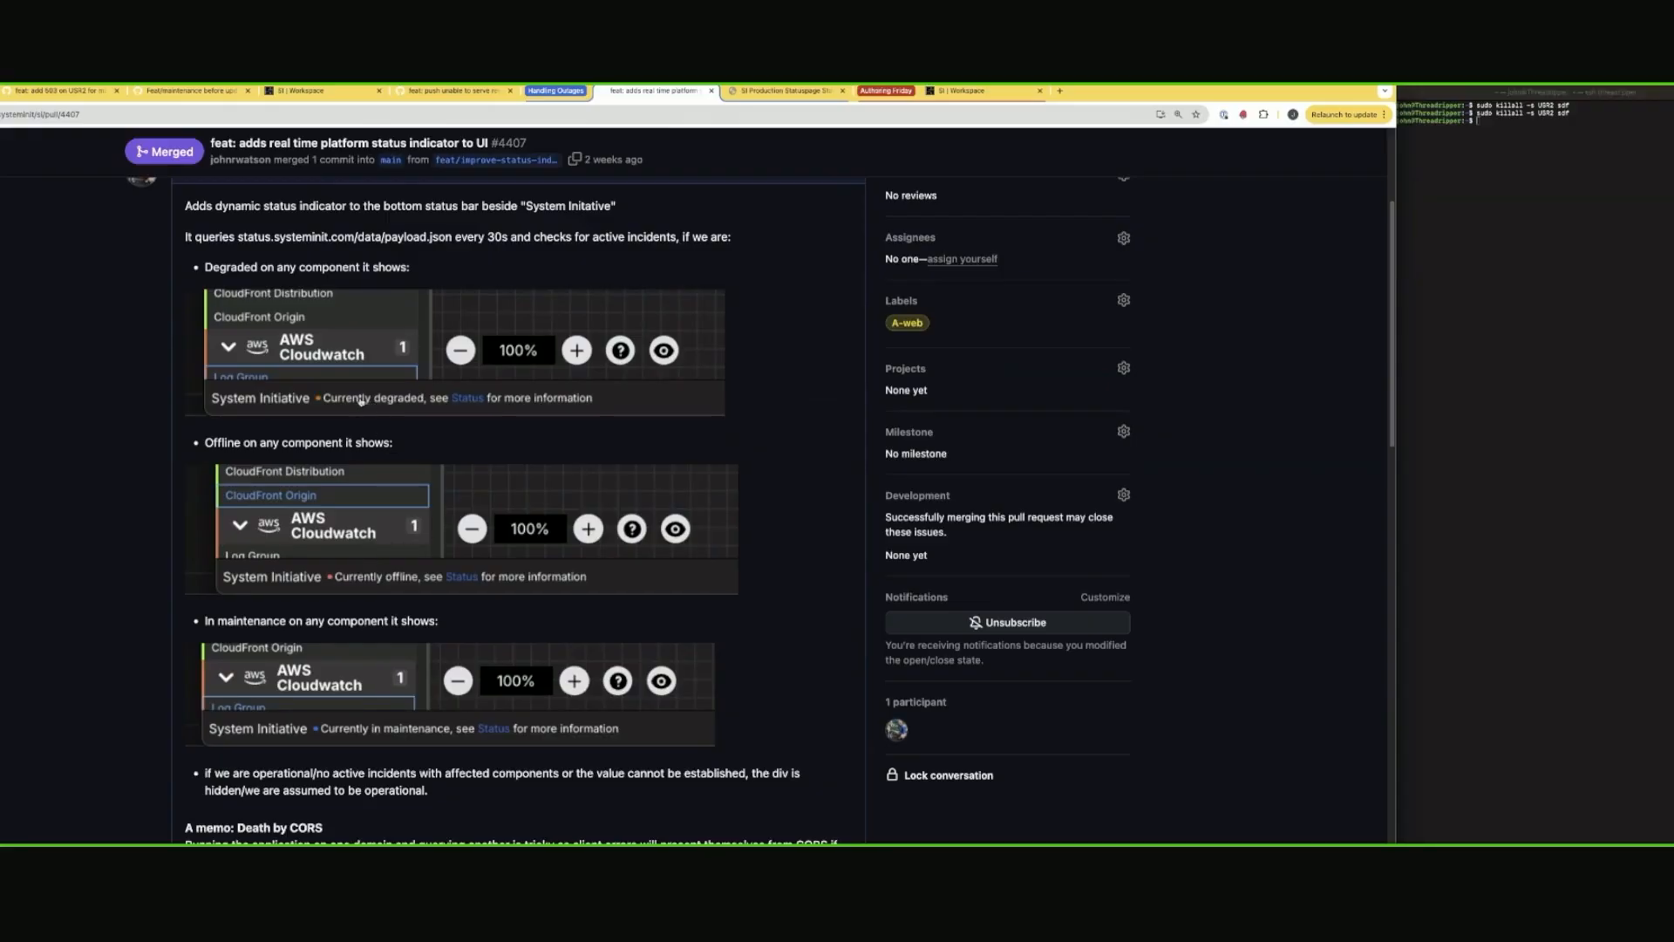
mouse_move(87, 384)
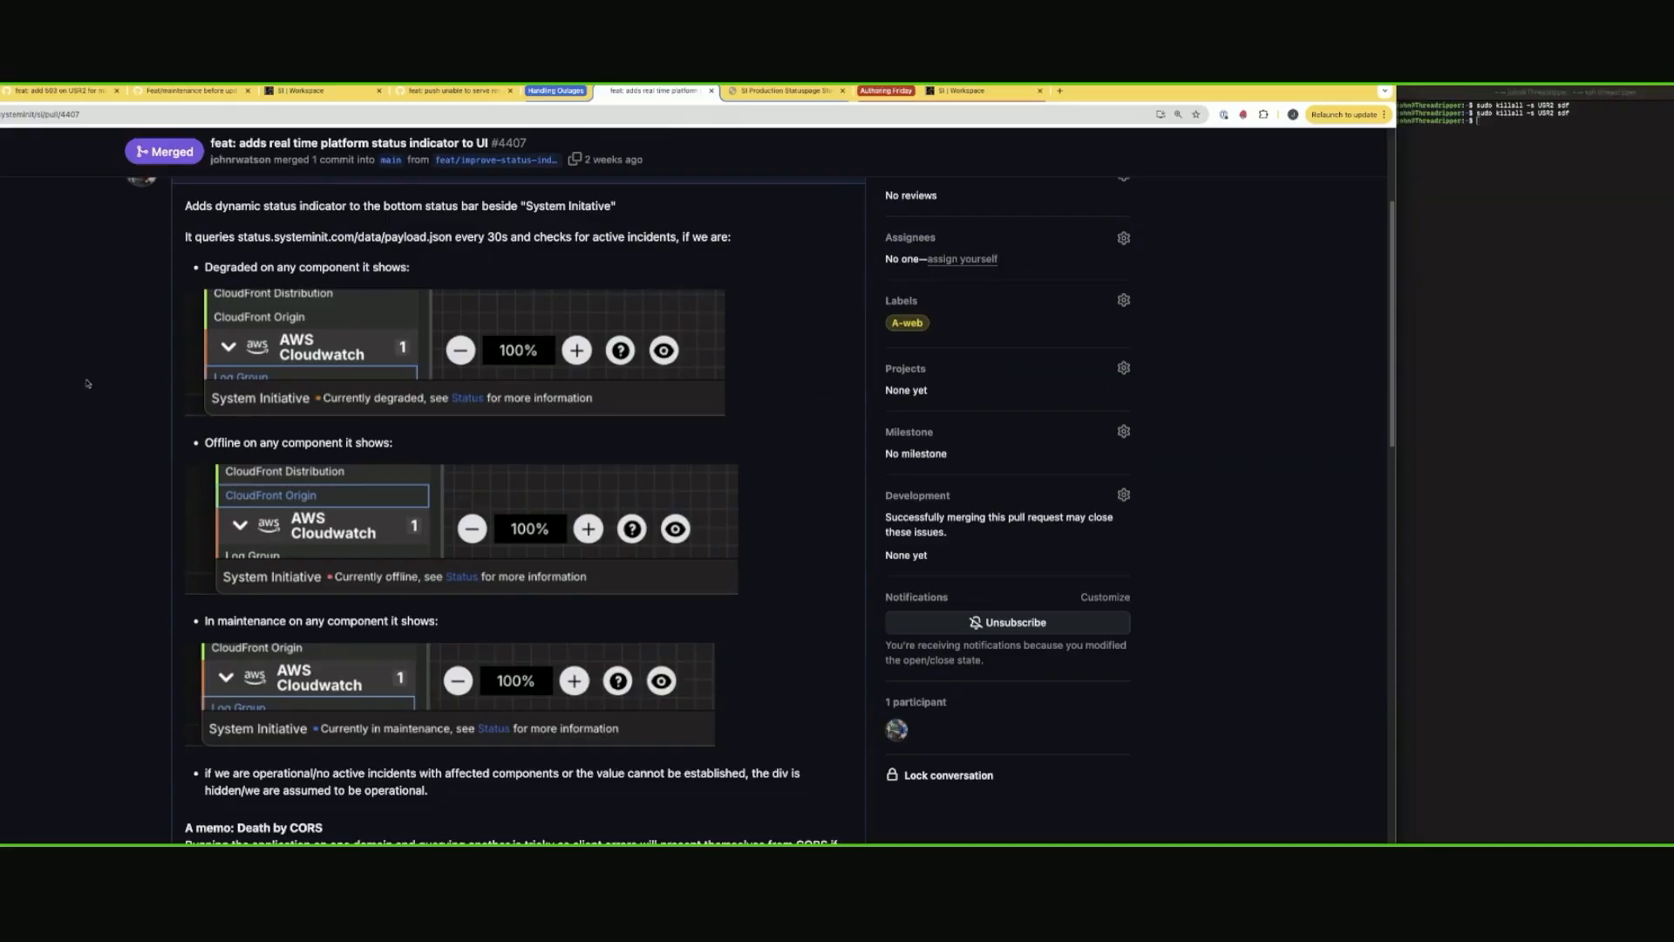
mouse_move(98, 382)
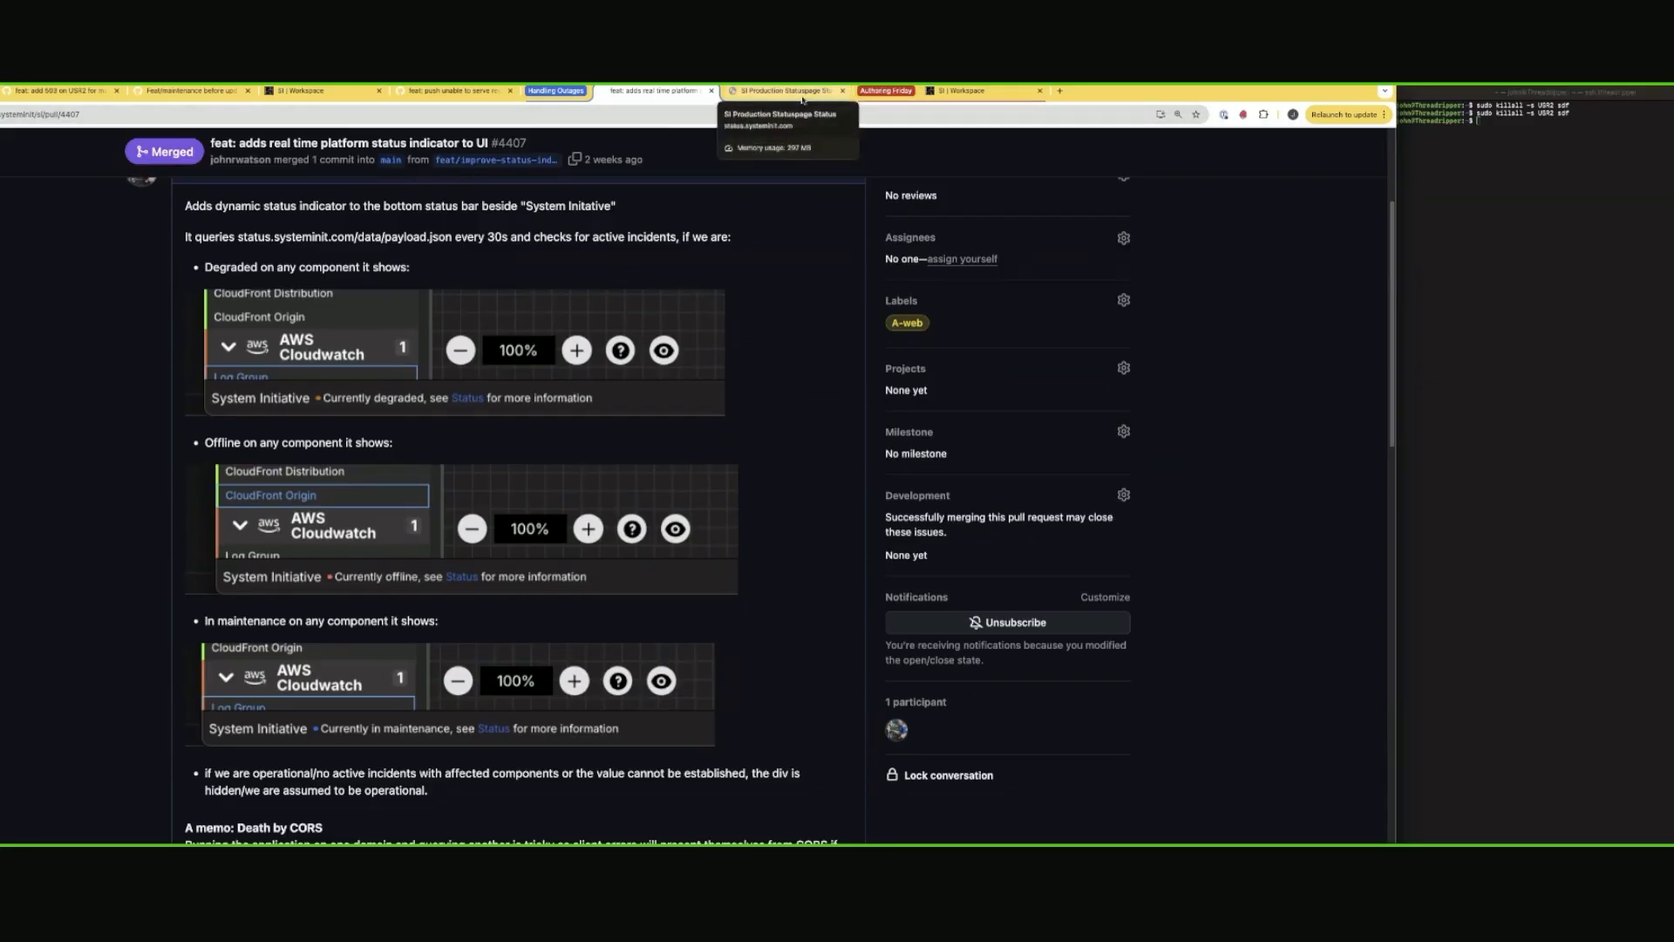
Switch to the SI Production Statuspage showing component history.
click(779, 90)
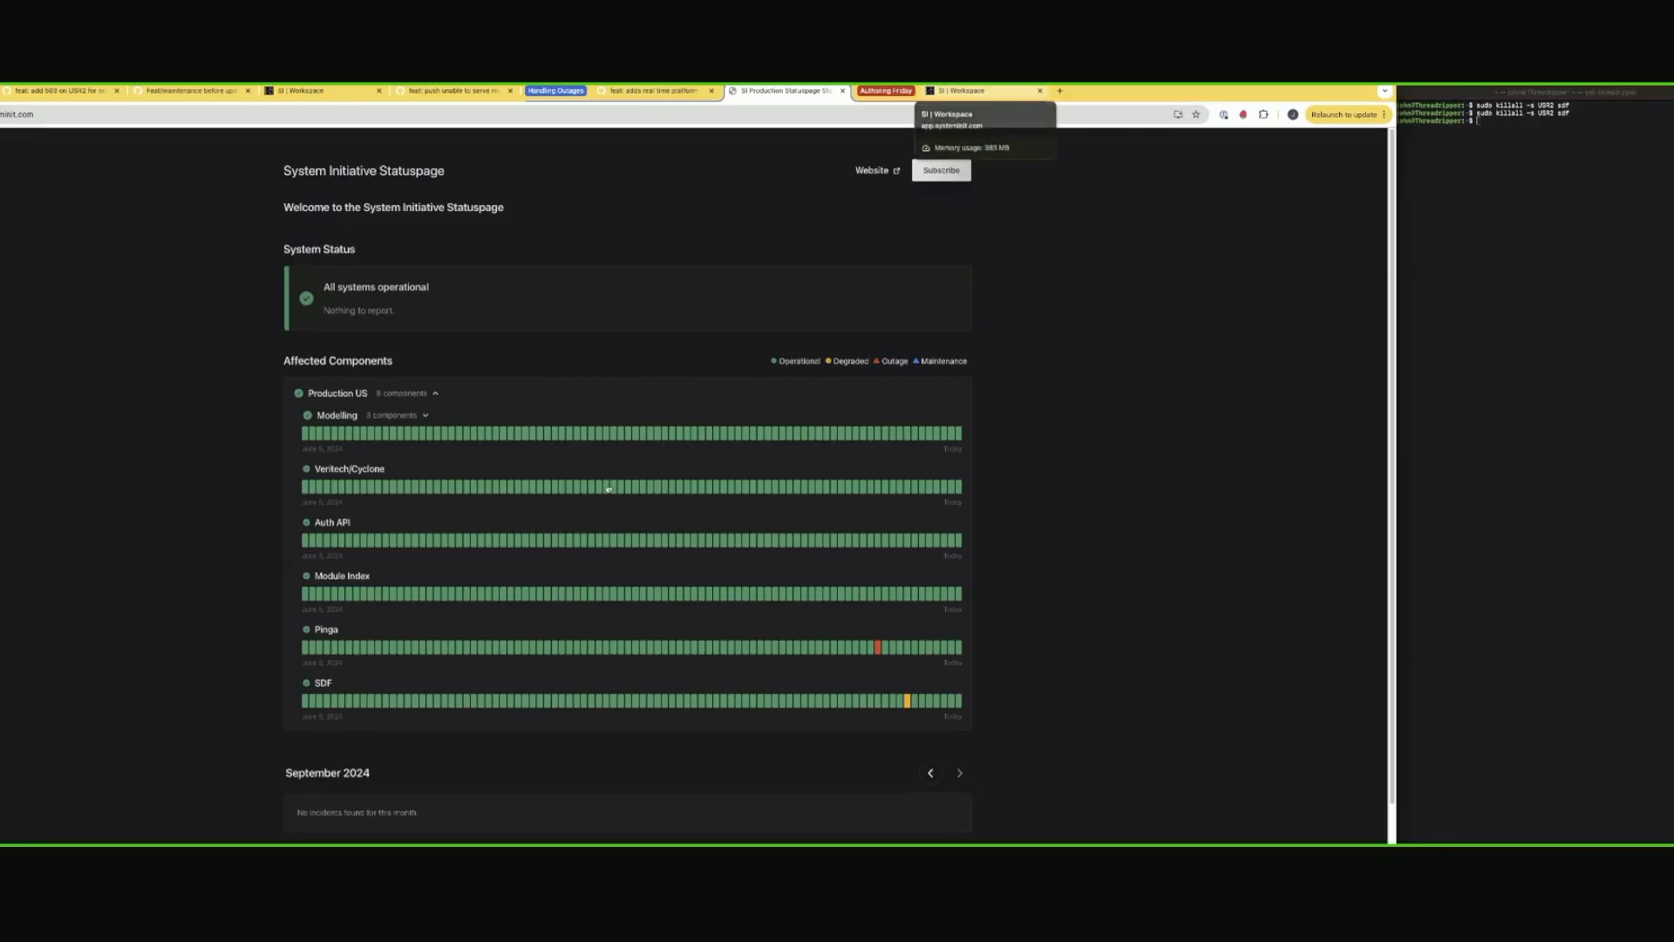
Switch to the SI Workspace diagram and click on the canvas.
click(977, 89)
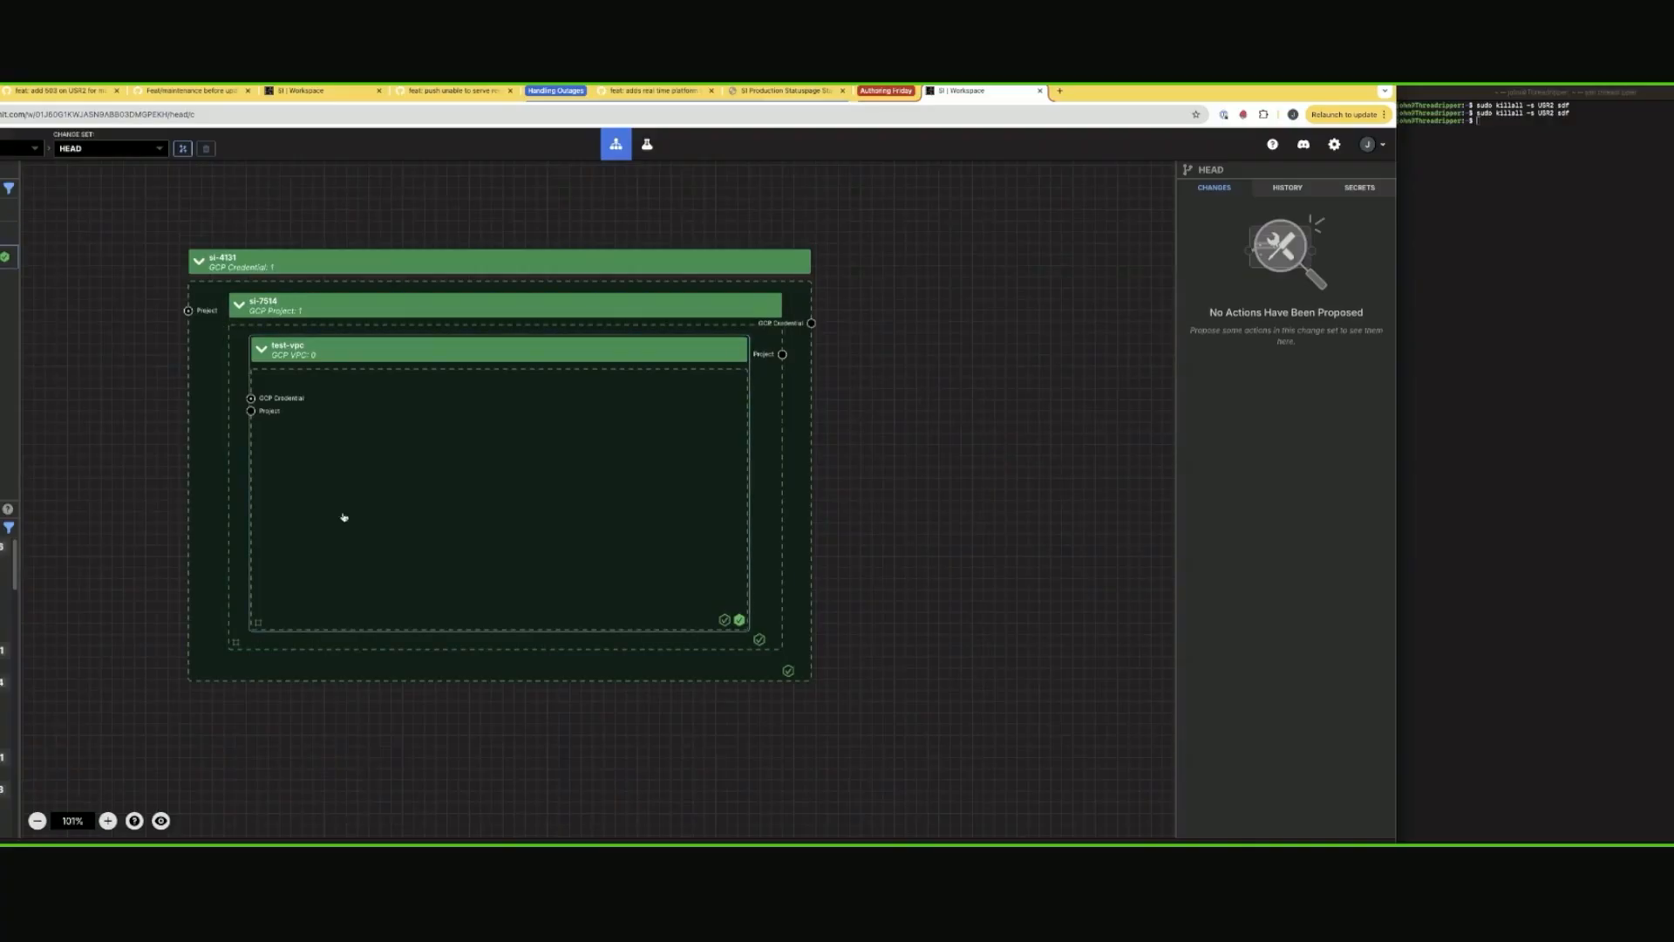
mouse_move(495, 493)
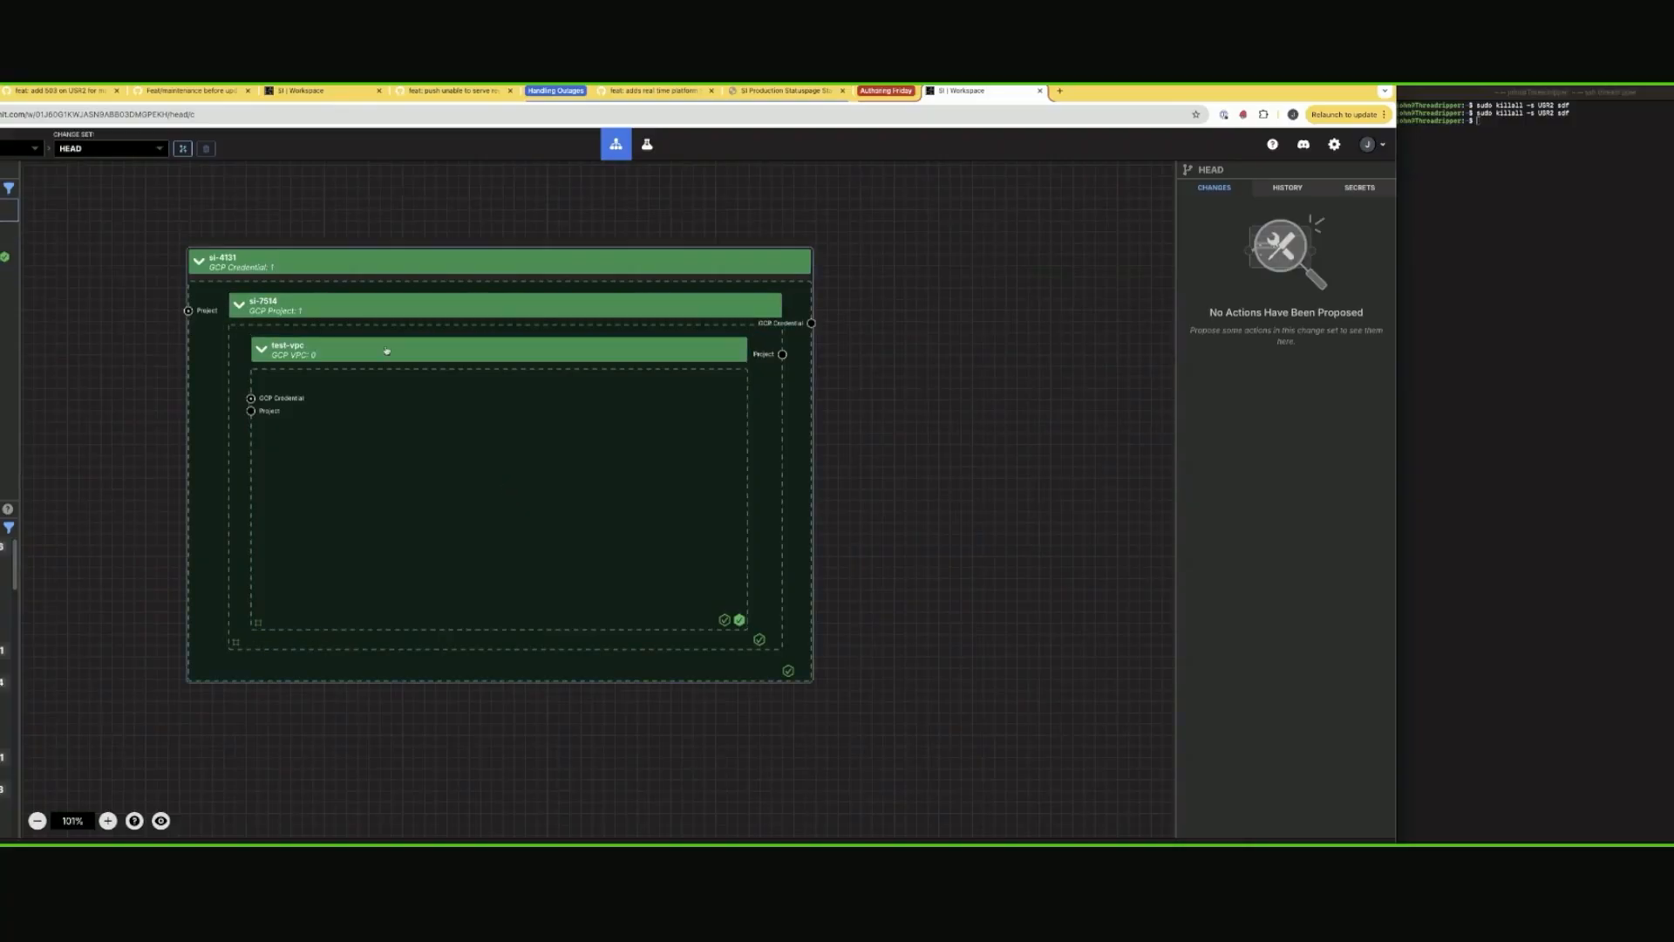
click(490, 343)
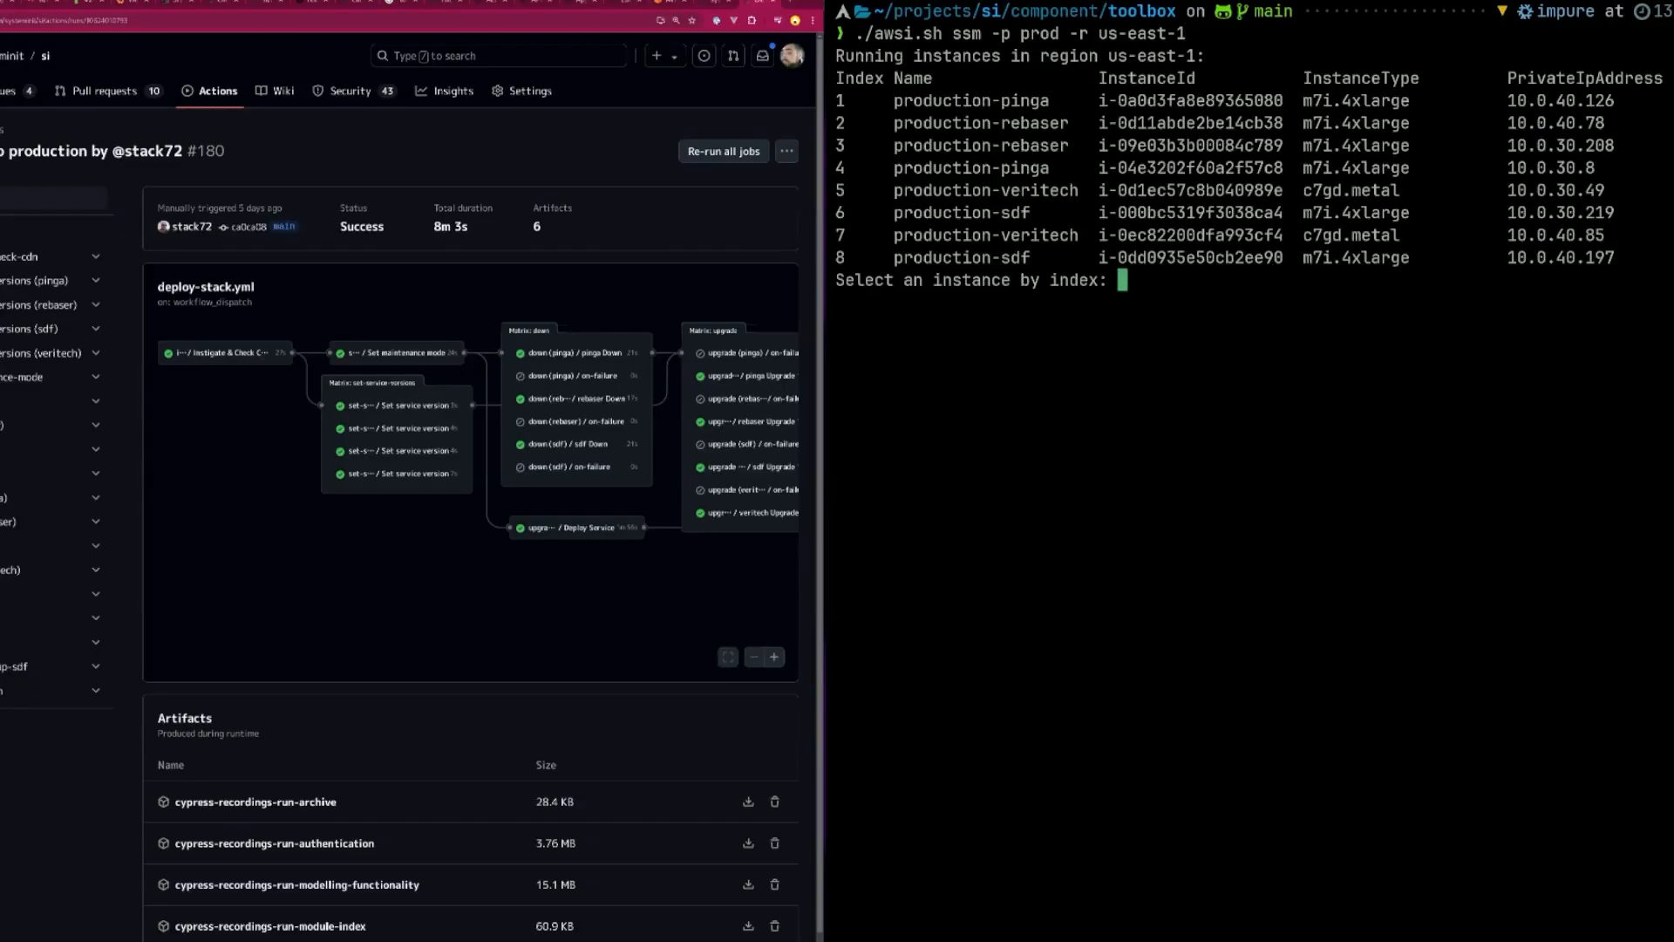
Pick instance 1 to open an SSM session on production-pinga, then log out.
text(1)
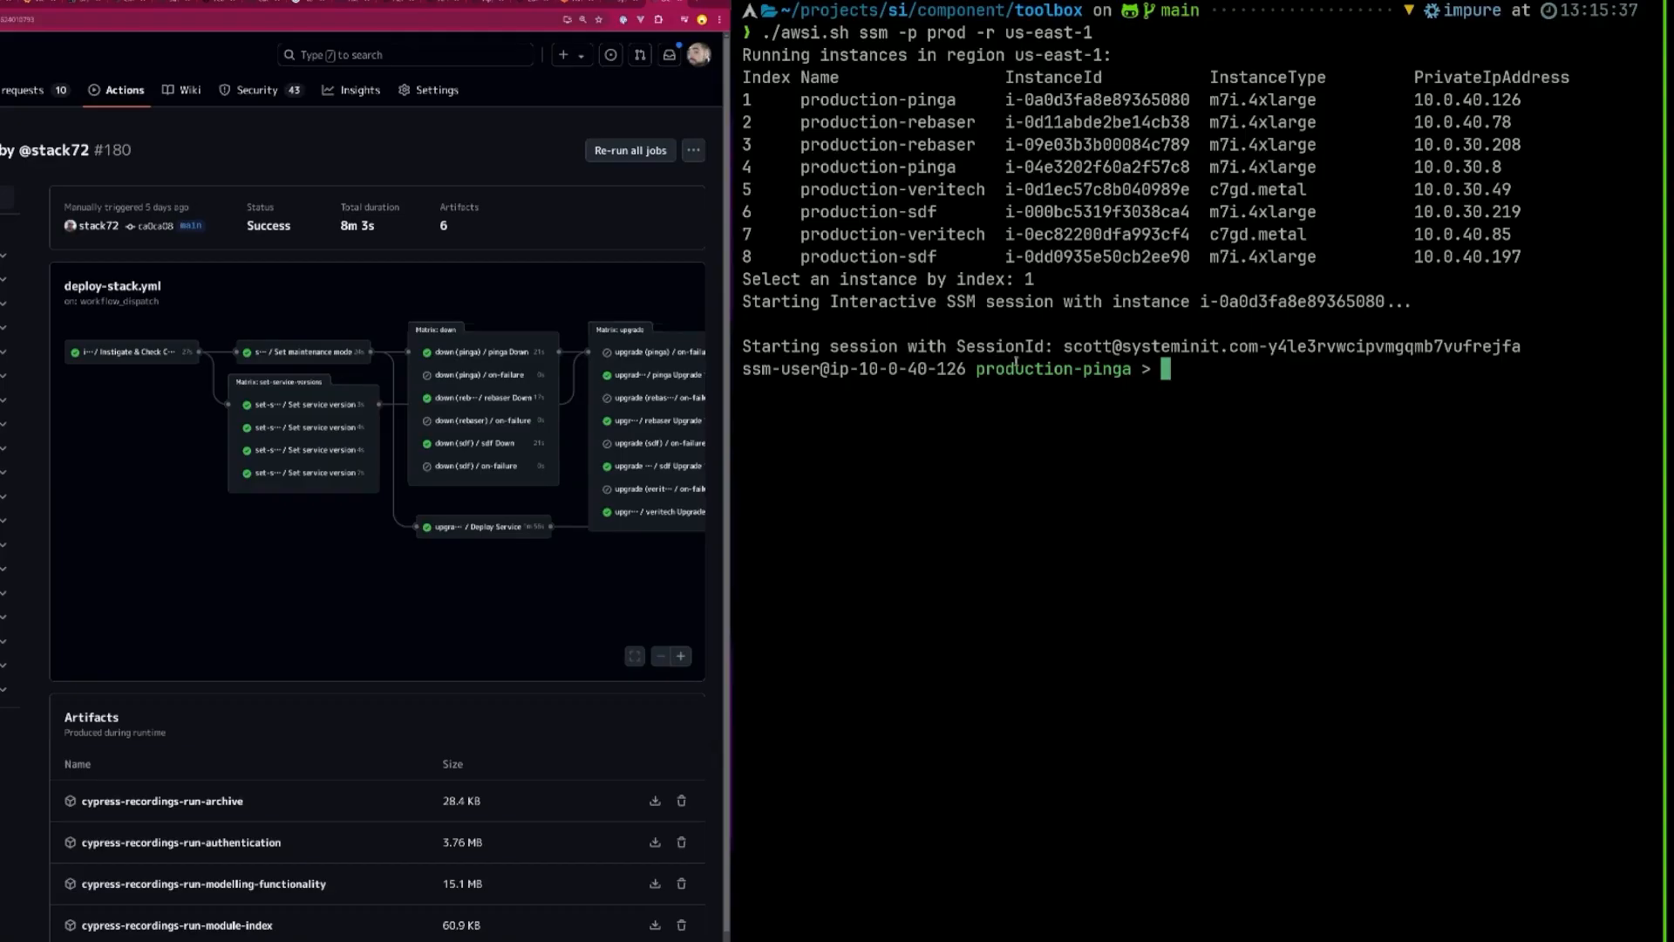
double_click(1052, 368)
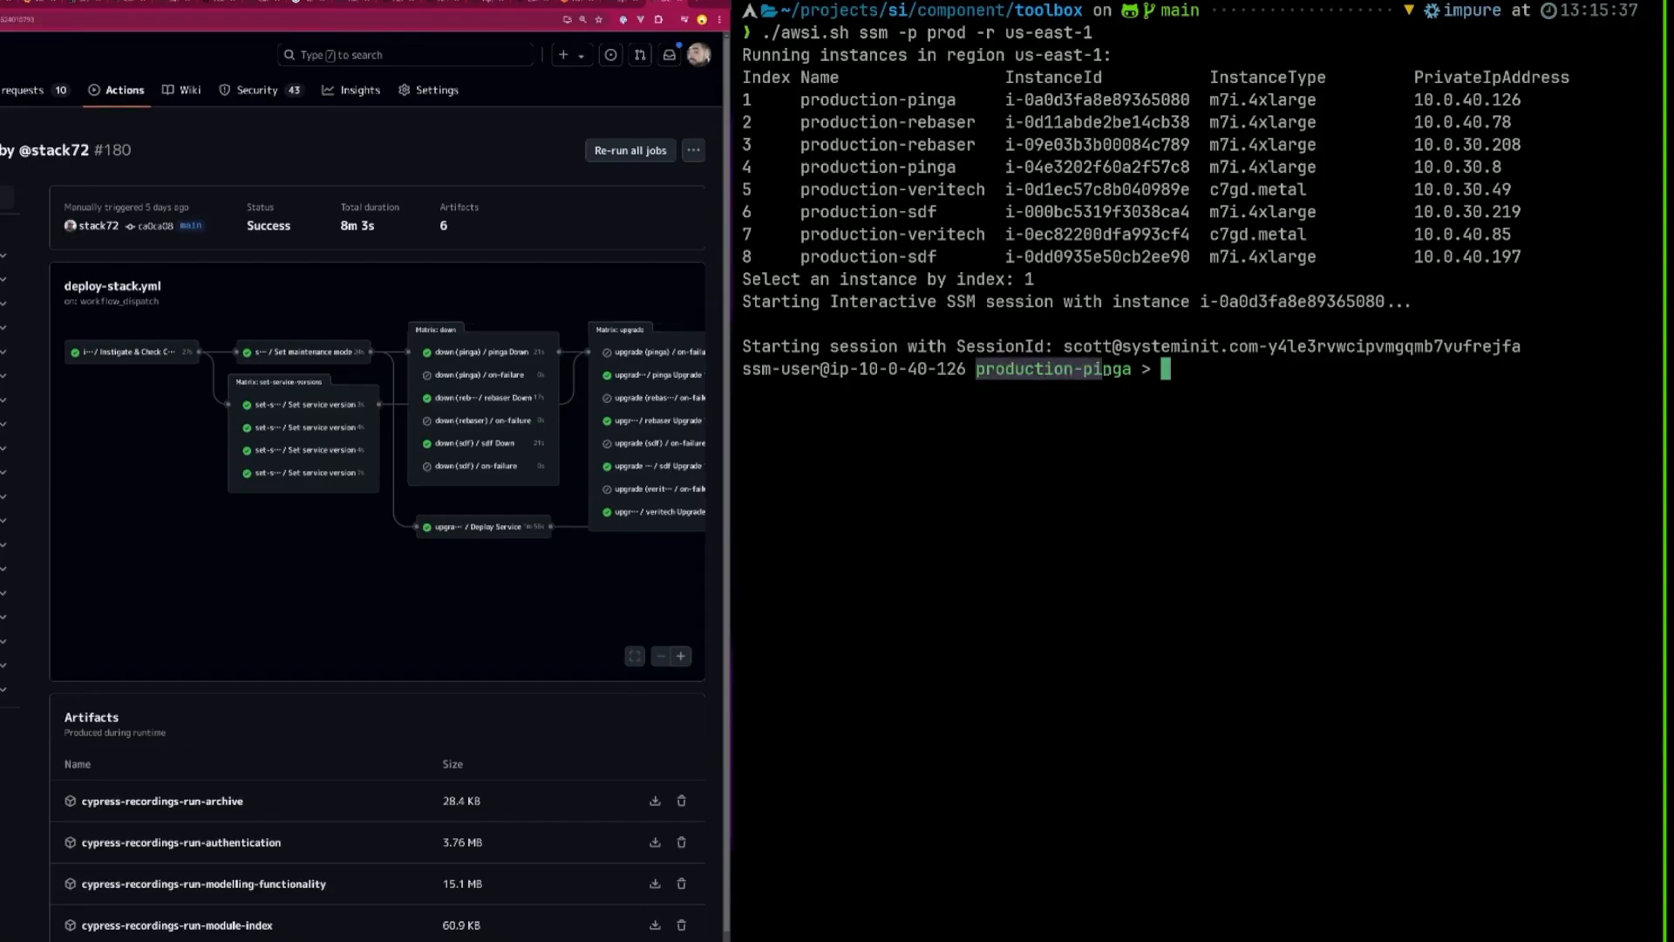
text(aas)
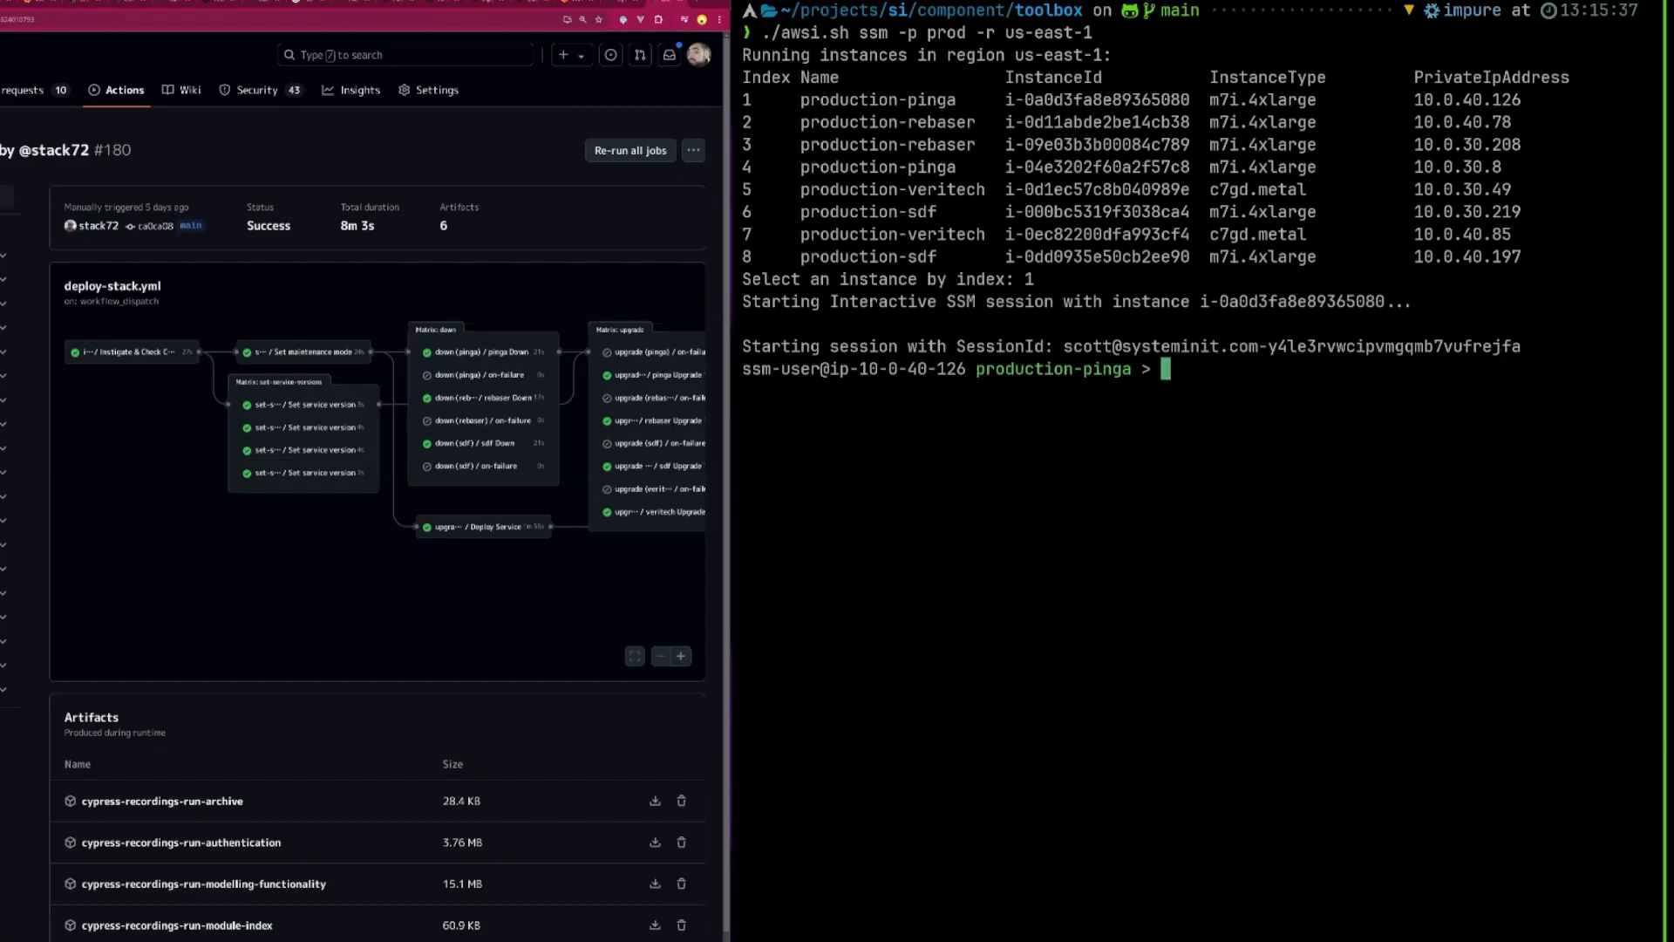
text(logout)
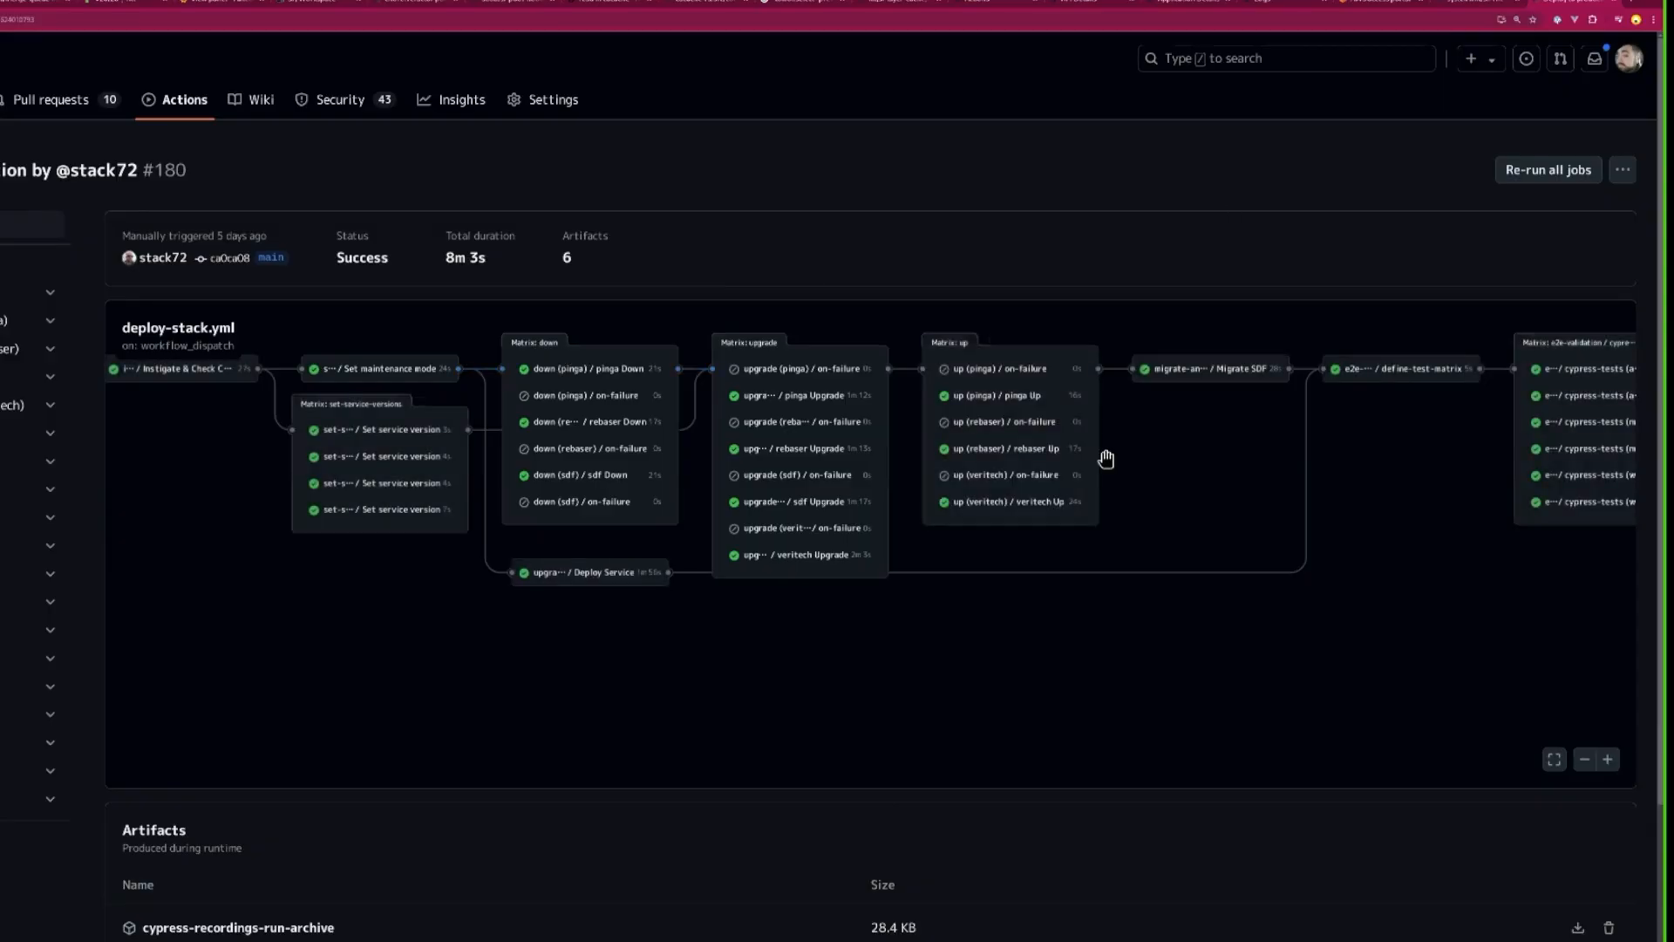
mouse_move(1185, 267)
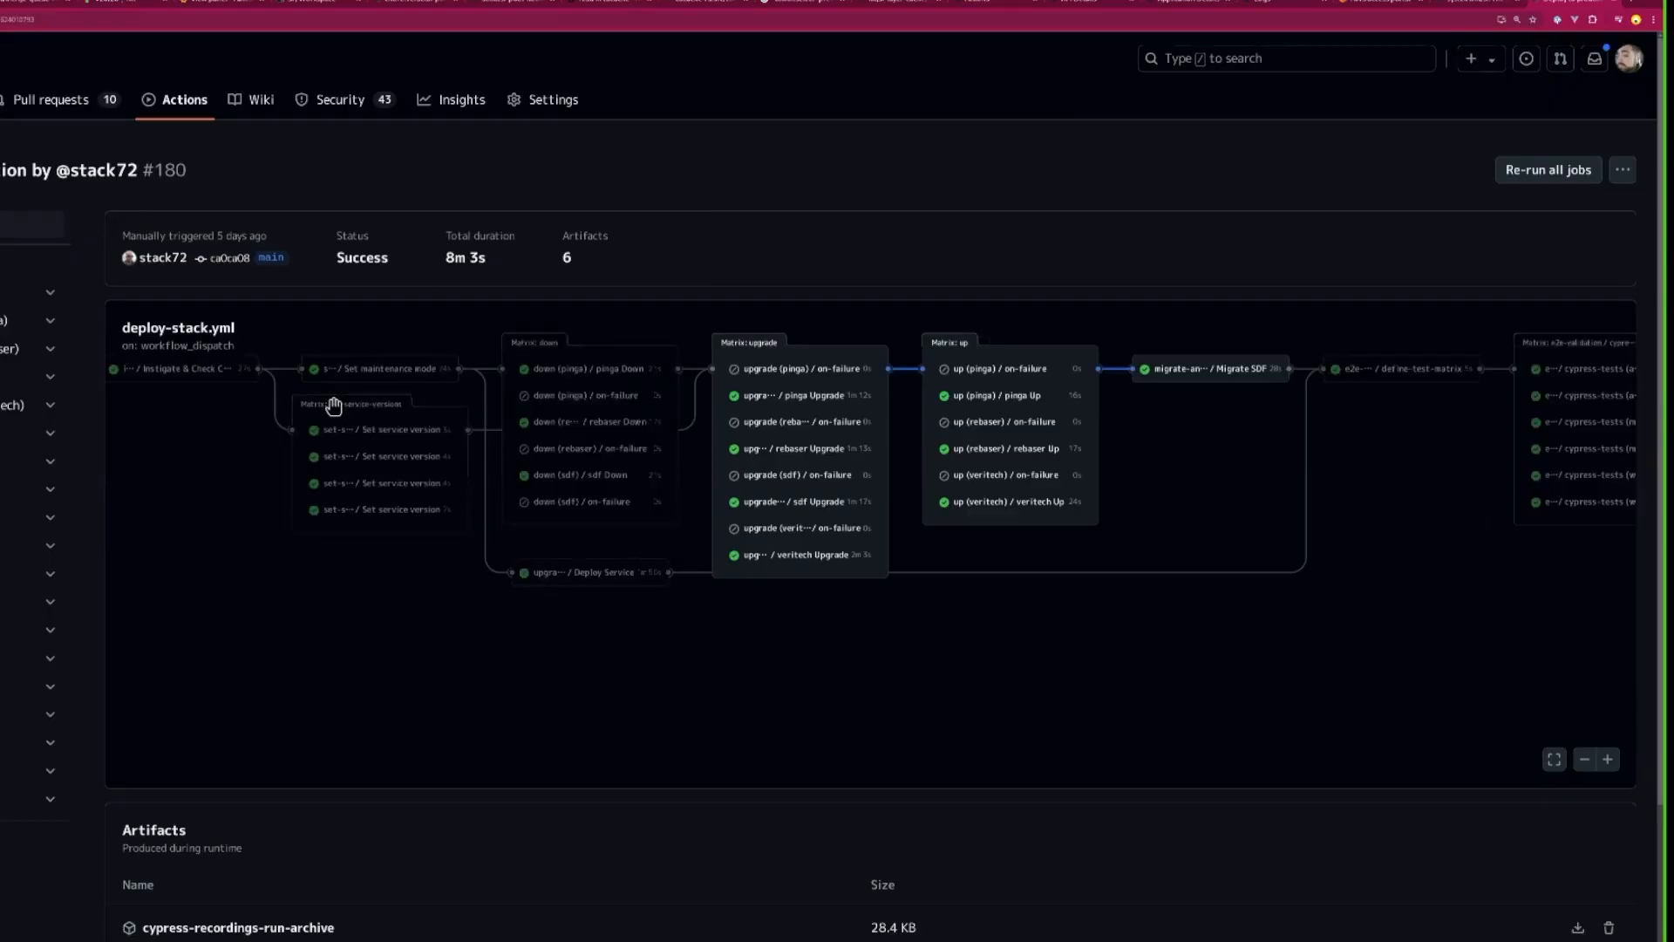
Collapse run #180's deploy-stack.yml job matrices into grouped stages showing all jobs completed.
click(380, 368)
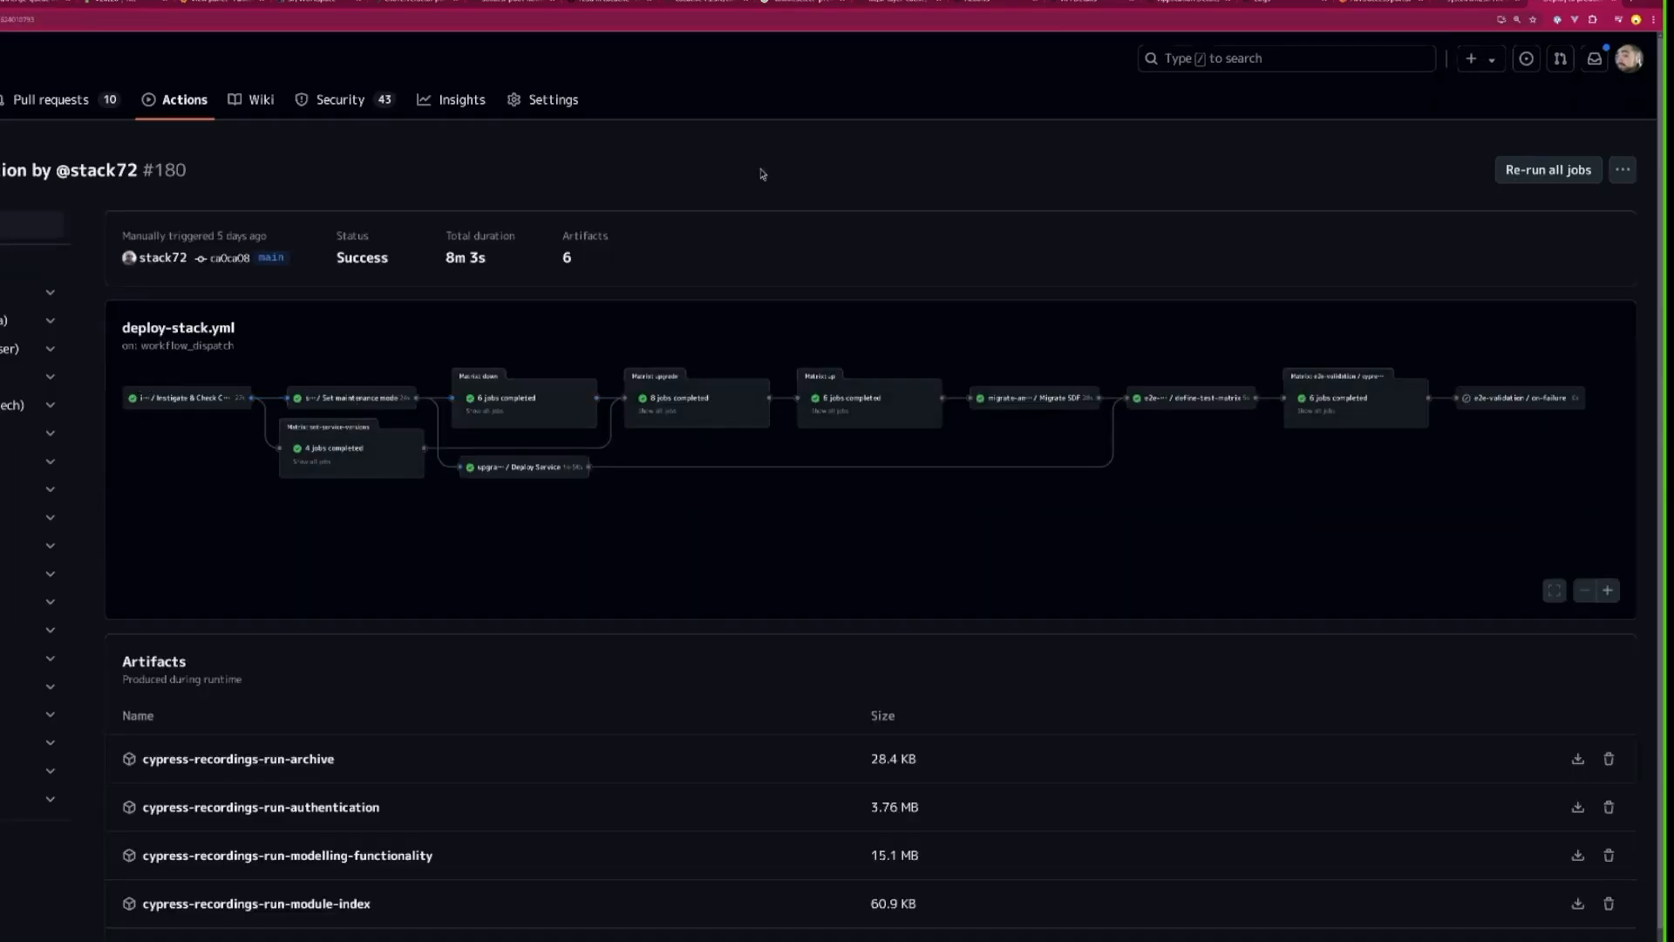
mouse_move(426, 463)
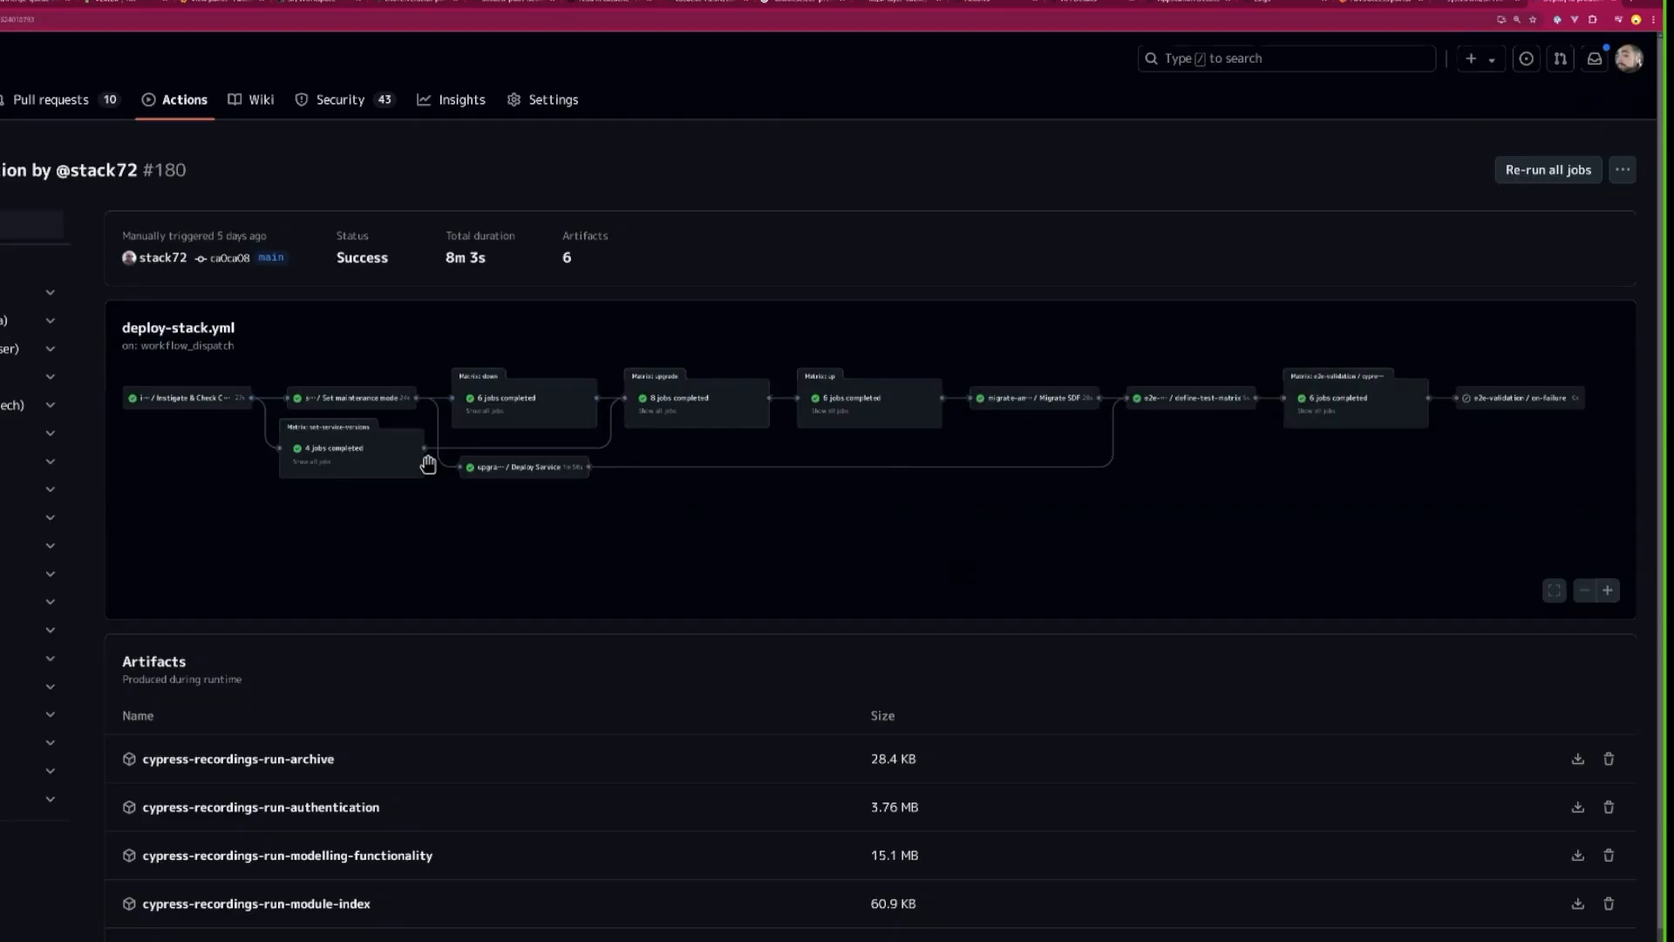